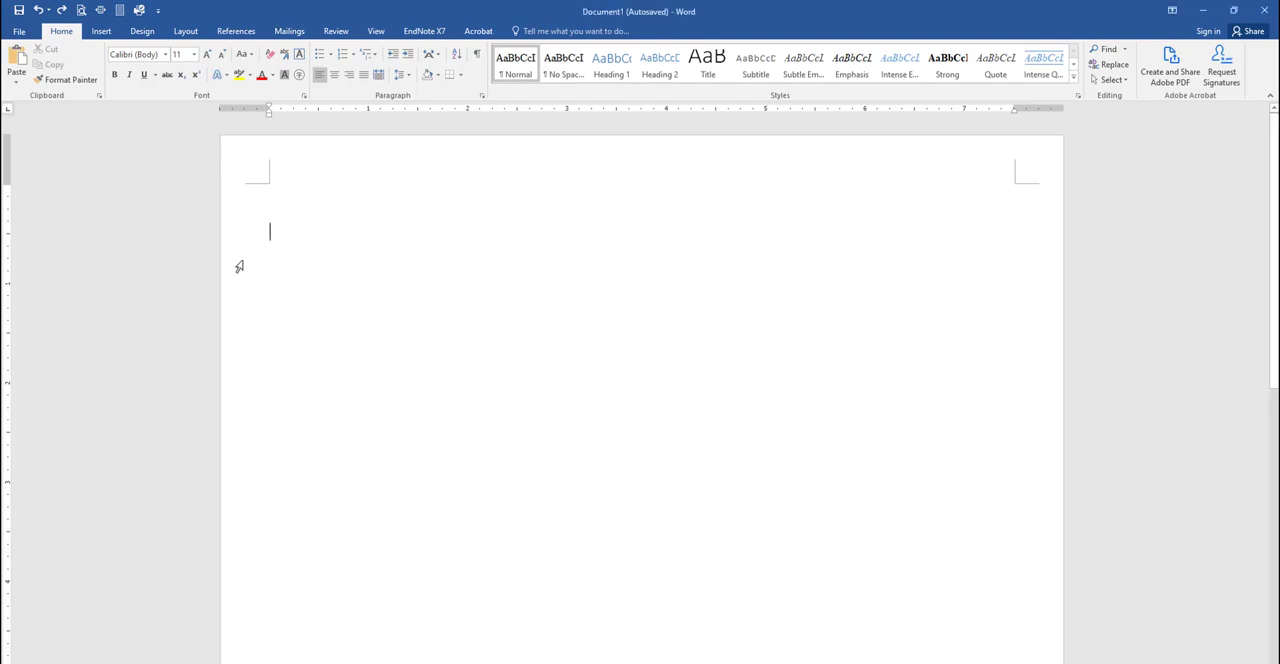
{"action": "mouse_move", "coordinate": [172, 240]}
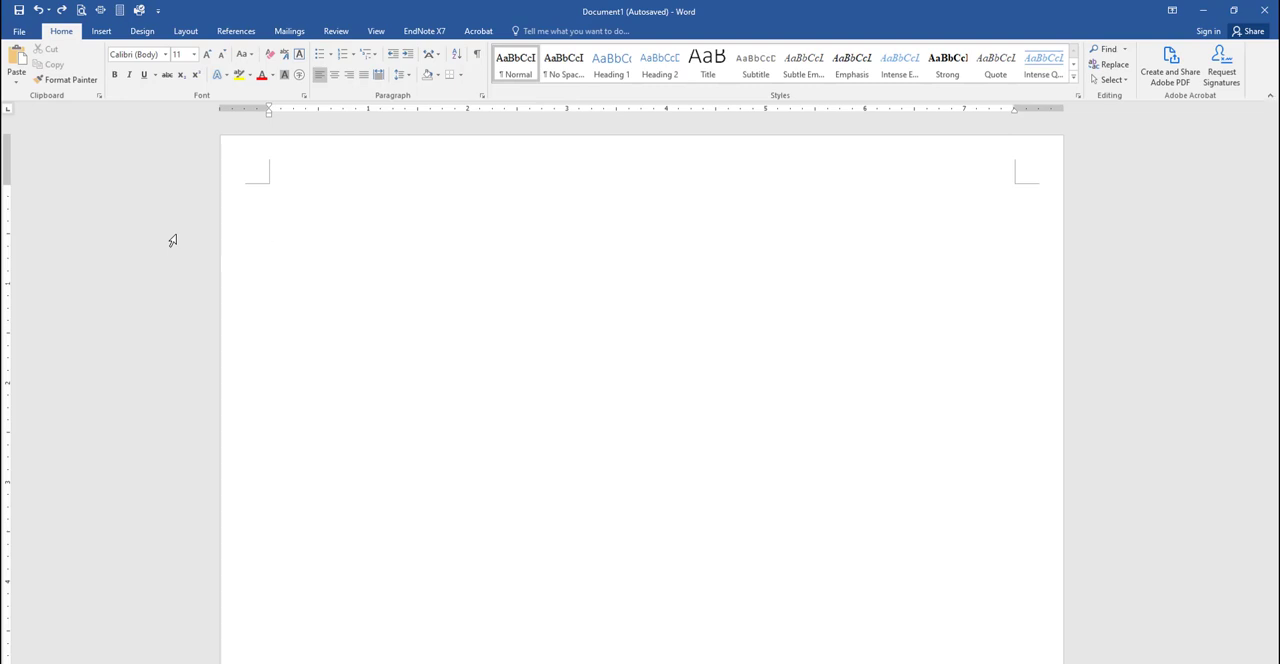
{"action": "mouse_move", "coordinate": [185, 31]}
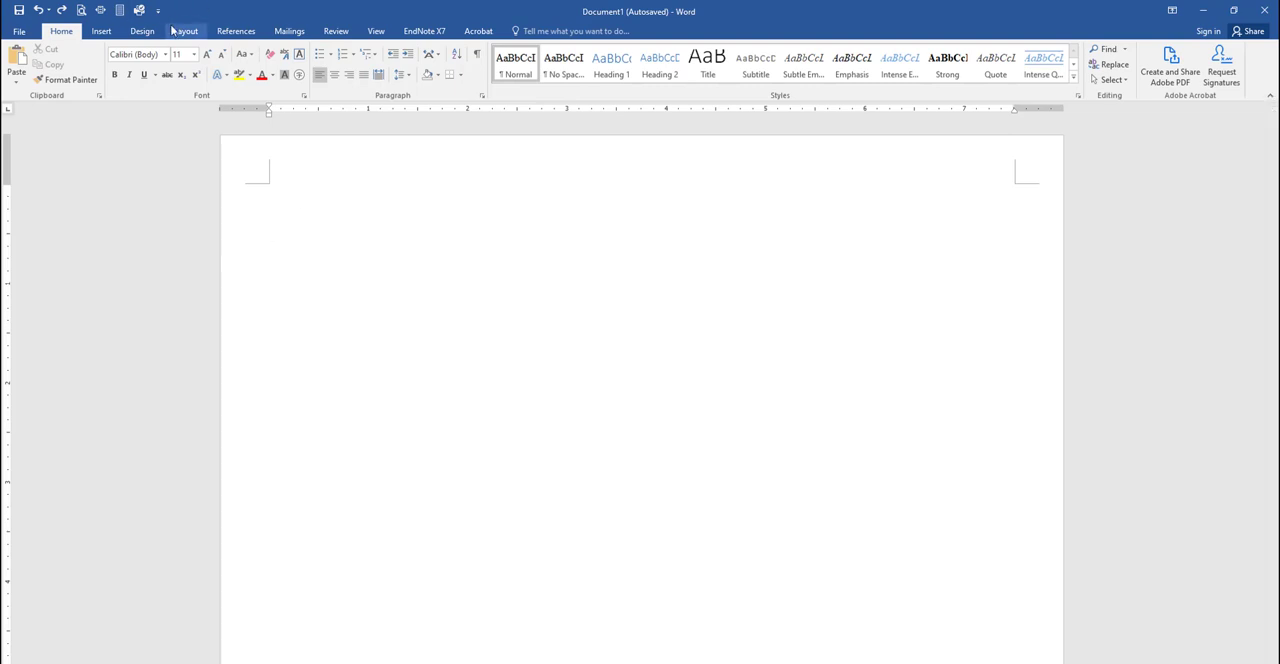
Apply the Normal margin preset: 1 inch on top, bottom, left and right.
{"action": "left_click", "coordinate": [185, 31]}
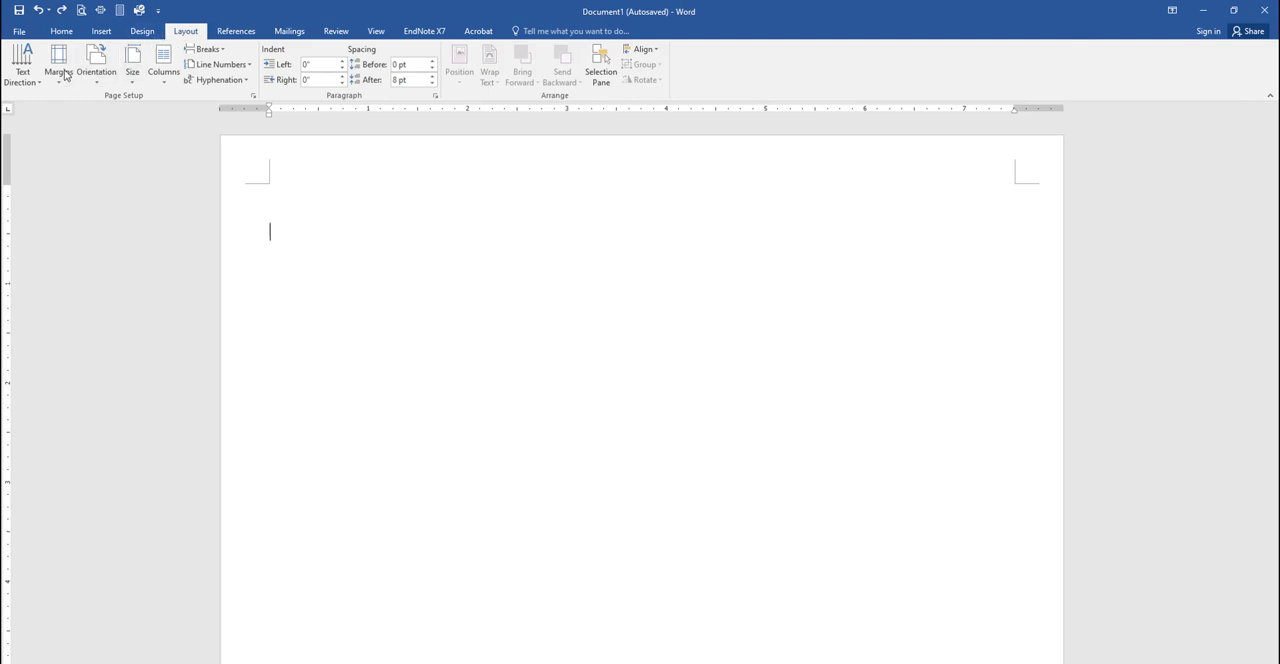
{"action": "left_click", "coordinate": [58, 62]}
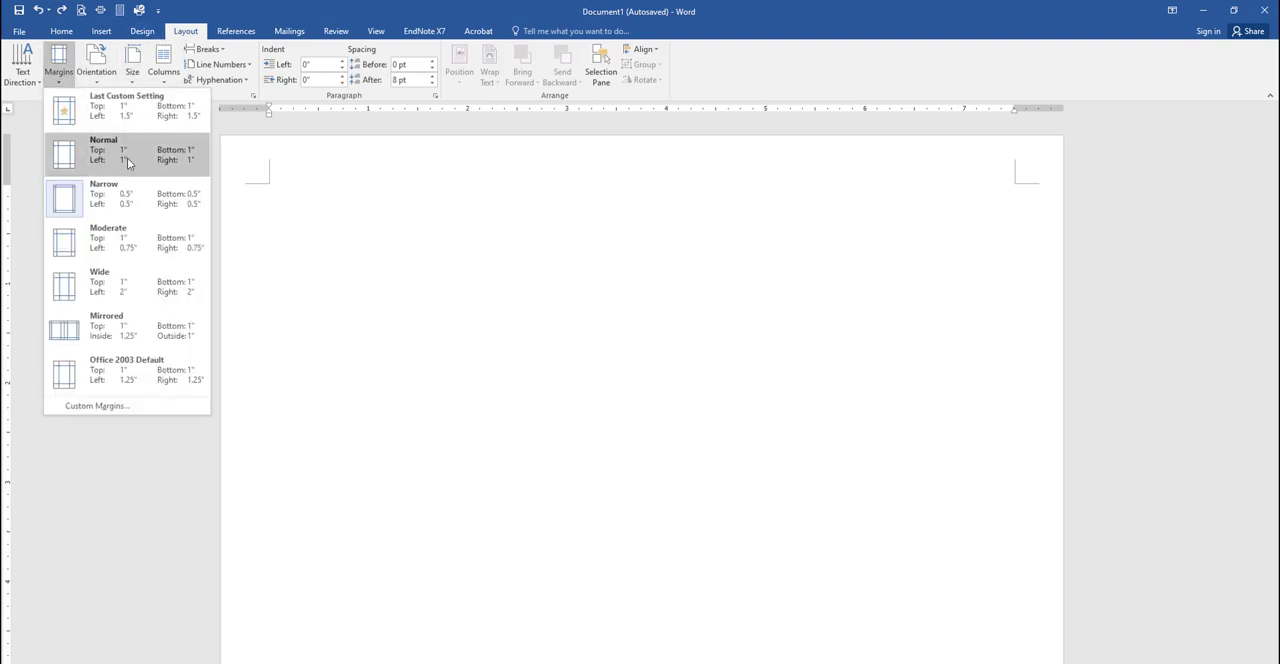
{"action": "left_click", "coordinate": [127, 150]}
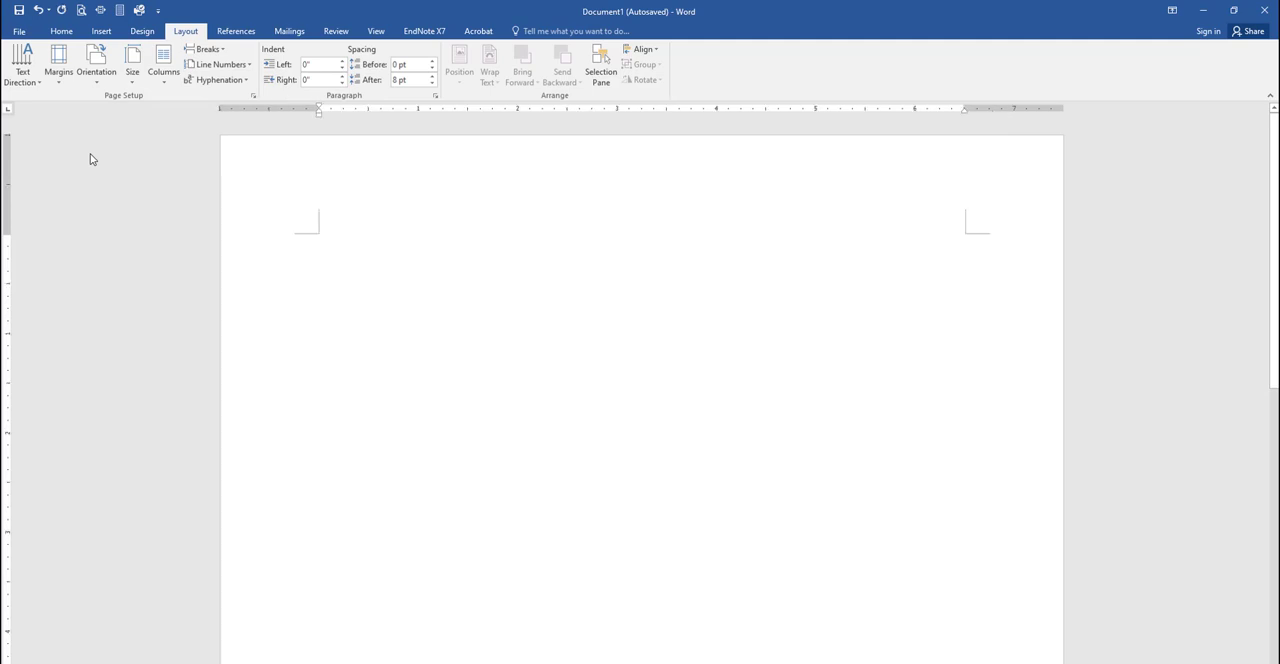
{"action": "mouse_move", "coordinate": [60, 123]}
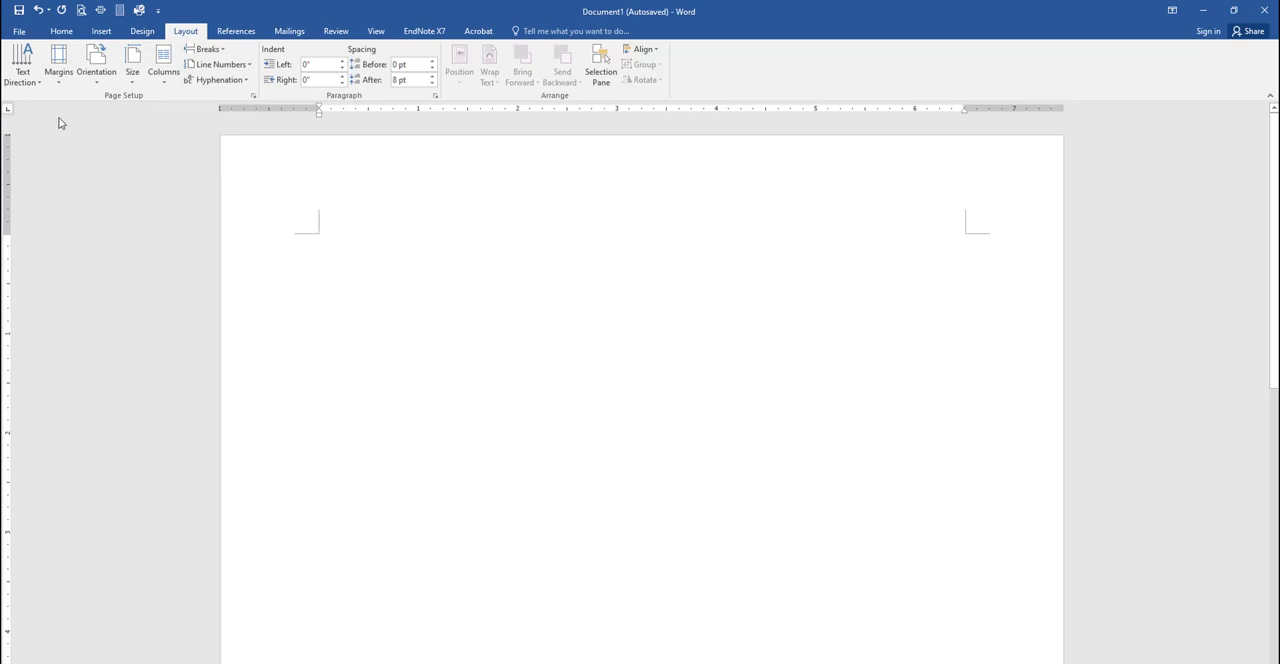
Choose Times New Roman at 12 pt and set it as this document's default font.
{"action": "left_click", "coordinate": [61, 31]}
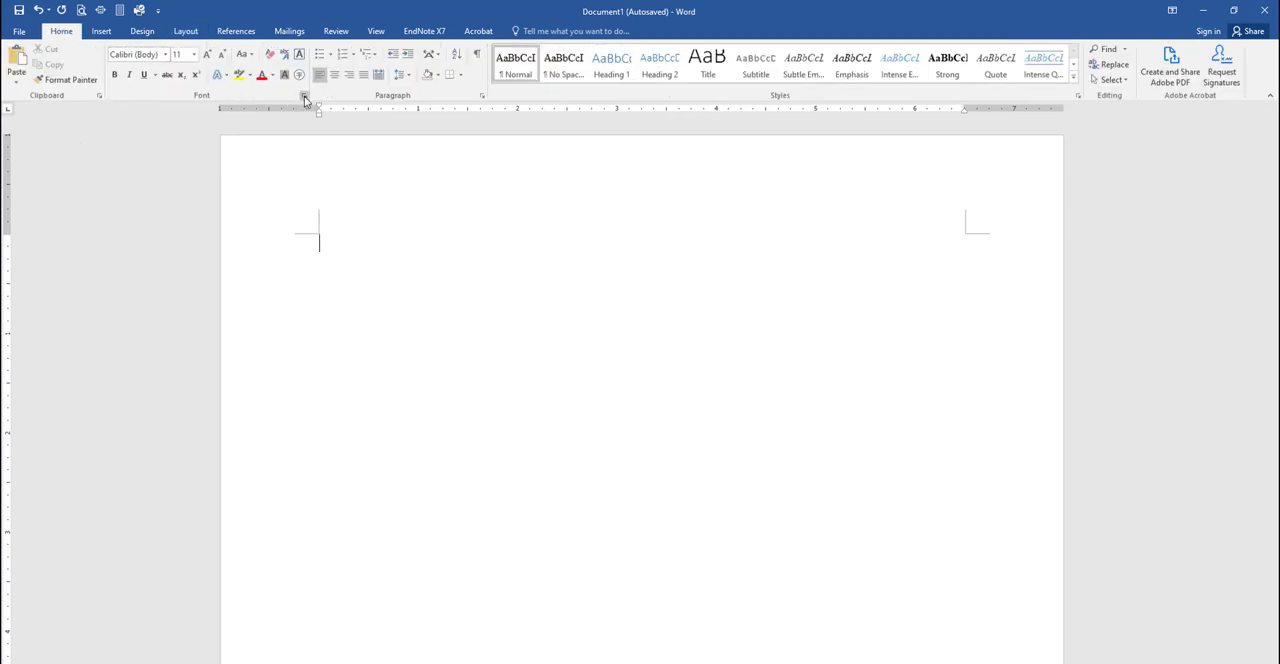
{"action": "left_click", "coordinate": [305, 96]}
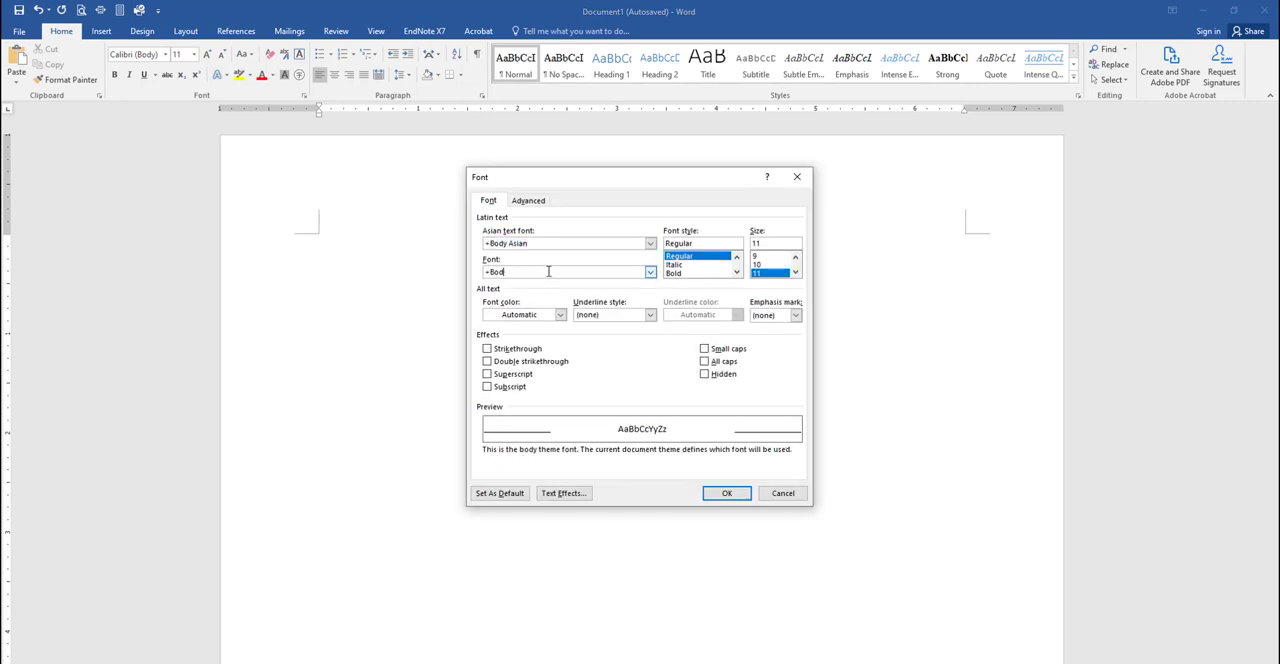
{"action": "type", "text": "Times New Roman"}
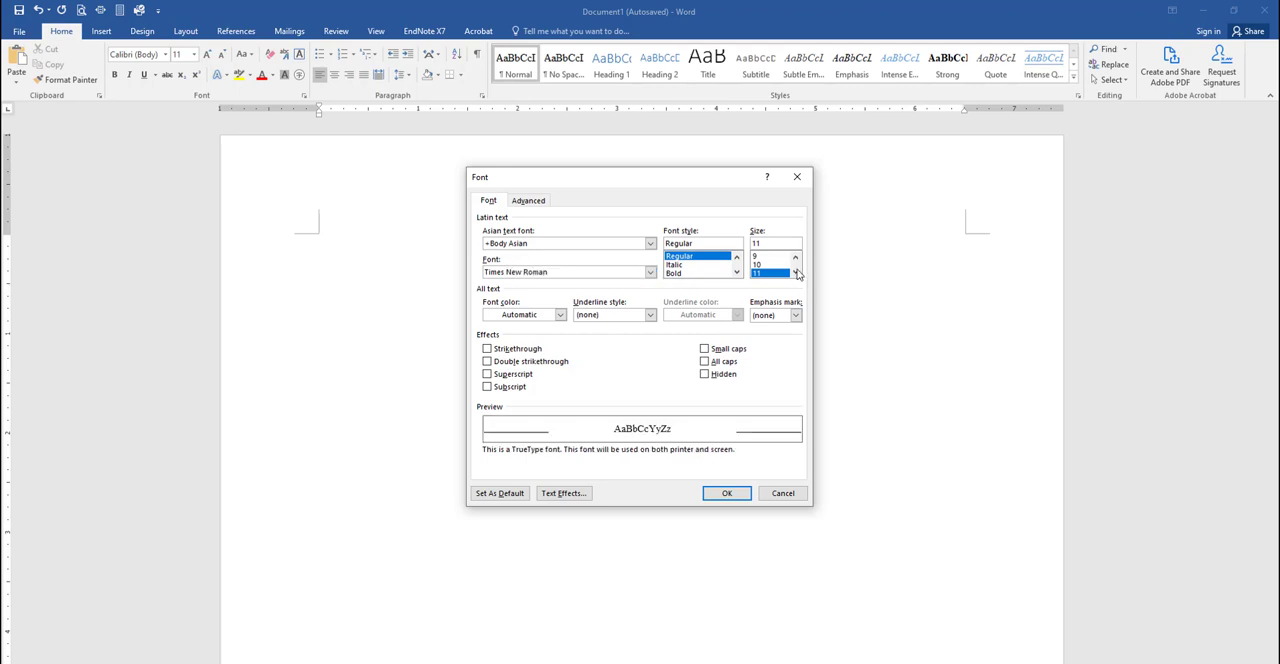
{"action": "left_click", "coordinate": [796, 275]}
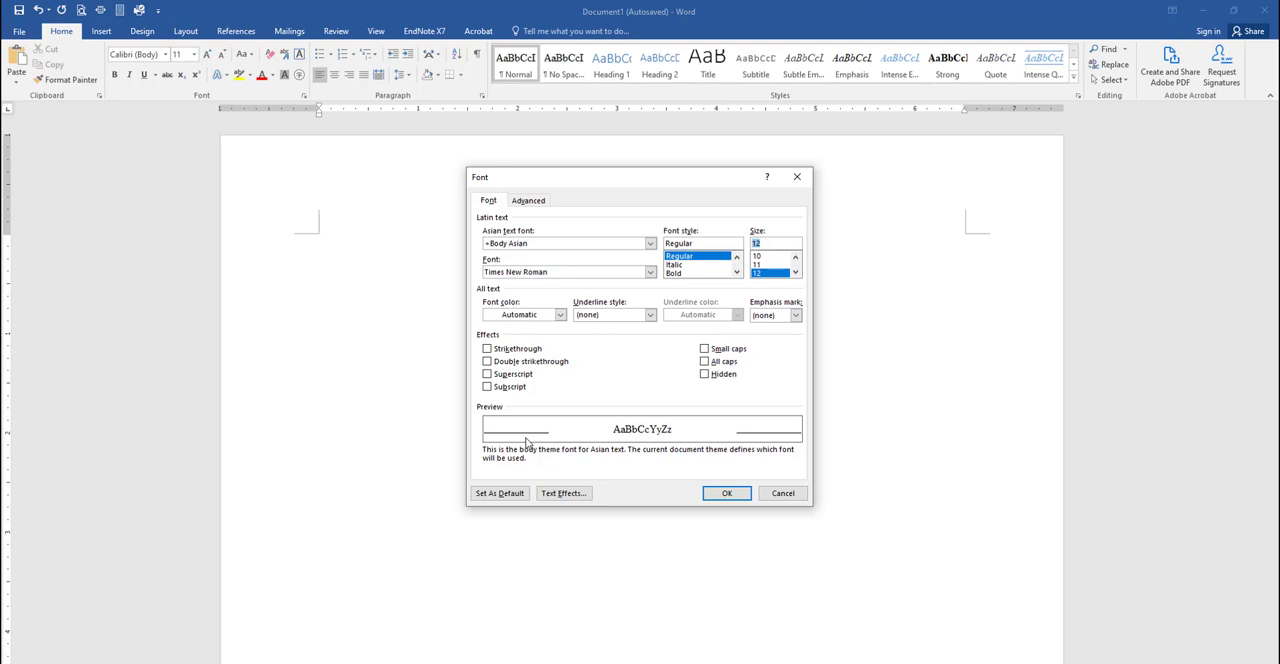
{"action": "left_click", "coordinate": [499, 492]}
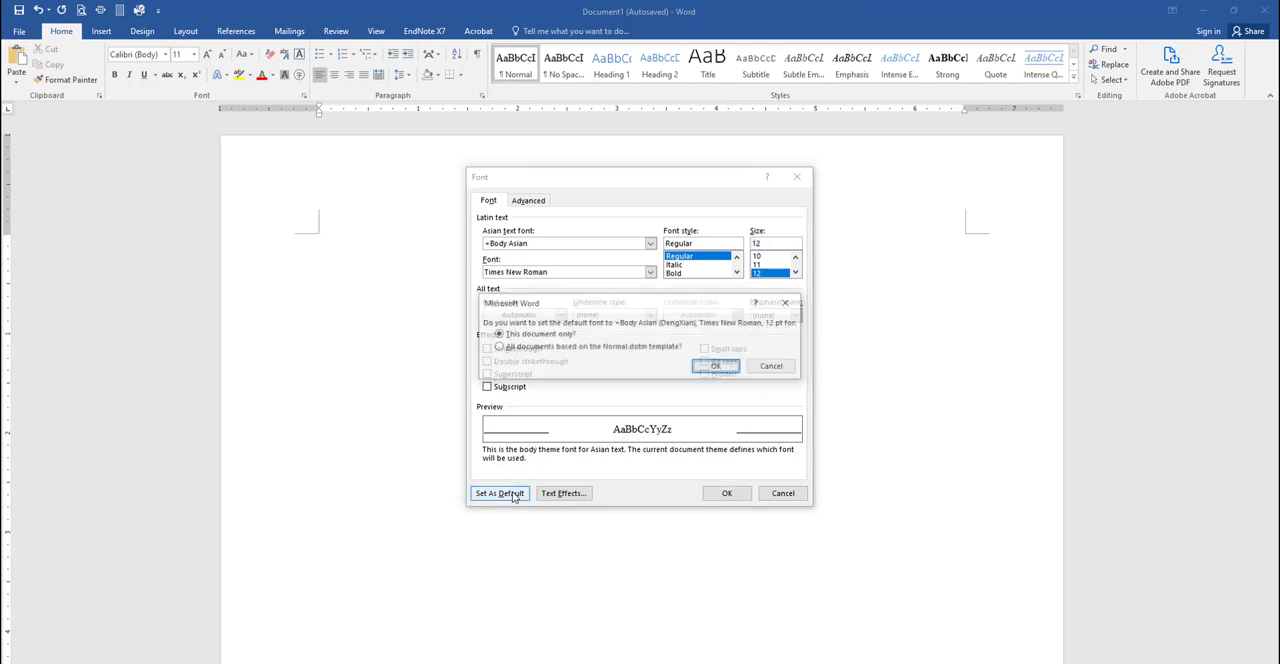
{"action": "left_click", "coordinate": [715, 366]}
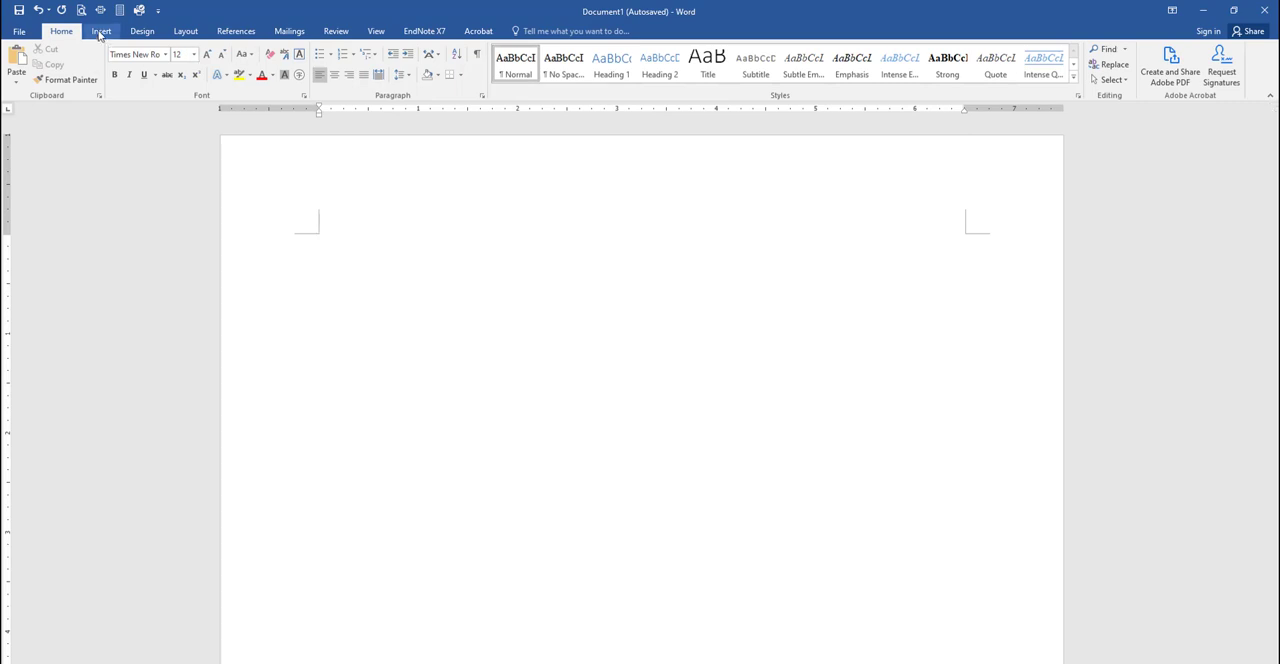
Insert a Plain Number 3 page number at the top right of the header.
{"action": "left_click", "coordinate": [100, 31]}
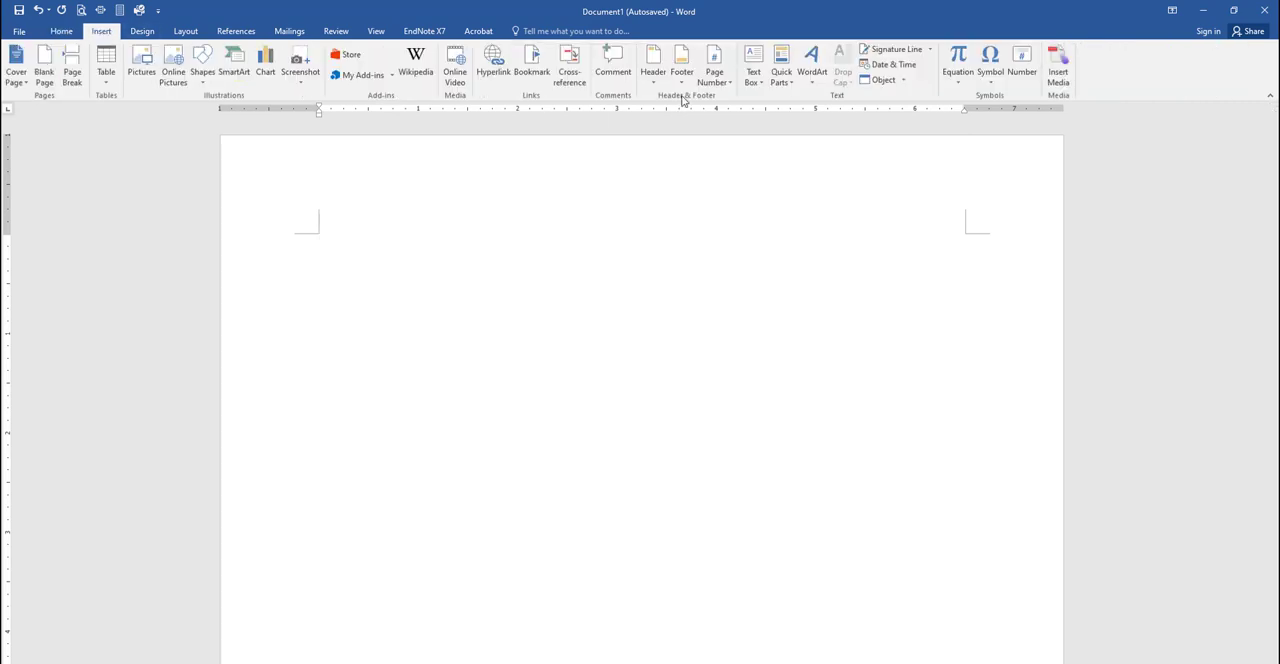
{"action": "left_click", "coordinate": [714, 63]}
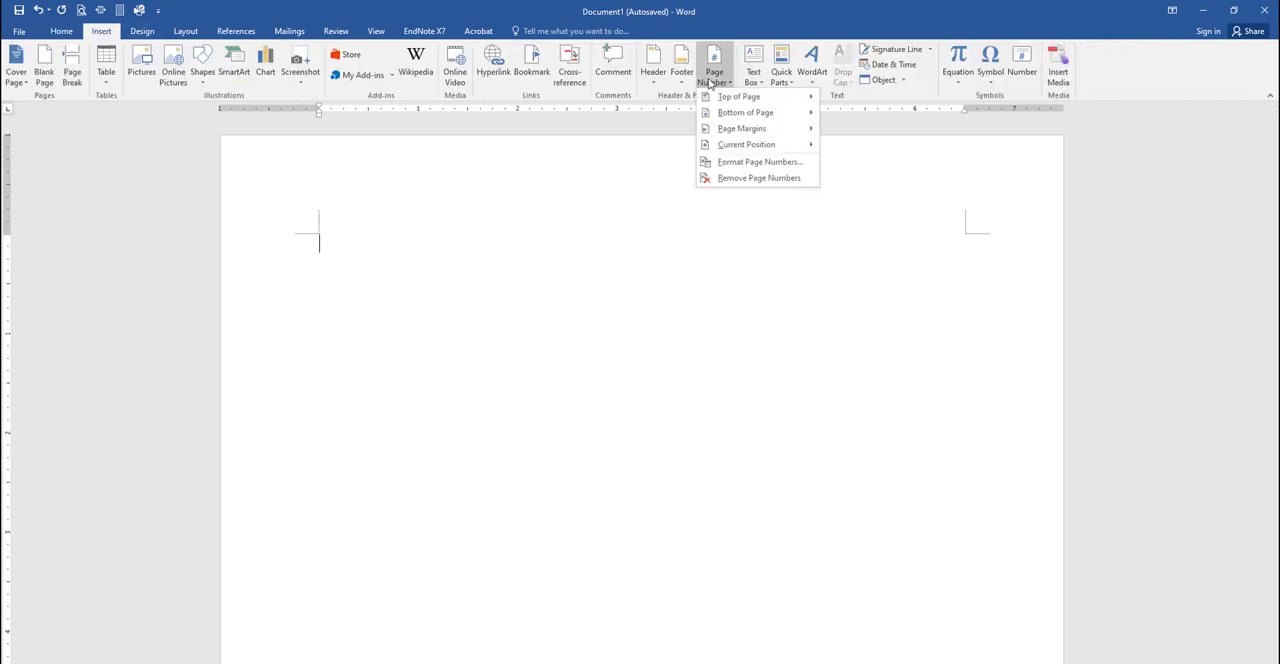
{"action": "left_click", "coordinate": [738, 96]}
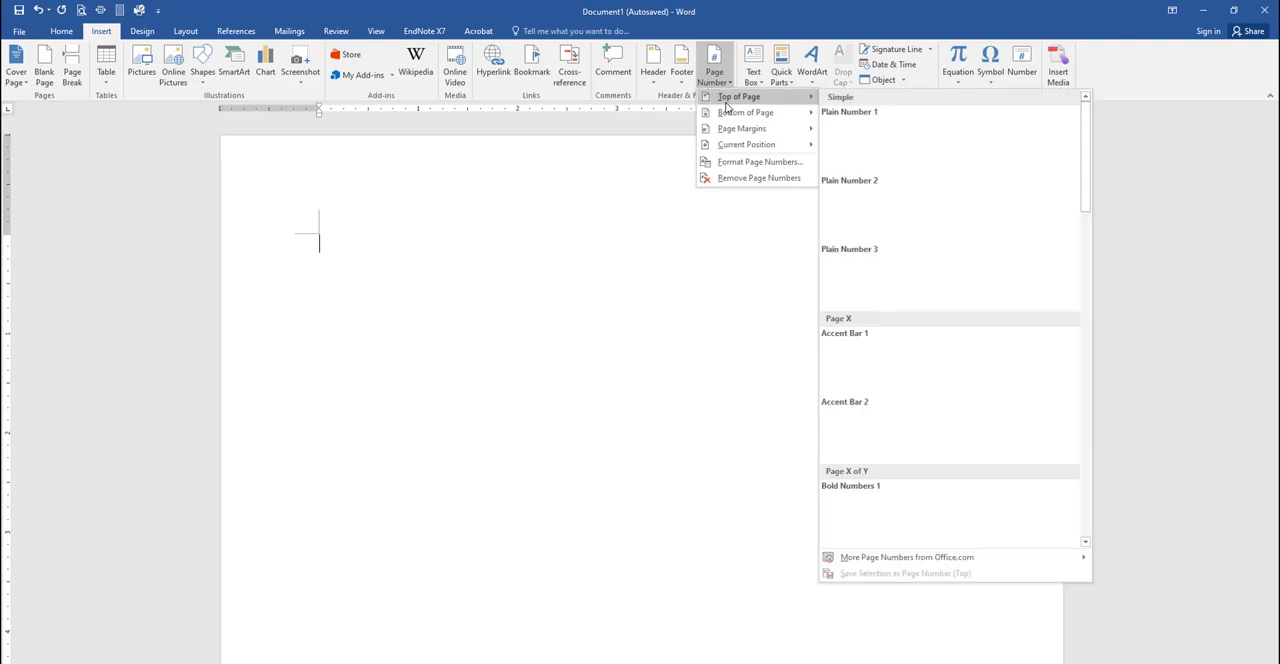
{"action": "mouse_move", "coordinate": [744, 112]}
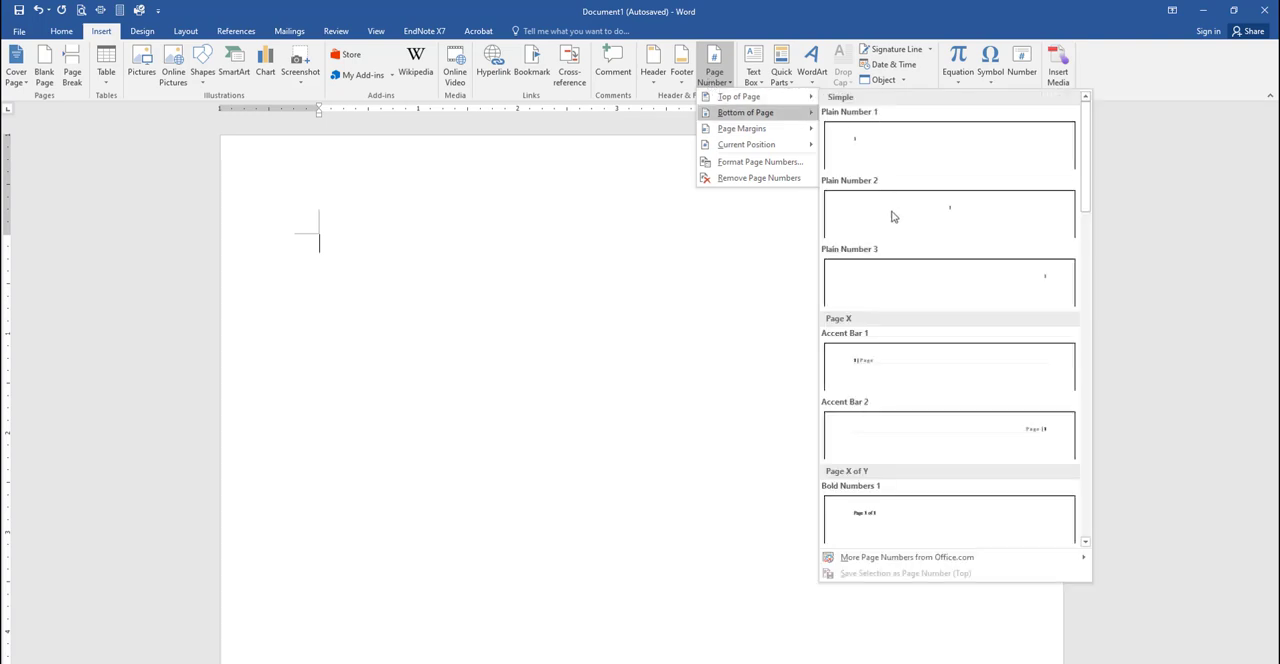
{"action": "mouse_move", "coordinate": [893, 285]}
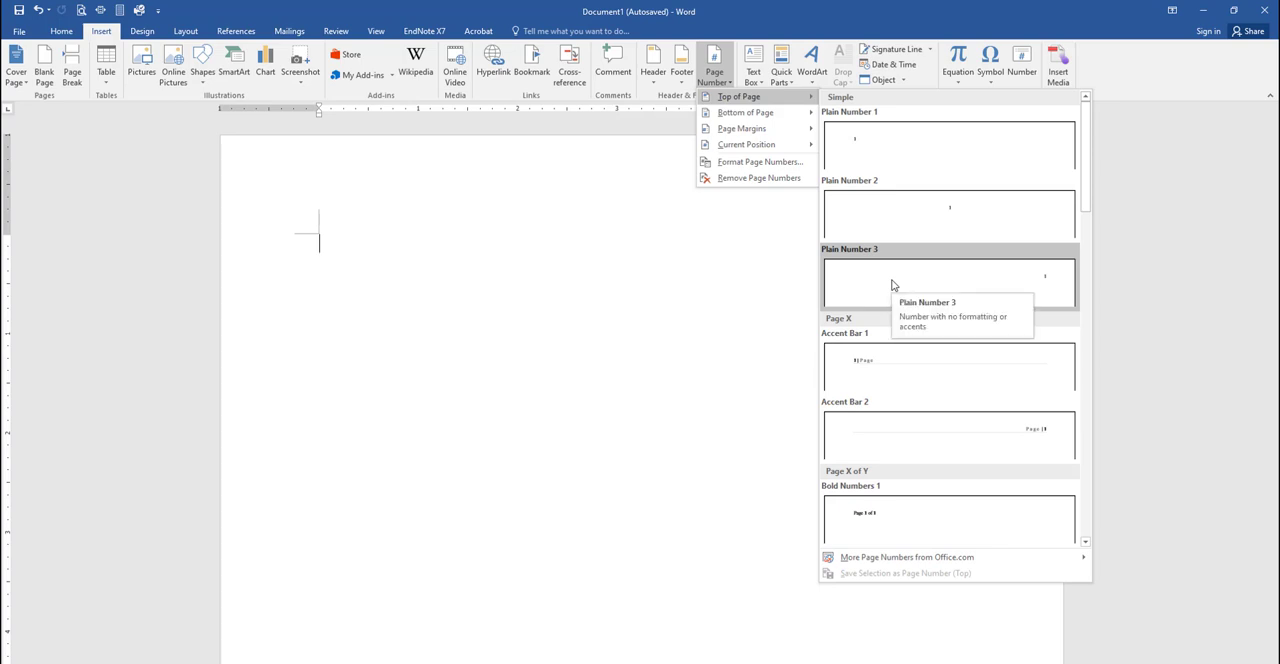
{"action": "left_click", "coordinate": [948, 280]}
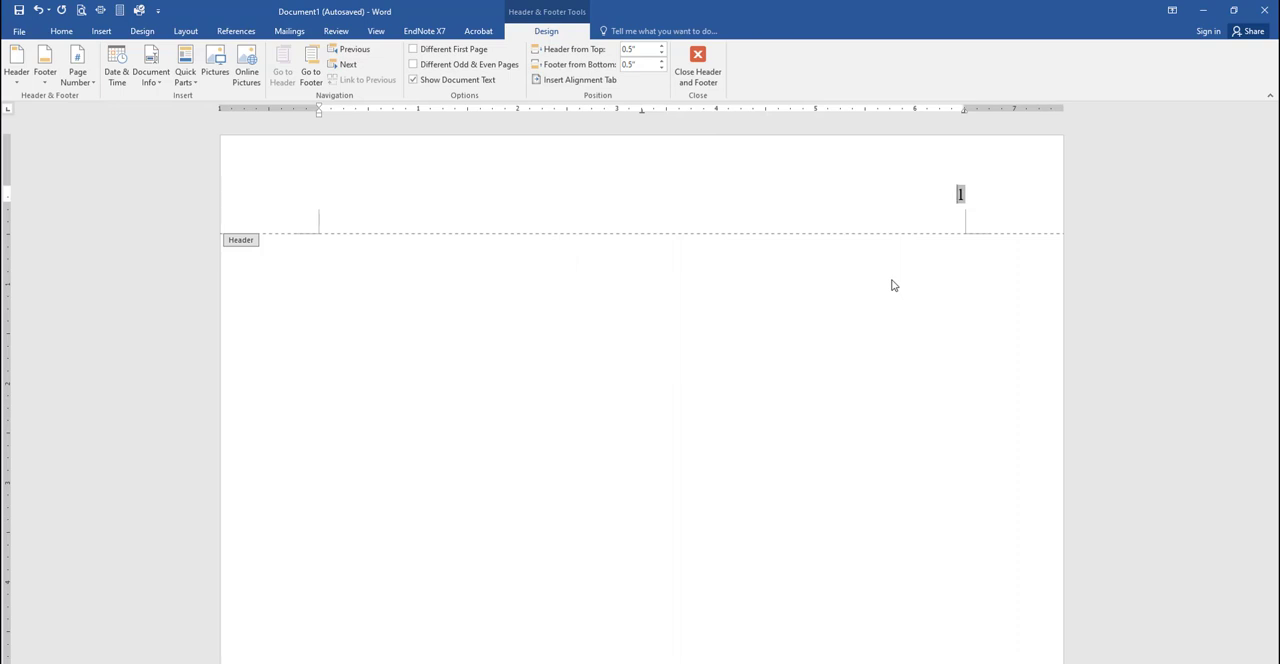
{"action": "mouse_move", "coordinate": [814, 273]}
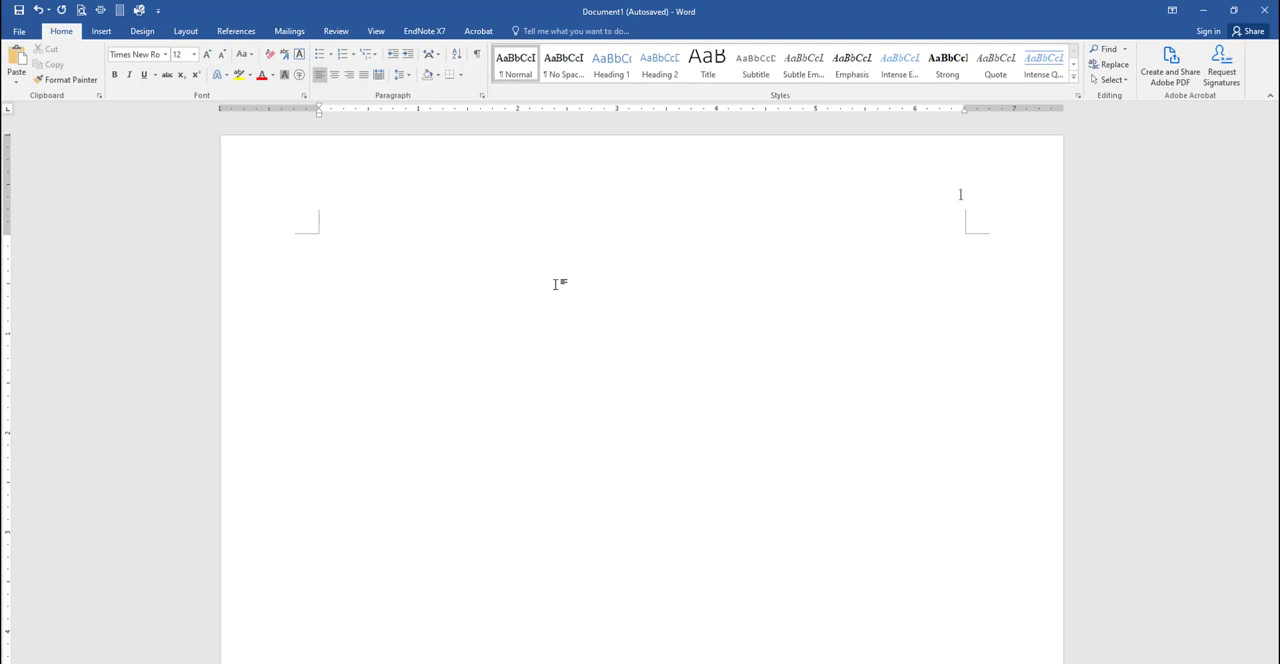
Leave the header, set 2.0 line spacing and remove space after paragraphs.
{"action": "left_click", "coordinate": [318, 400]}
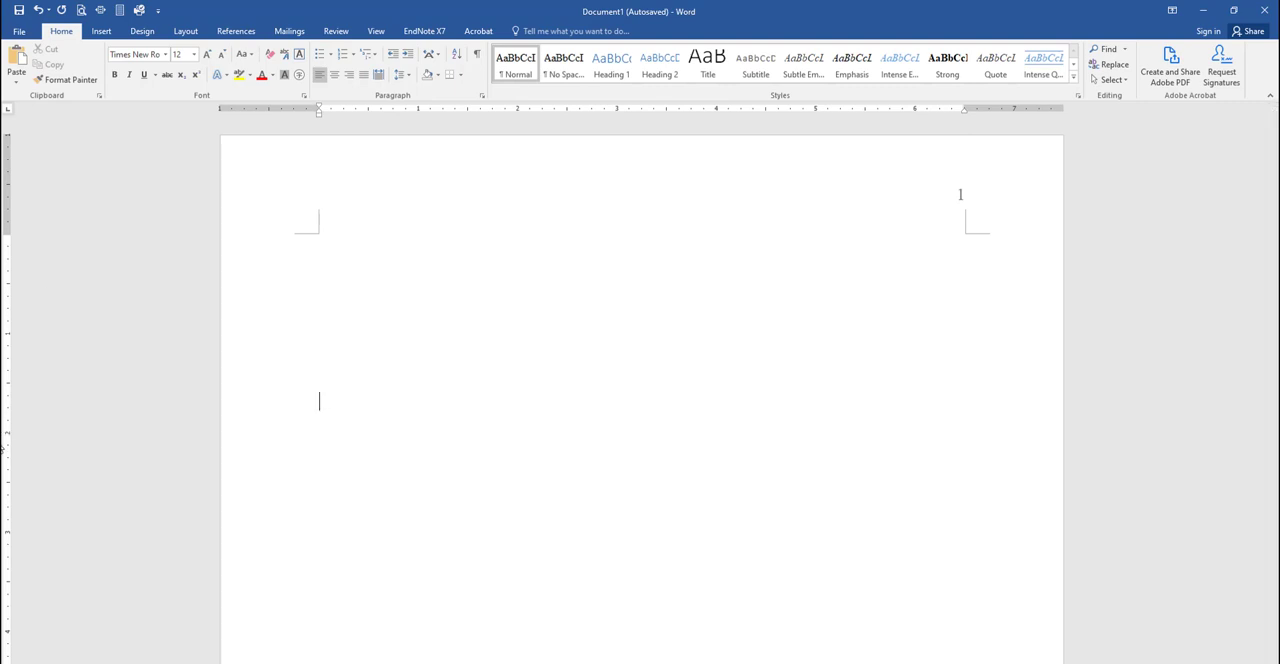
{"action": "mouse_move", "coordinate": [218, 374]}
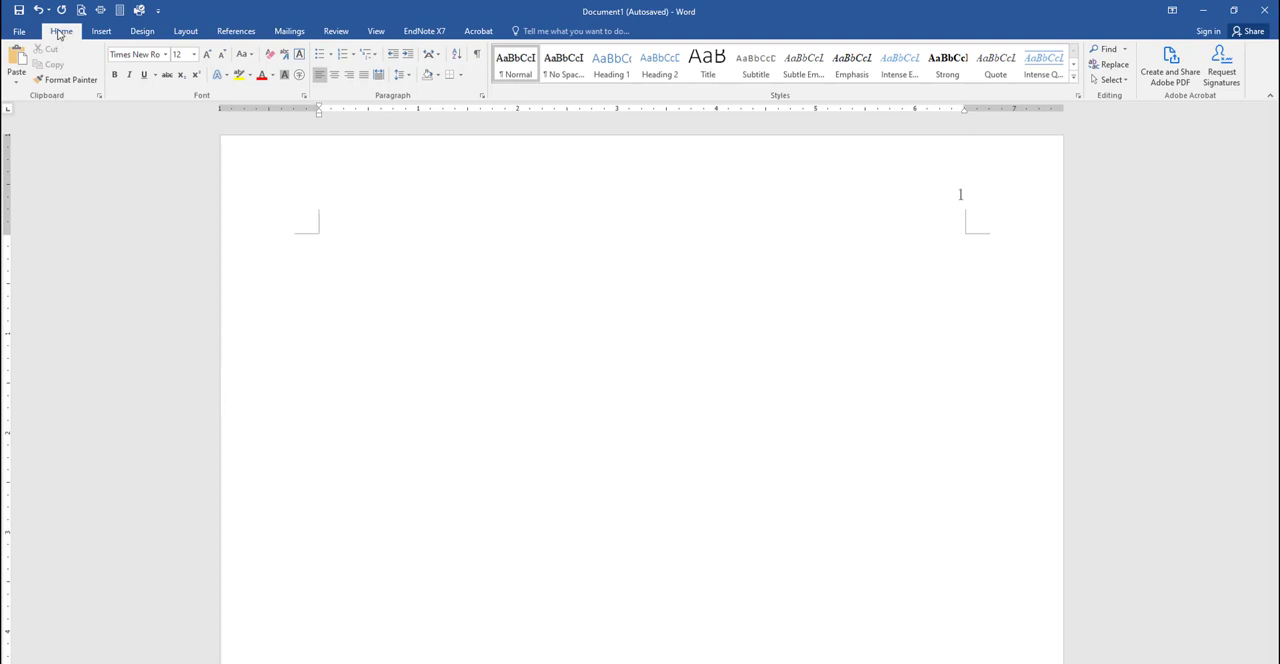
{"action": "mouse_move", "coordinate": [393, 81]}
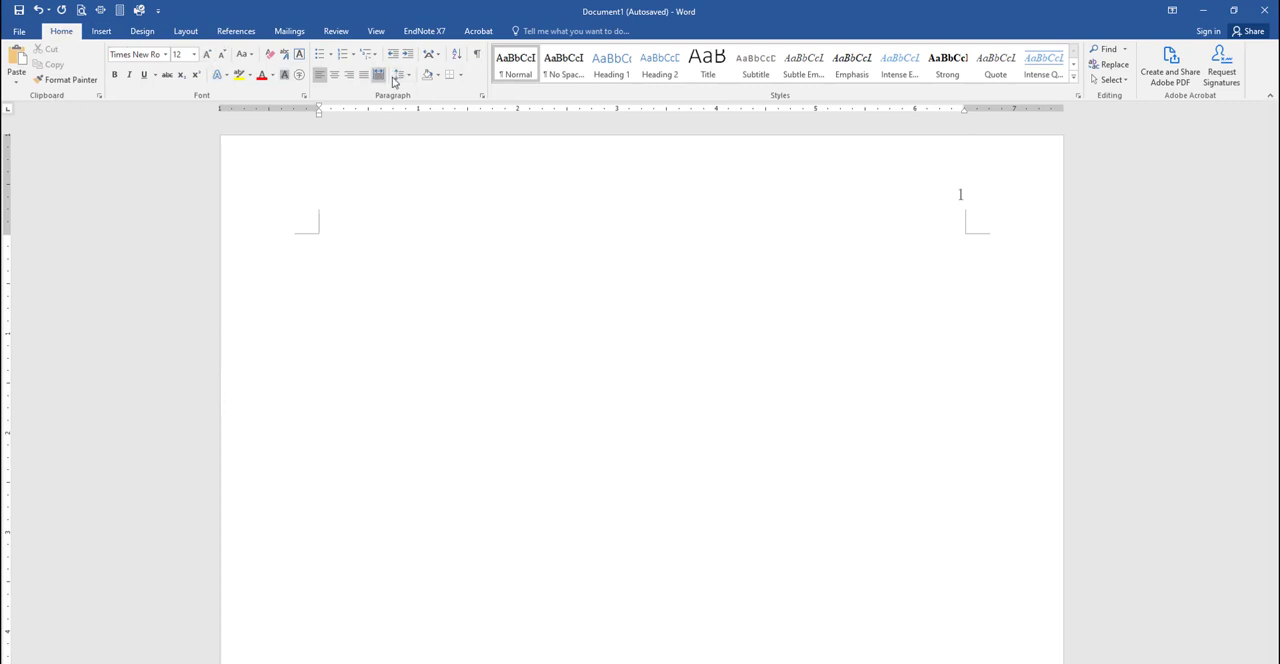
{"action": "left_click", "coordinate": [400, 75]}
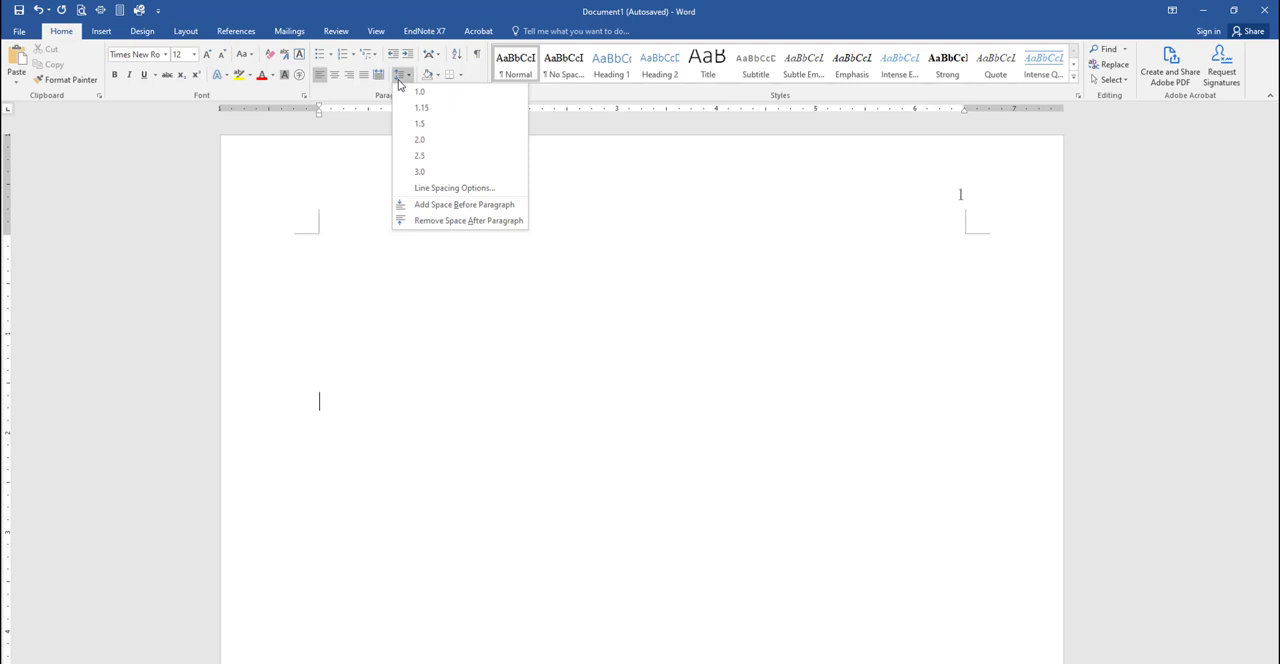
{"action": "mouse_move", "coordinate": [419, 139]}
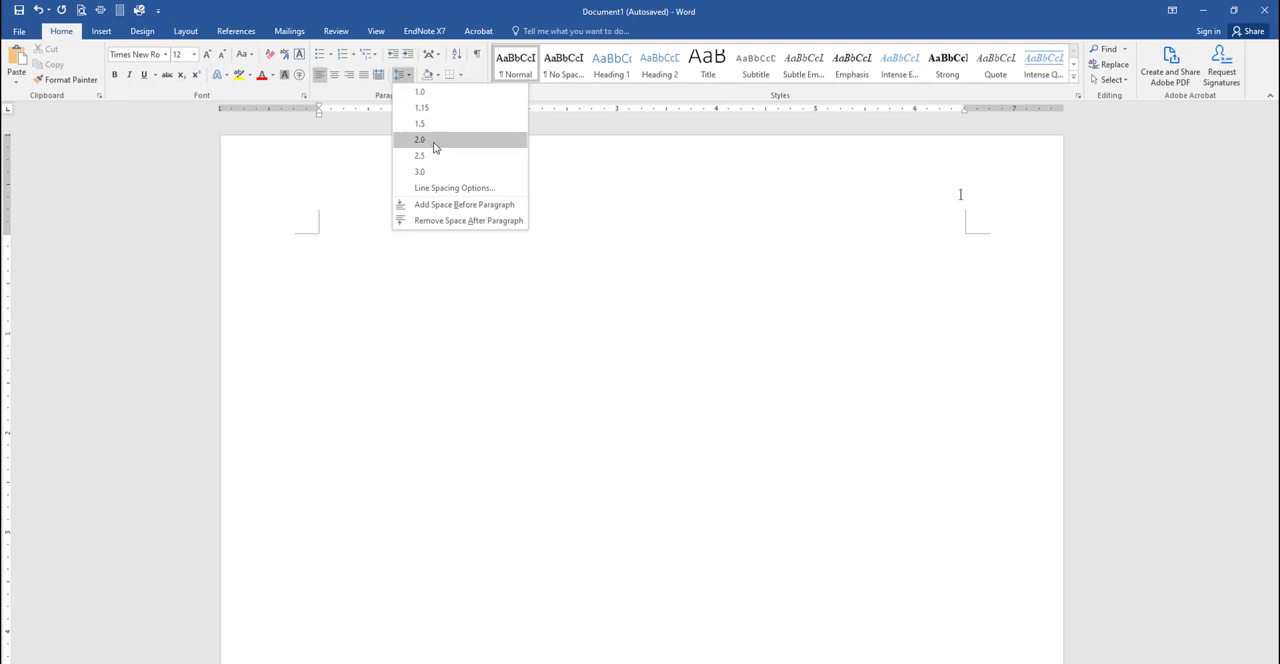
{"action": "left_click", "coordinate": [419, 139]}
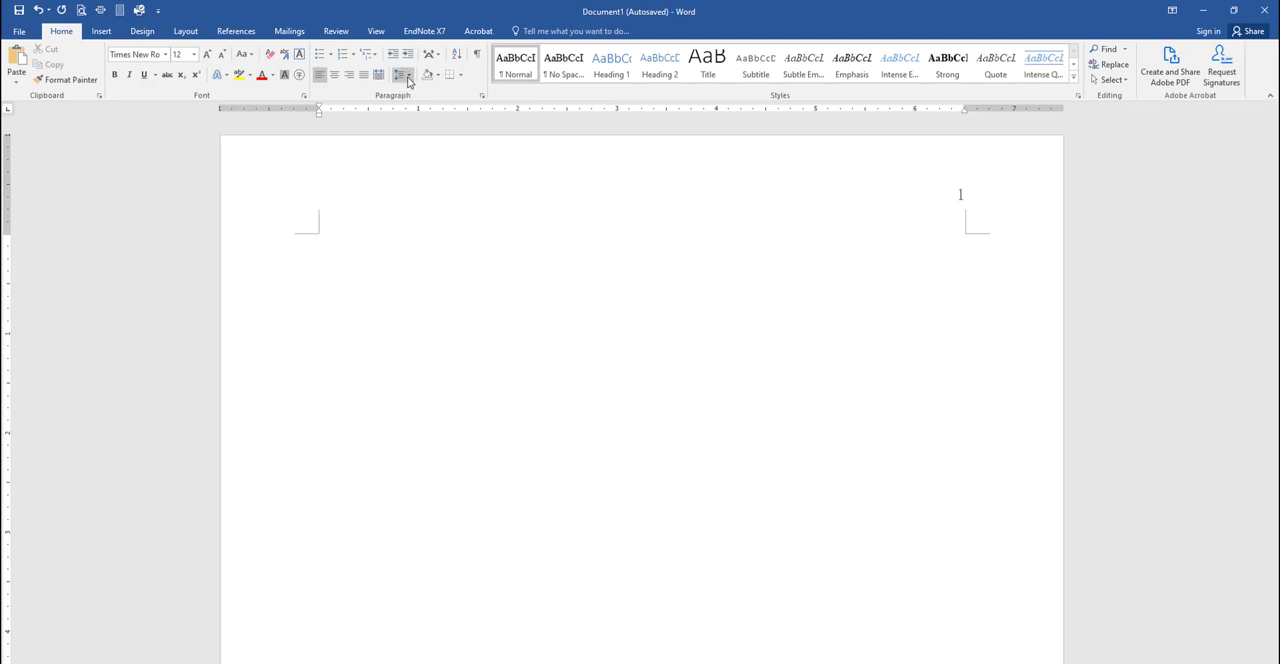
{"action": "left_click", "coordinate": [401, 75]}
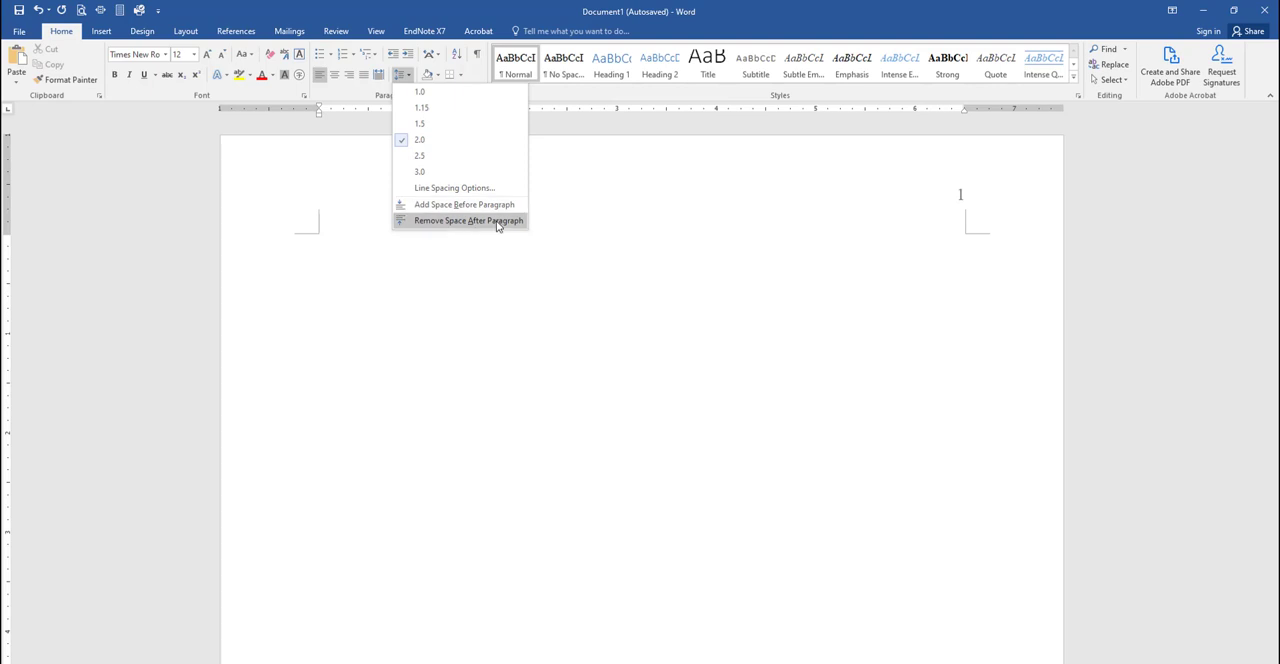
{"action": "mouse_move", "coordinate": [510, 221]}
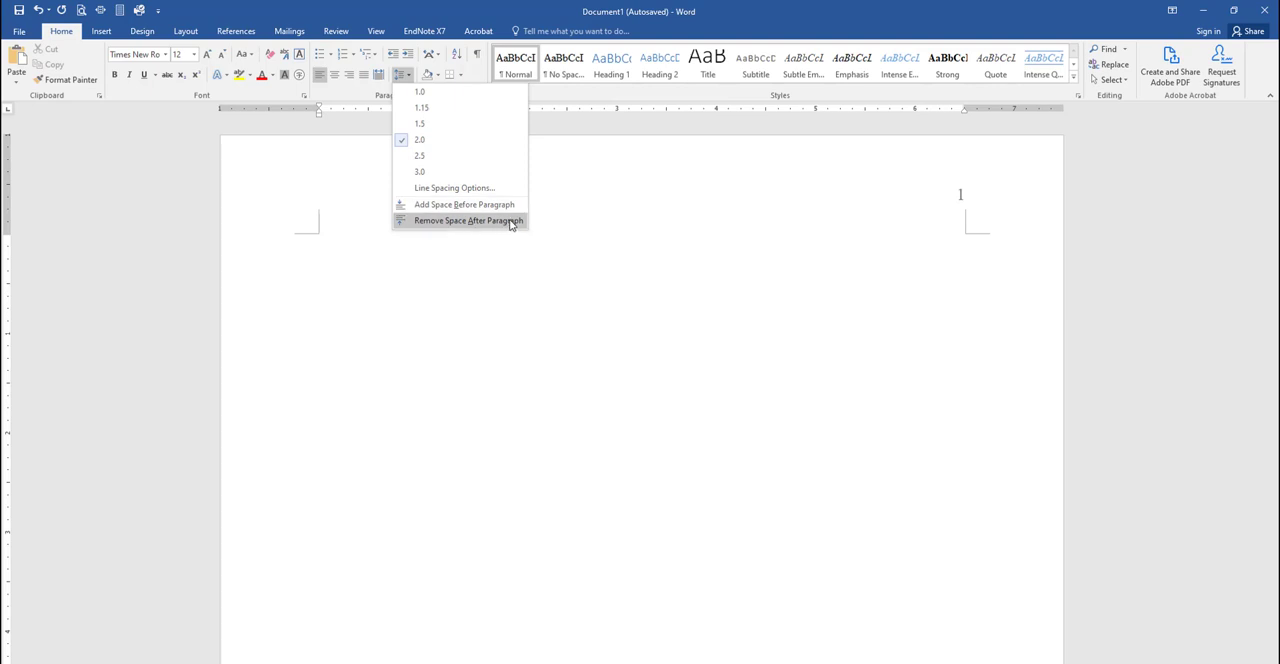
{"action": "left_click", "coordinate": [467, 220]}
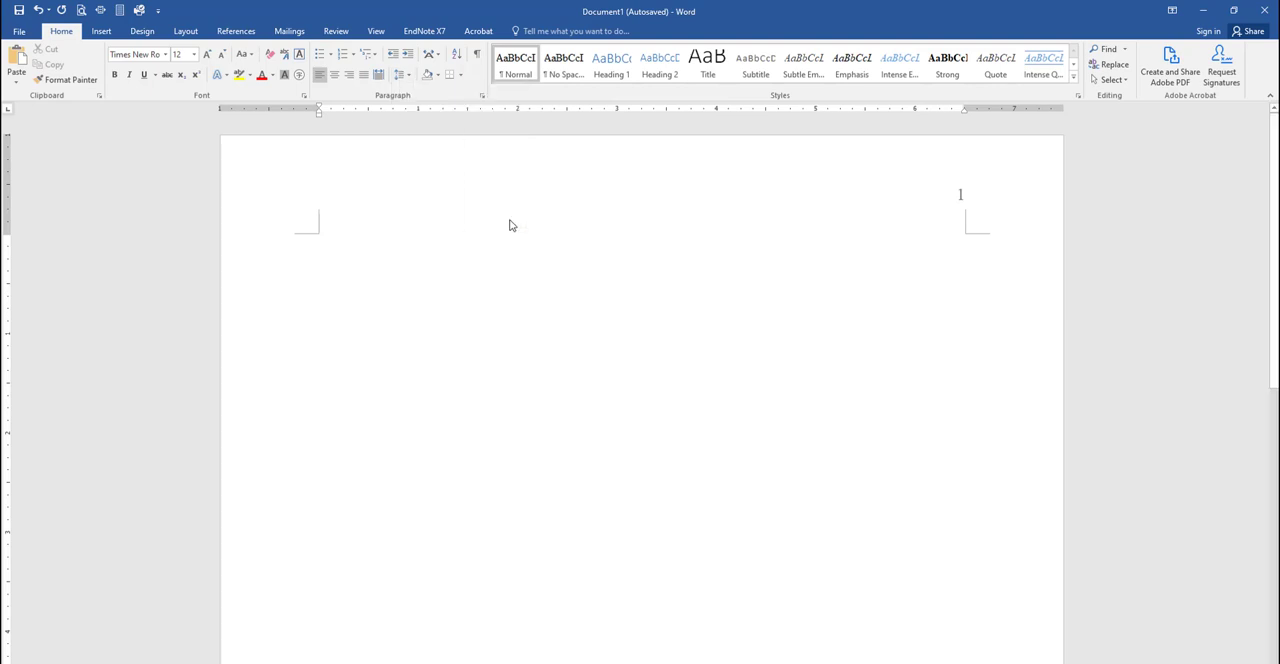
{"action": "mouse_move", "coordinate": [211, 107]}
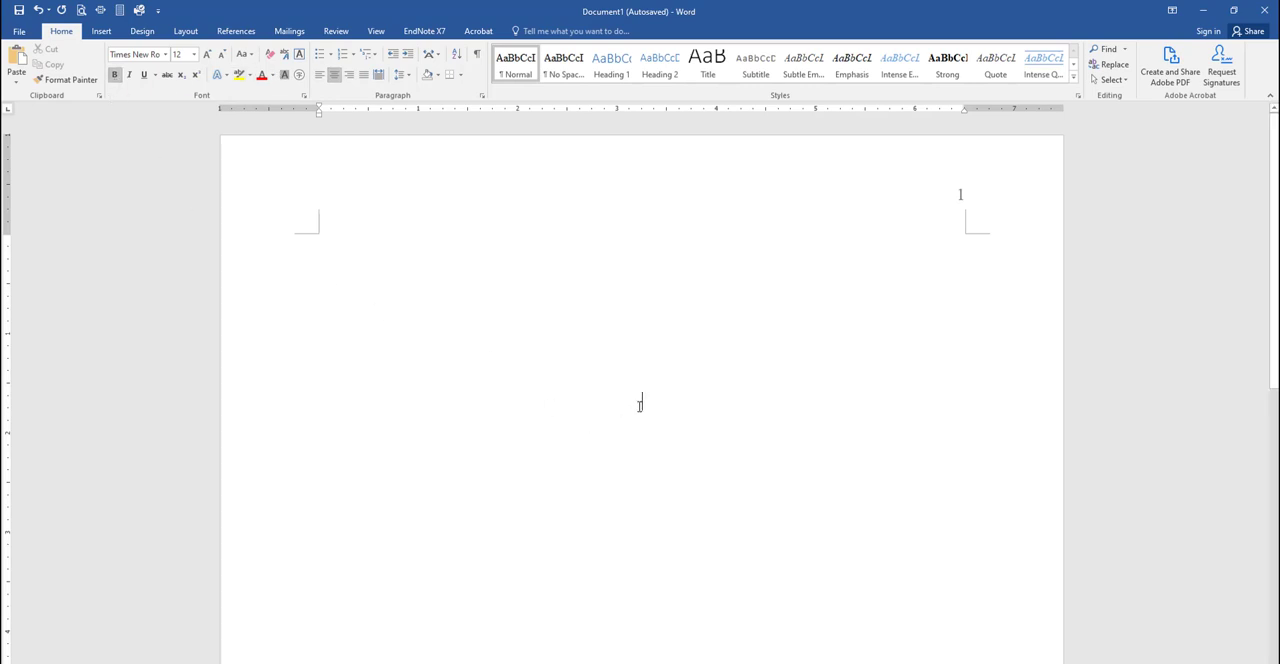
Type the title 'Full Title of Paper Goes Here', 'Your Name' and 'Program Name, Point Loma Nazarene University'.
{"action": "type", "text": "F"}
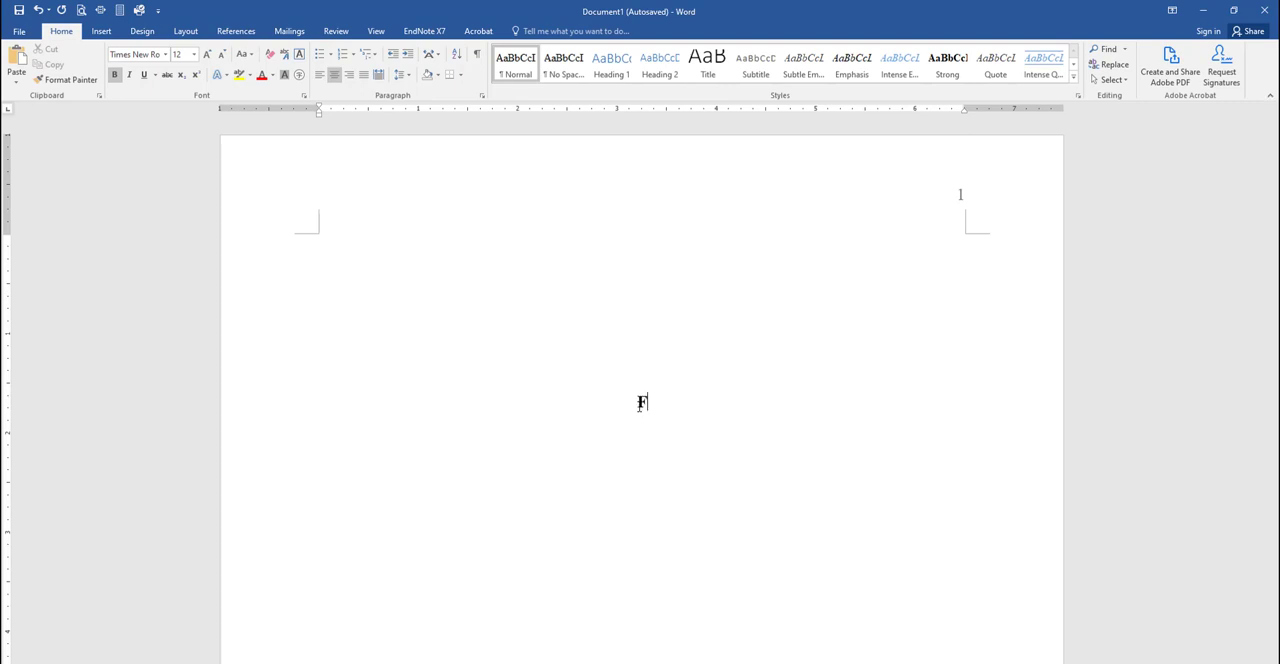
{"action": "type", "text": "ull Title"}
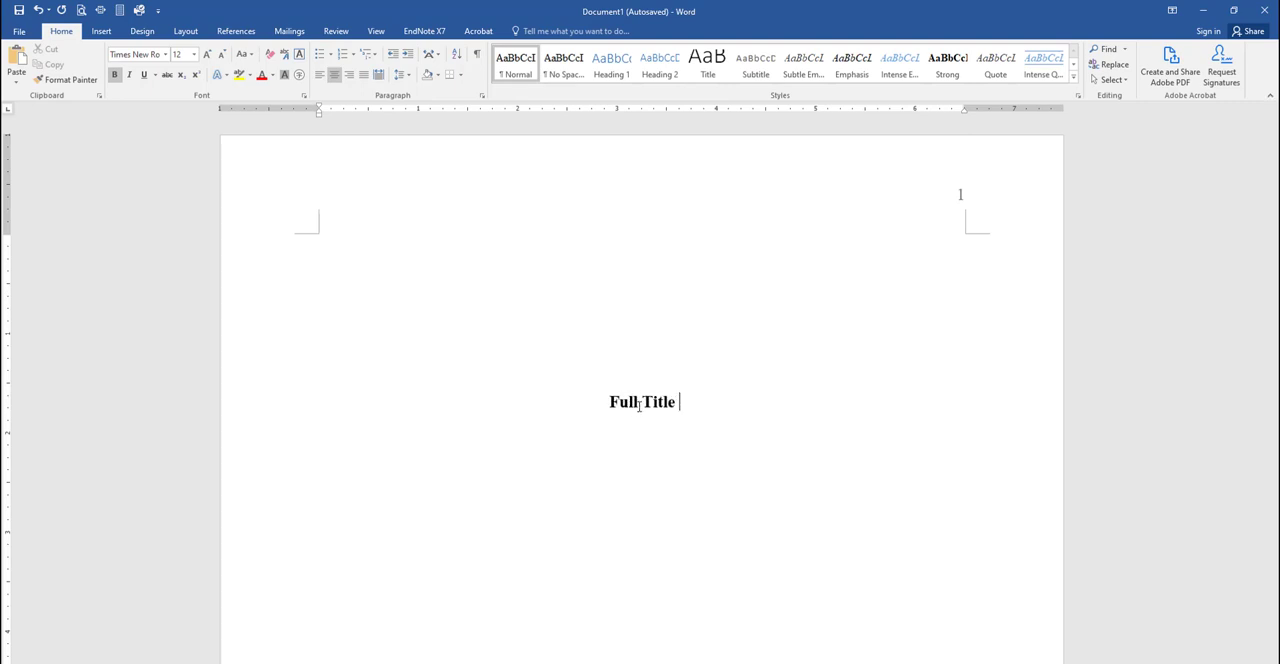
{"action": "type", "text": "of Paper"}
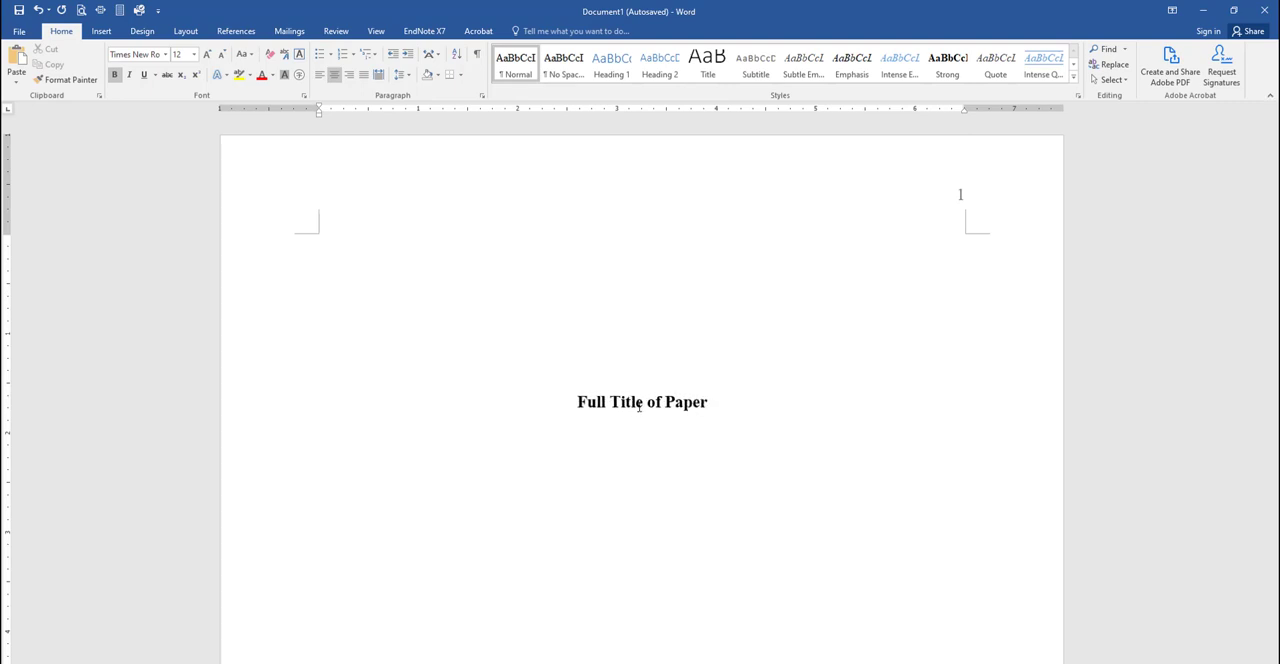
{"action": "type", "text": "Goes"}
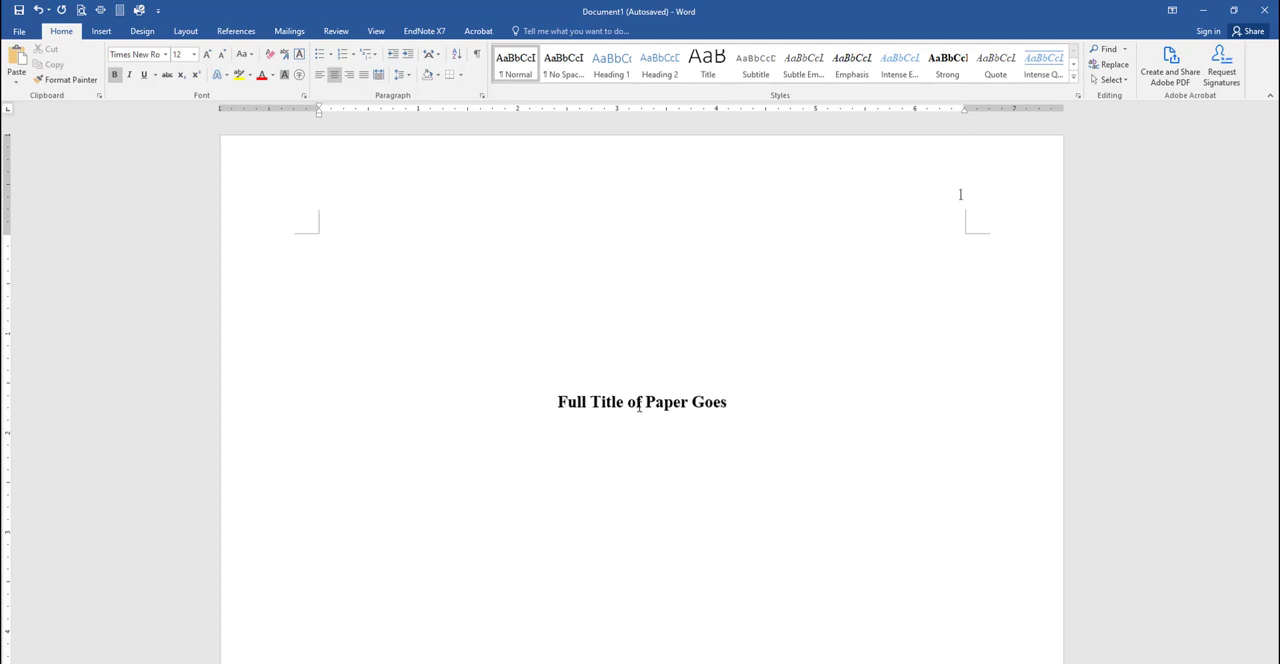
{"action": "type", "text": "Here"}
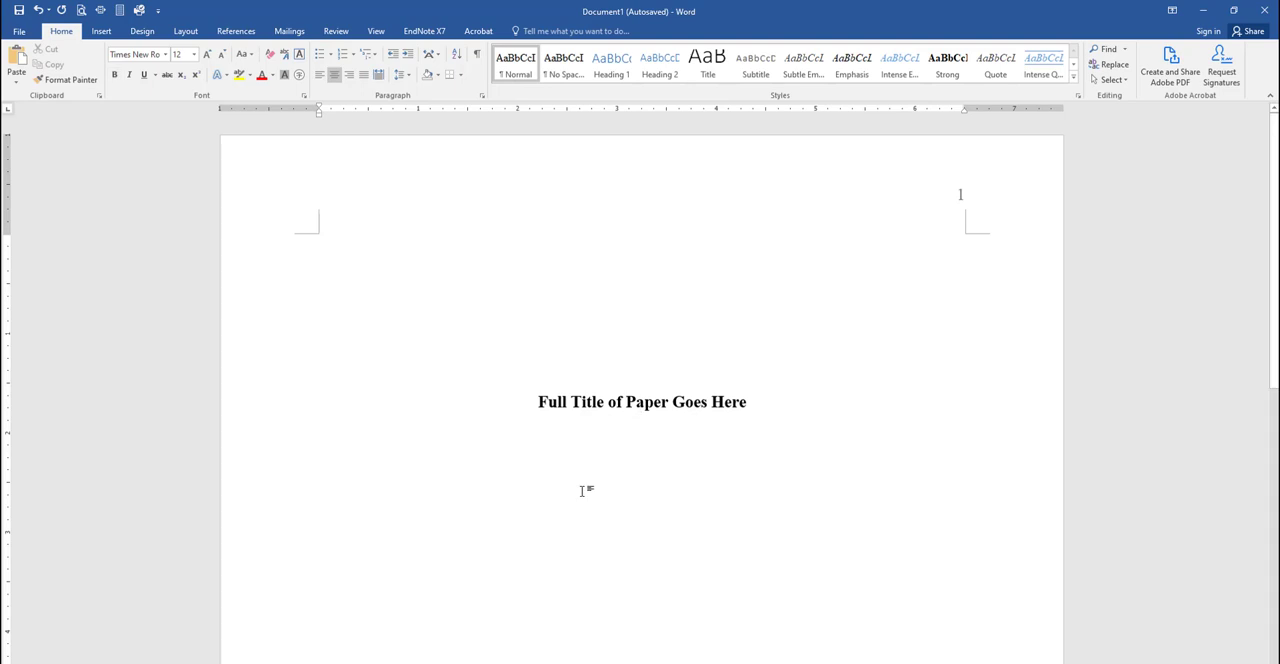
{"action": "type", "text": "Your"}
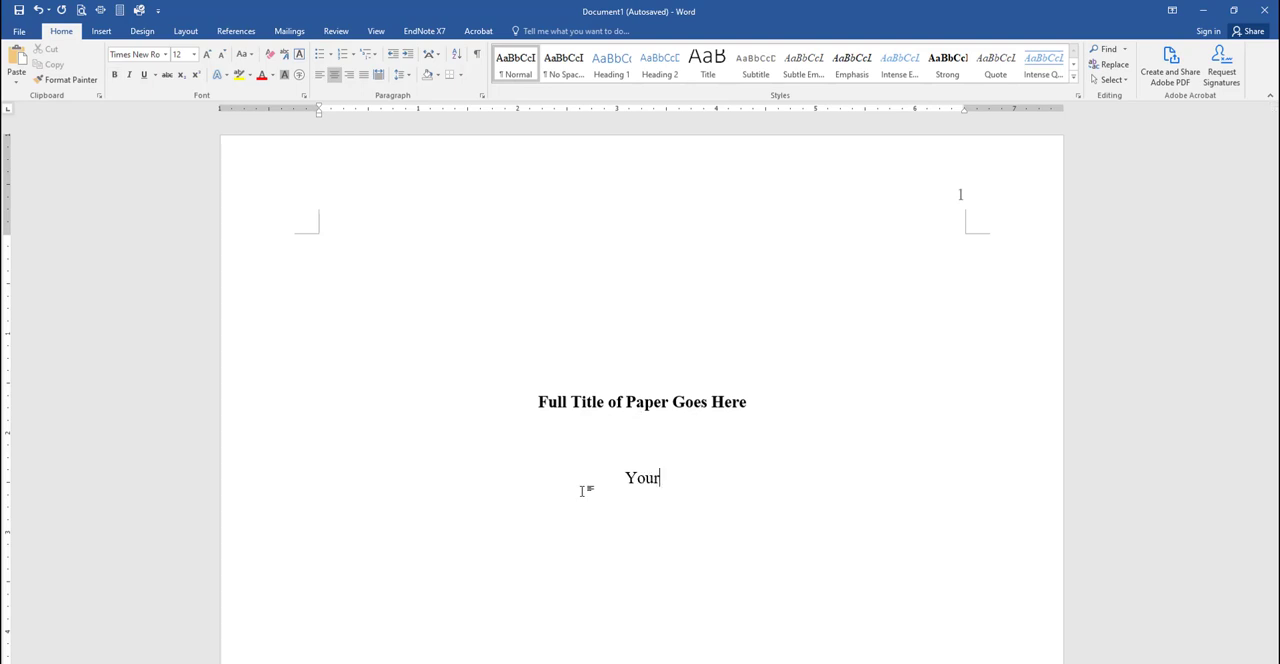
{"action": "type", "text": "Name"}
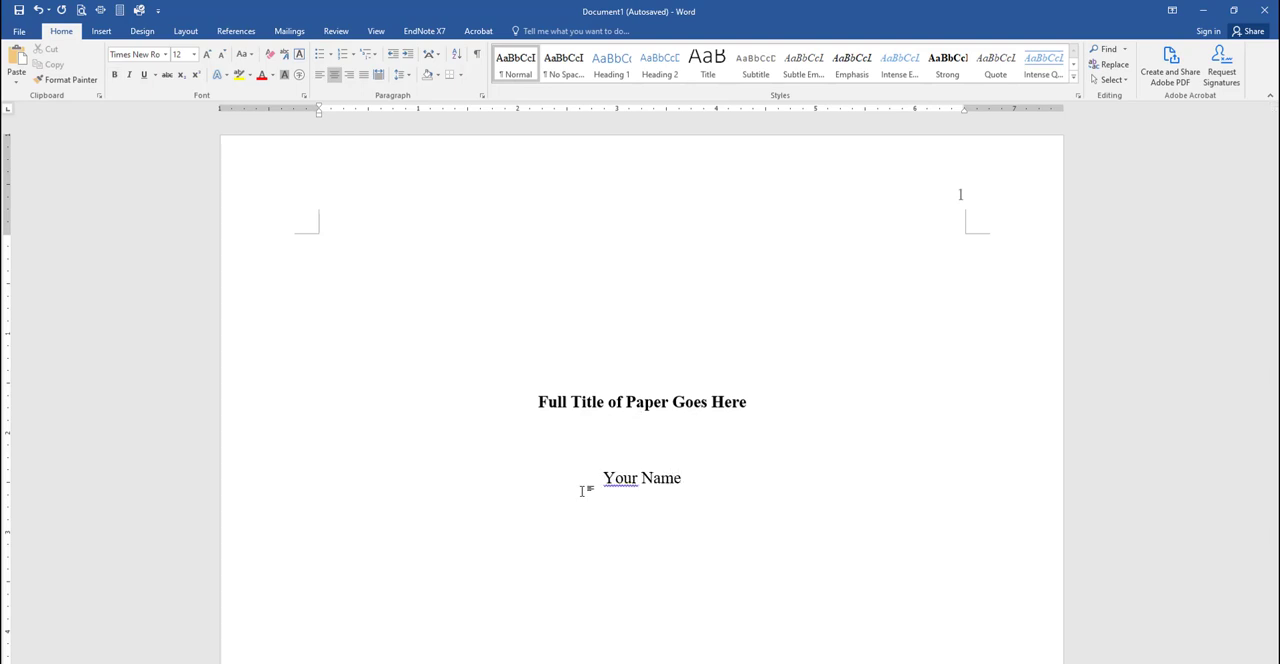
{"action": "type", "text": "Pro"}
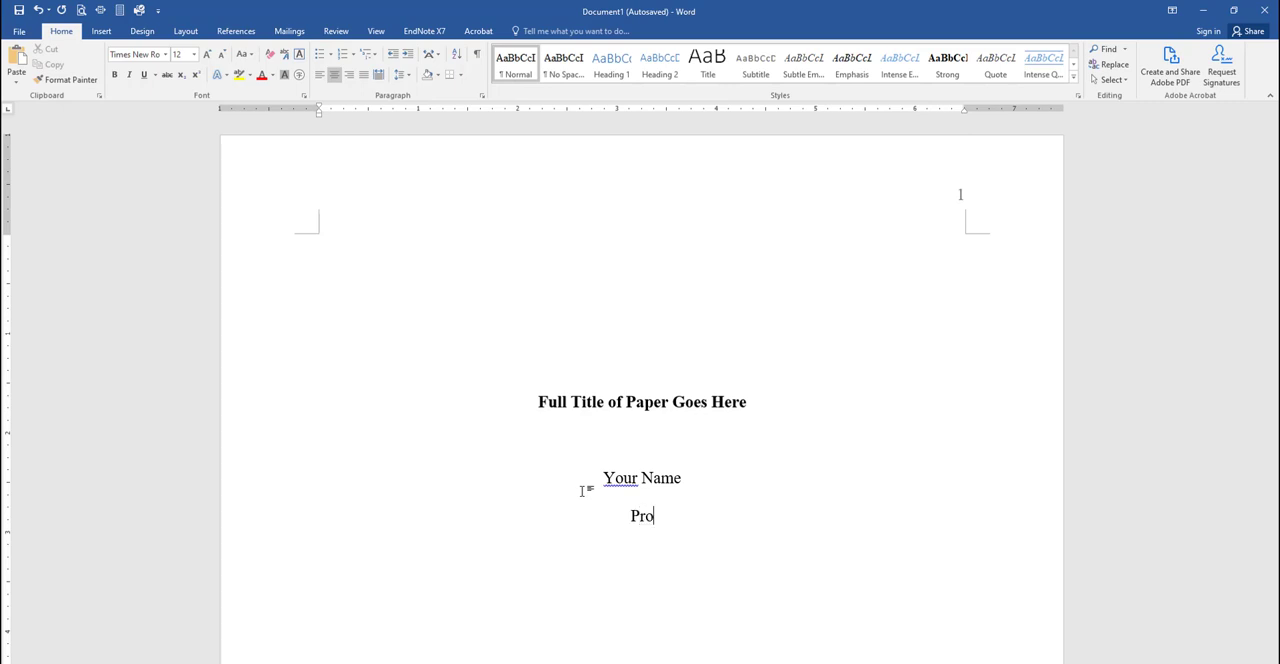
{"action": "type", "text": "gram Name,"}
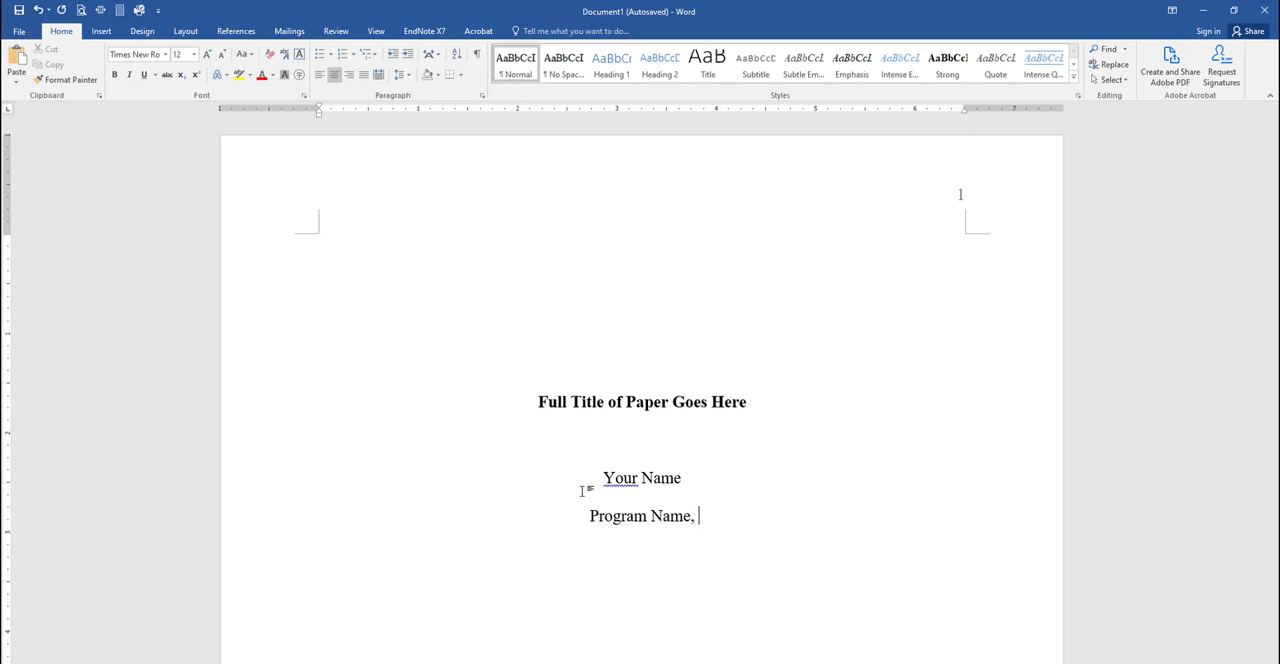
{"action": "type", "text": "Point Loma Nazarene University"}
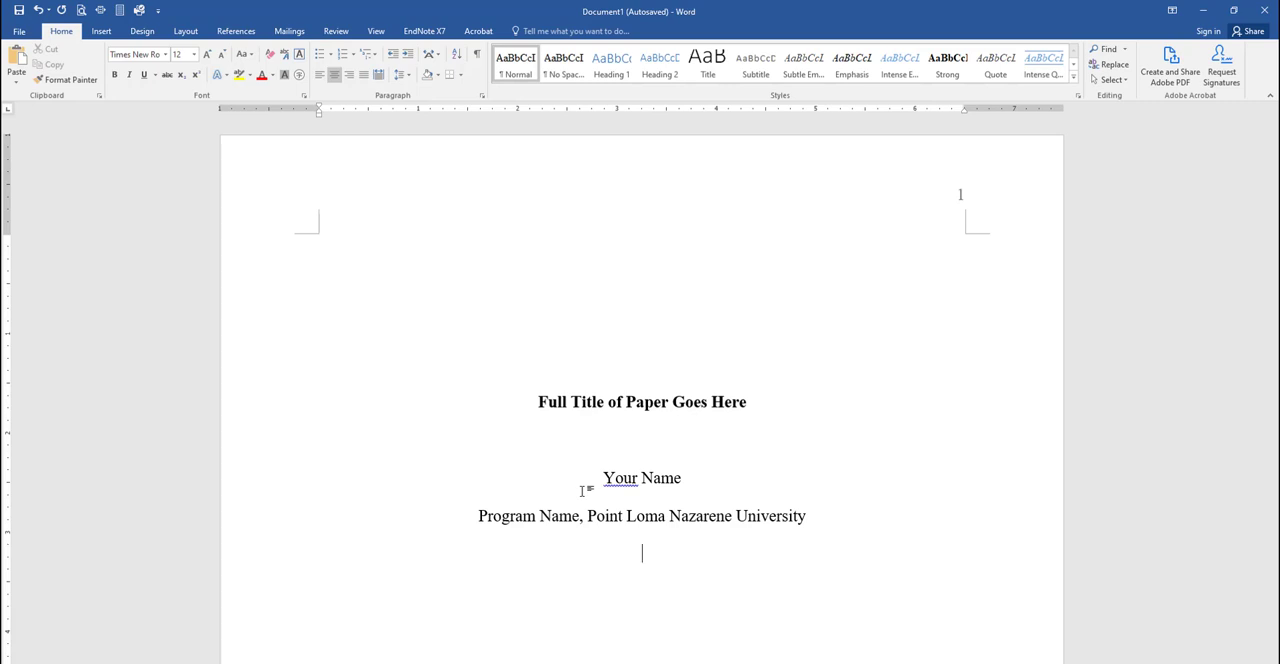
Add course 'APA101: Introduction to APA', instructor 'Dr. Best Professor' and date January 1.
{"action": "type", "text": "APA101"}
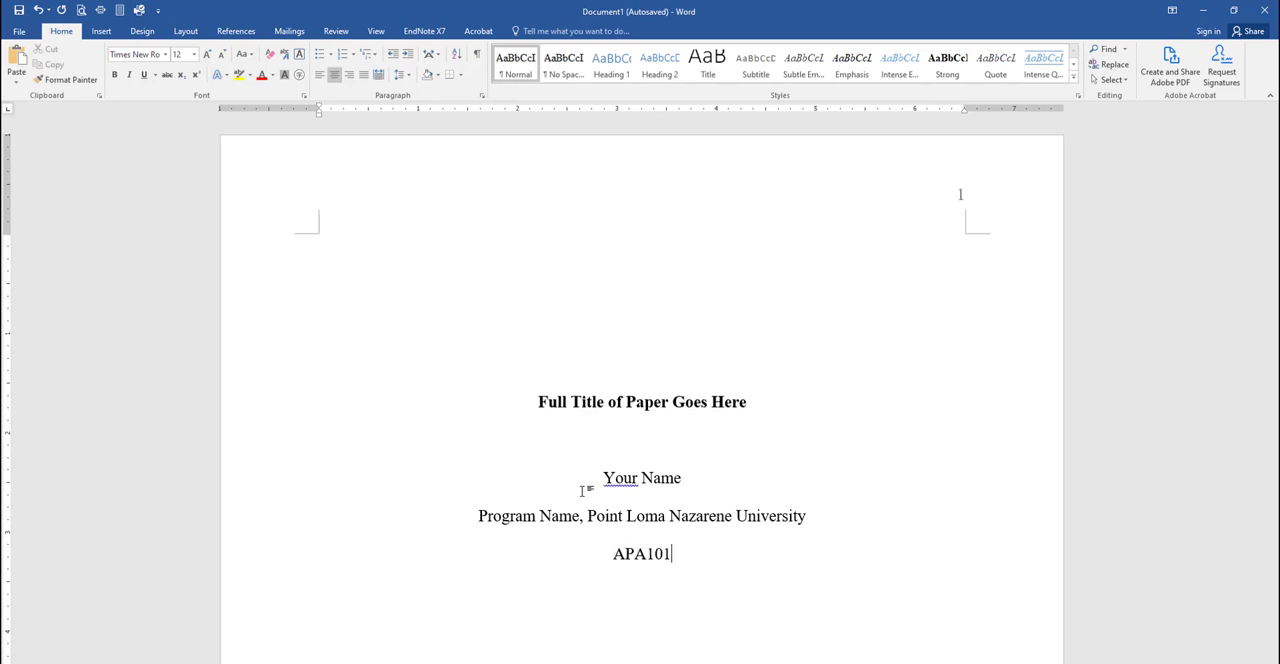
{"action": "type", "text": ": Introduct"}
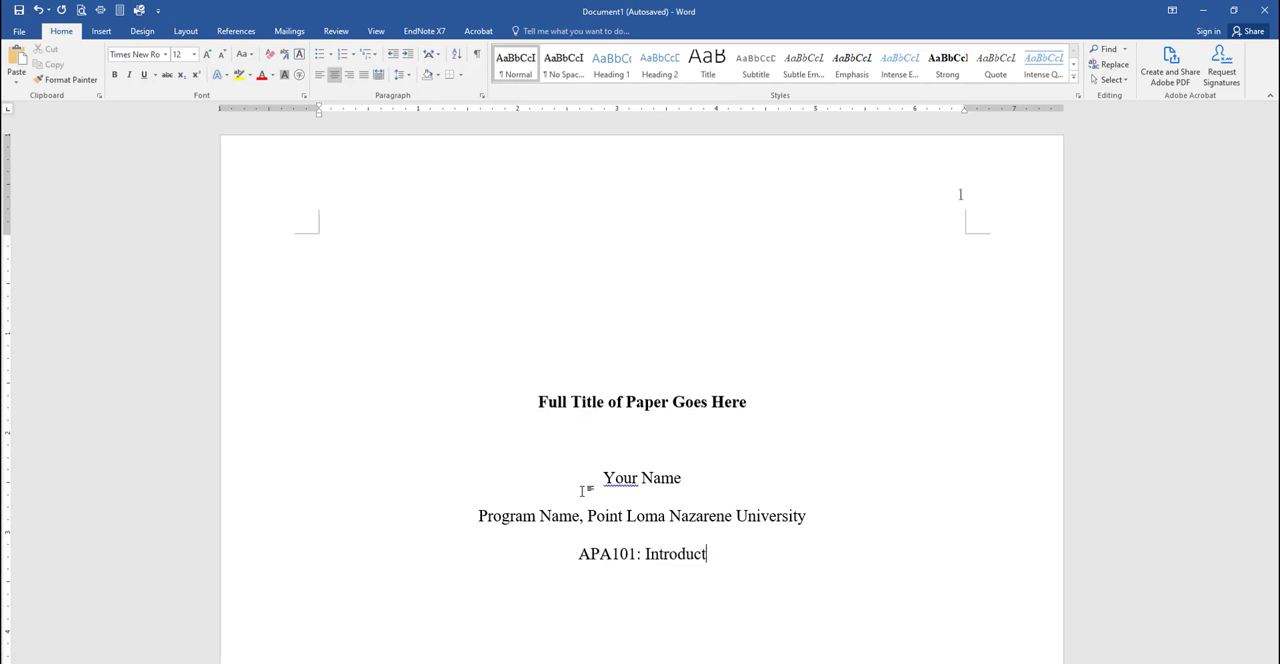
{"action": "type", "text": "ion to APA"}
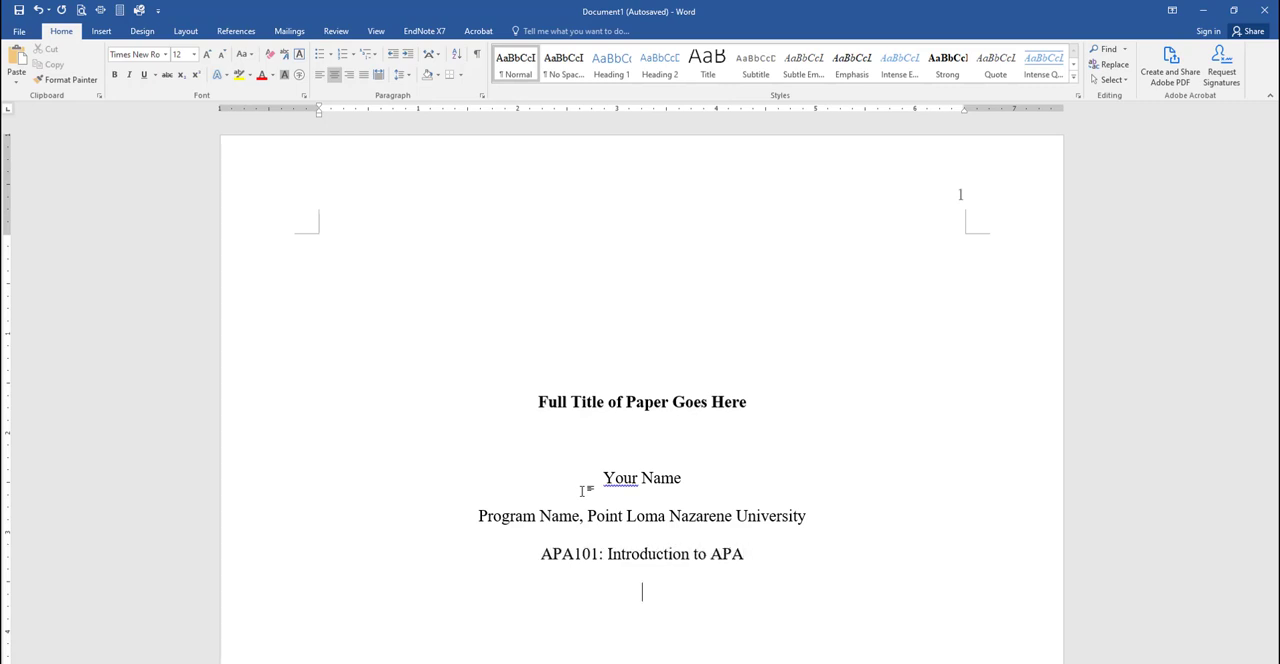
{"action": "type", "text": "Dr."}
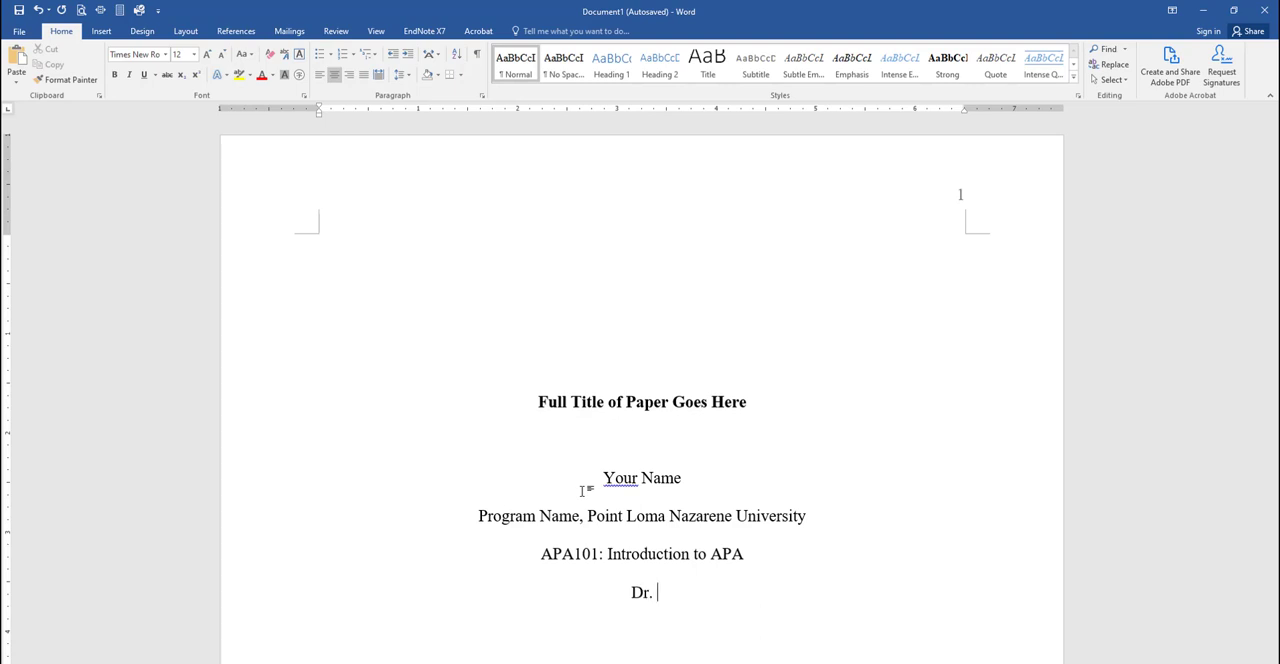
{"action": "type", "text": "Best Profes"}
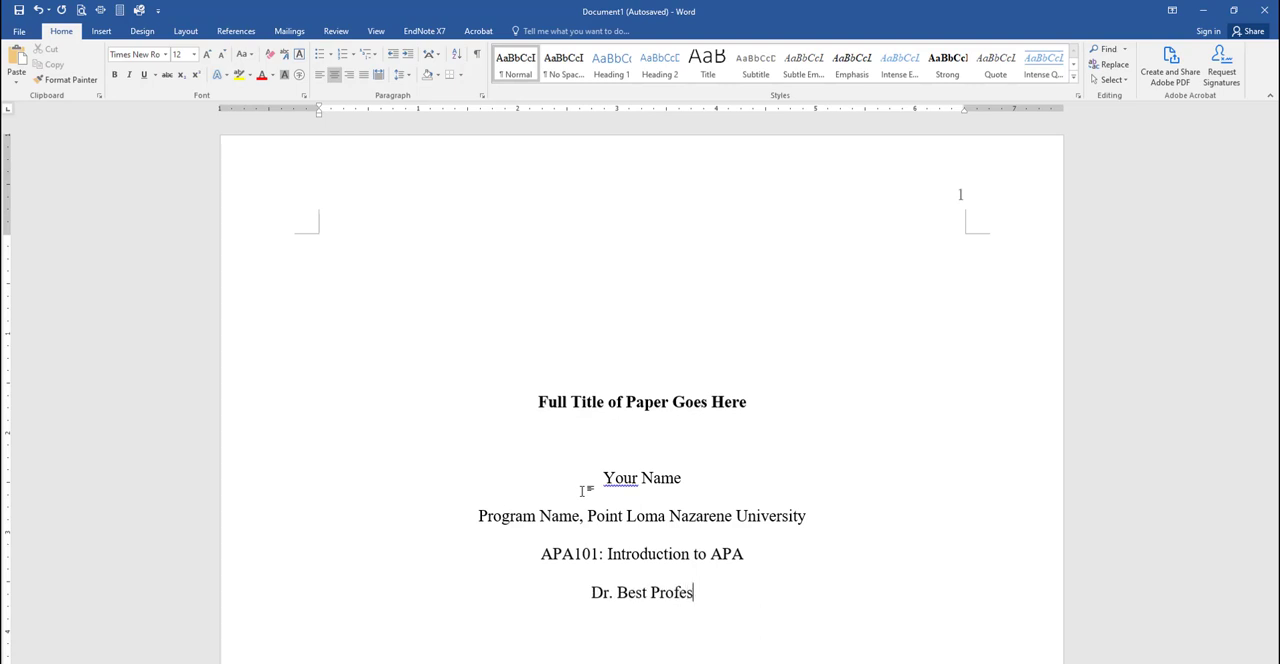
{"action": "type", "text": "sor"}
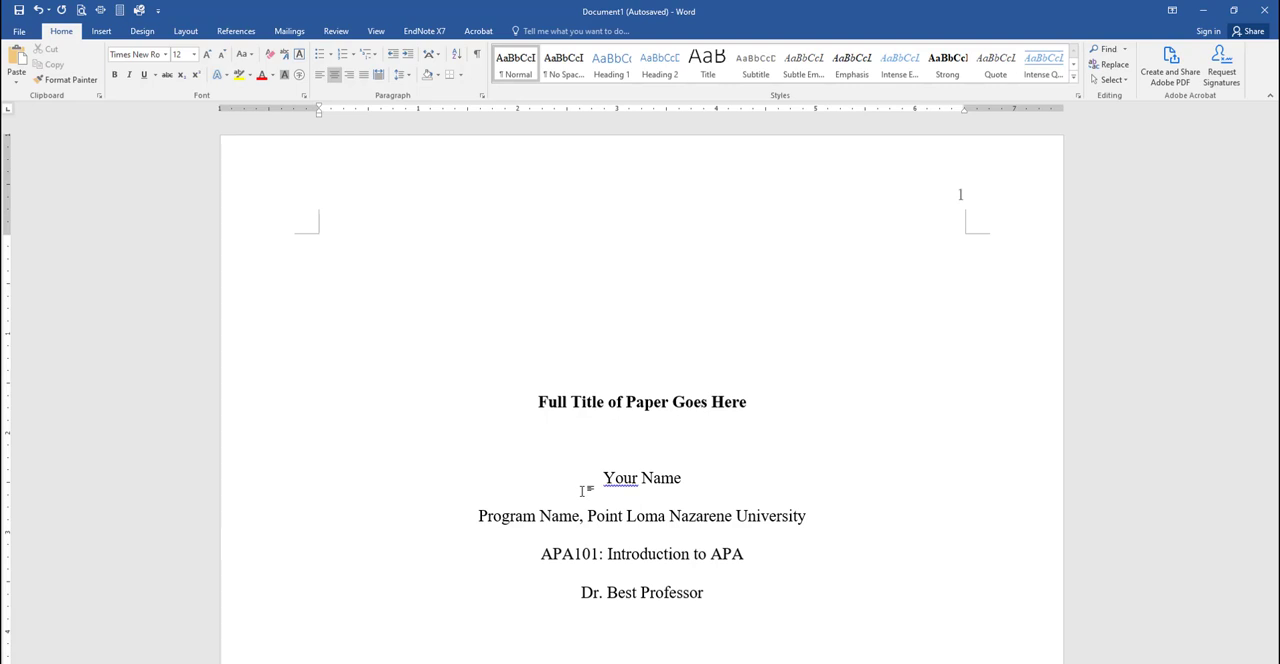
{"action": "type", "text": "January 1, 2020"}
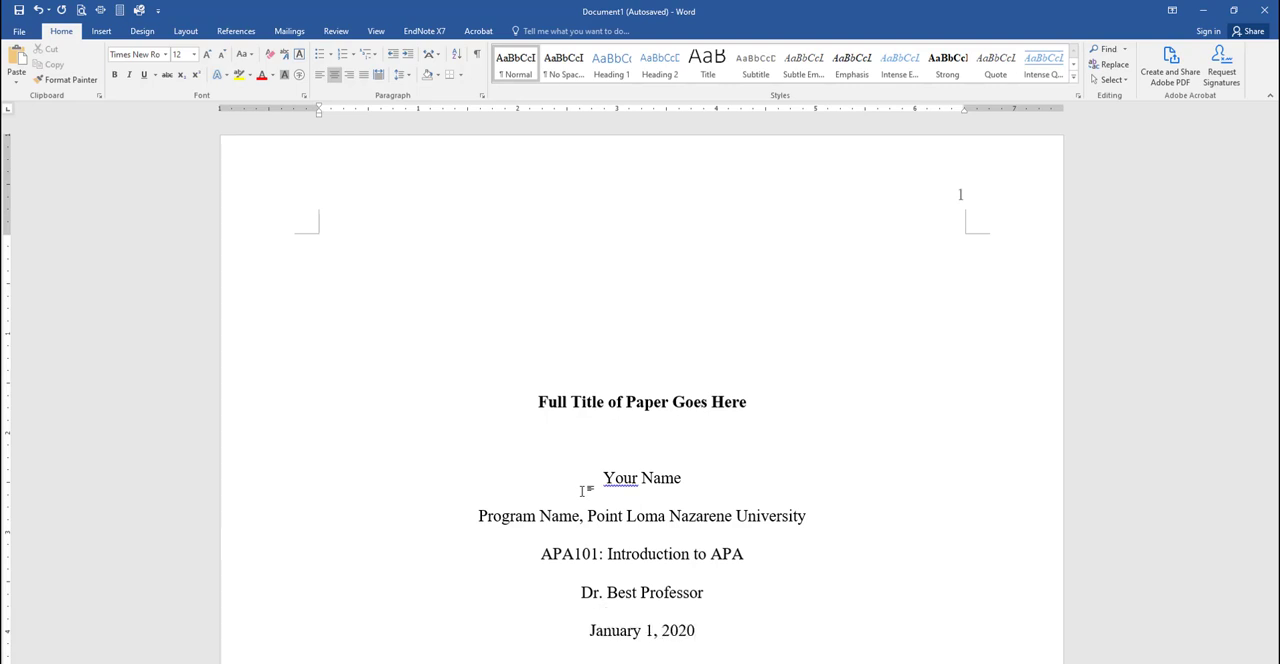
Insert a page break after the title page and bring page 2 into view.
{"action": "left_click", "coordinate": [101, 31]}
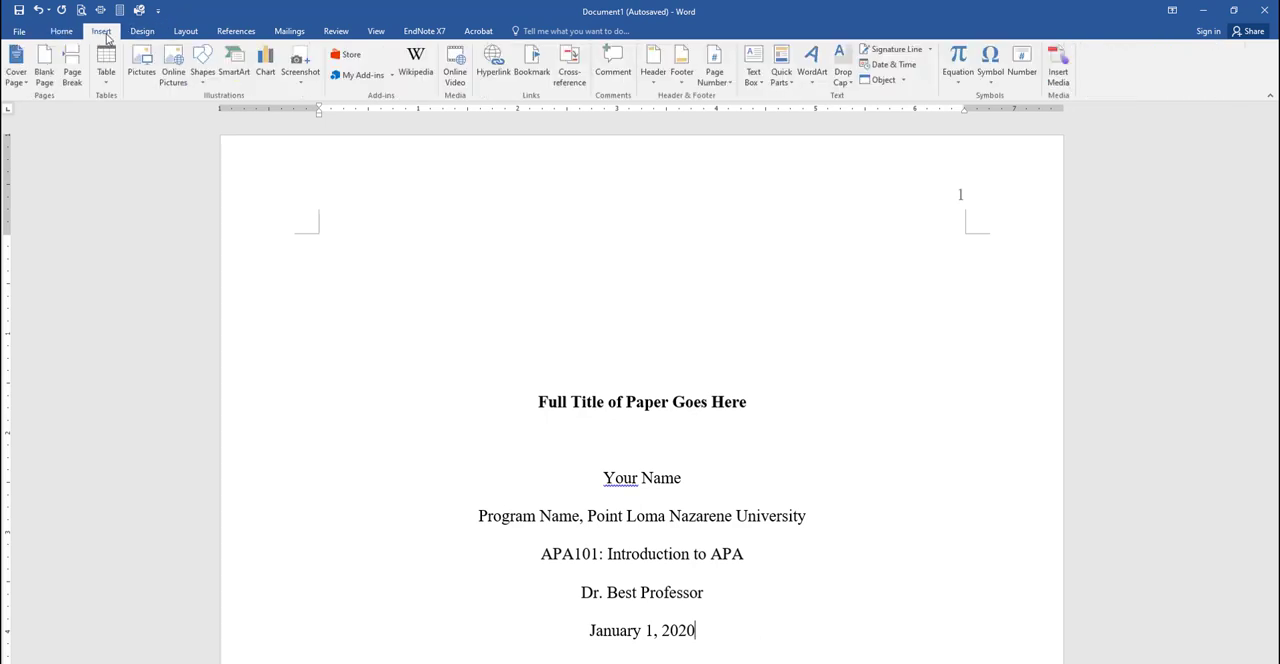
{"action": "mouse_move", "coordinate": [72, 65]}
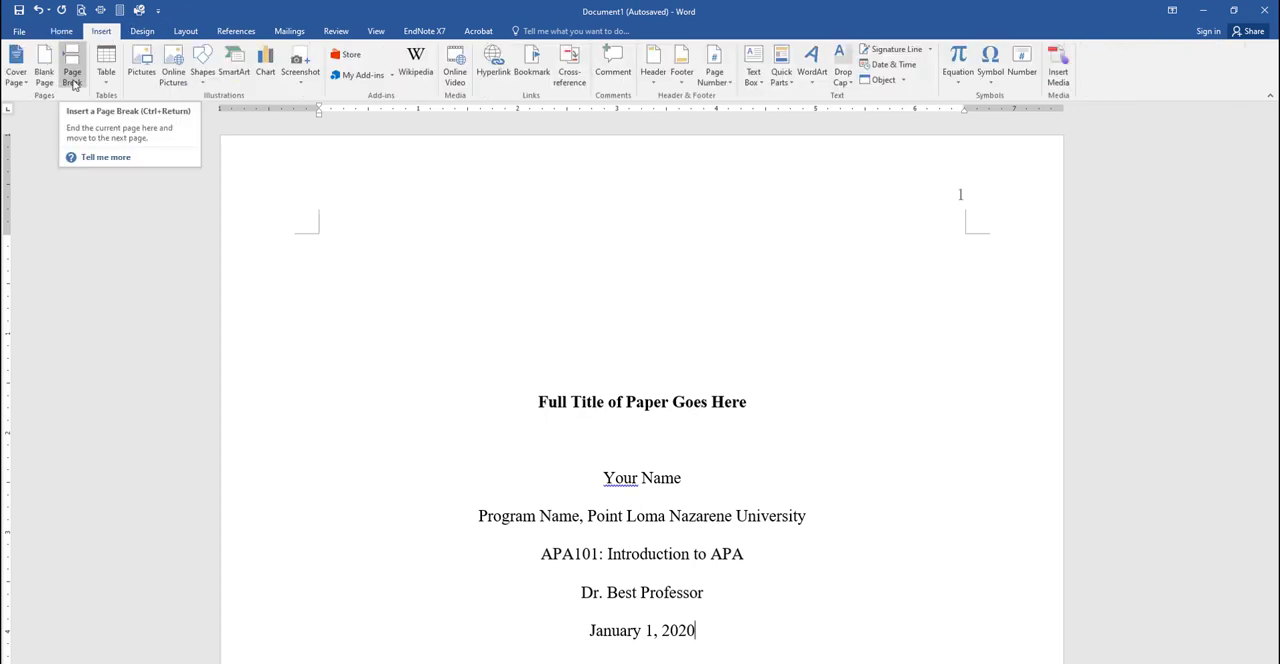
{"action": "left_click", "coordinate": [72, 65]}
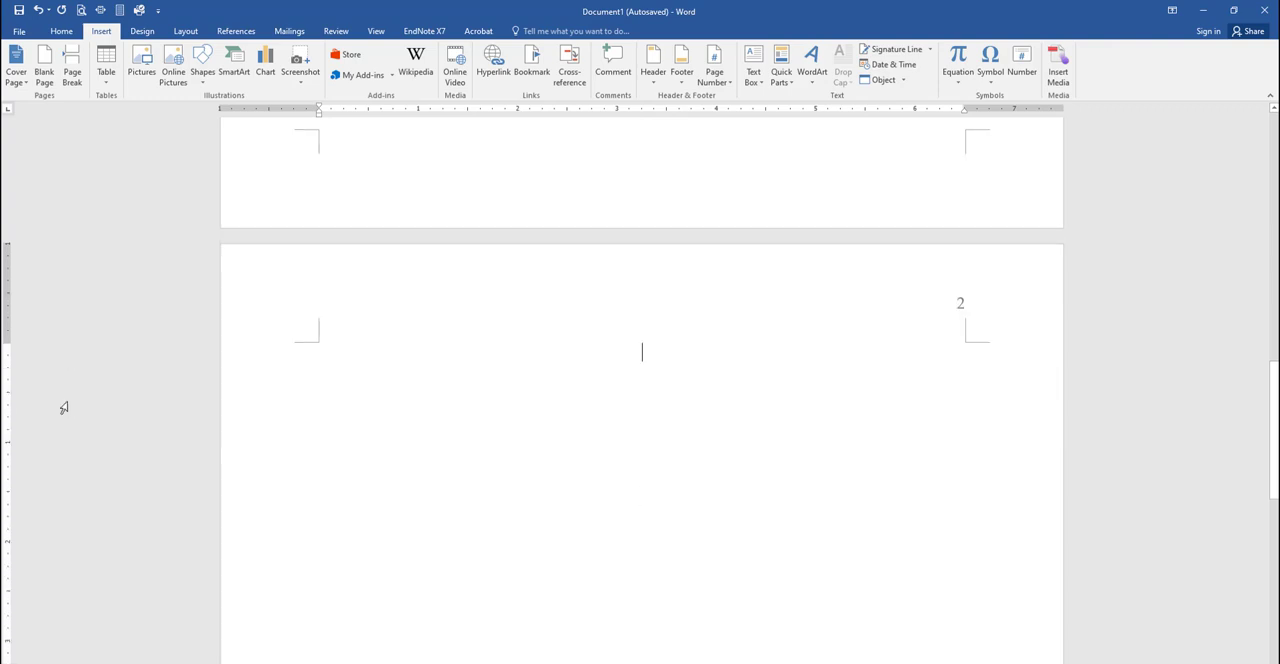
{"action": "scroll", "scroll_direction": "up", "scroll_amount": 3}
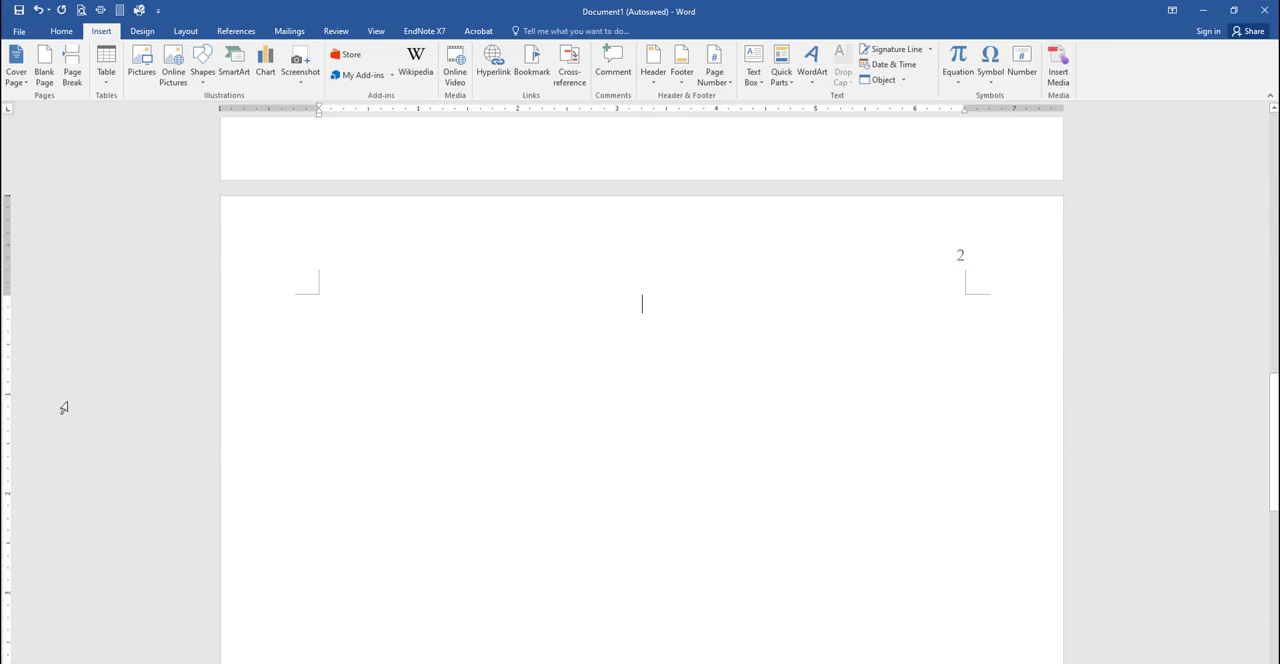
{"action": "scroll", "scroll_direction": "up", "scroll_amount": 3}
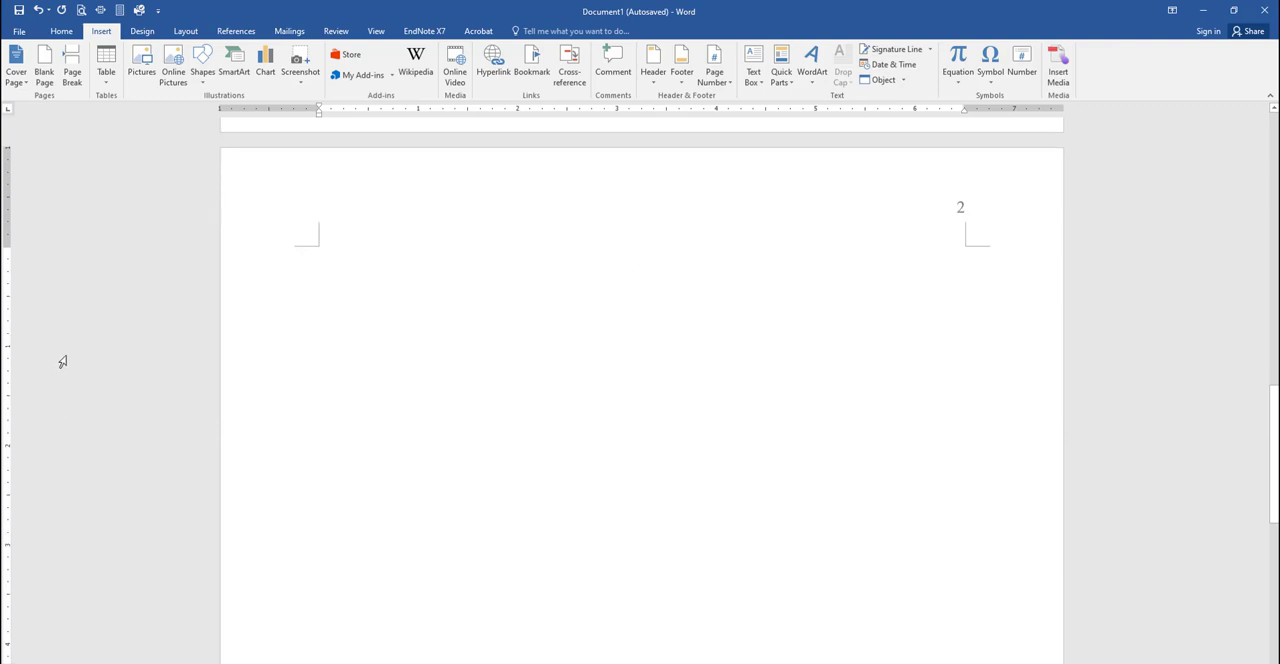
{"action": "mouse_move", "coordinate": [67, 267]}
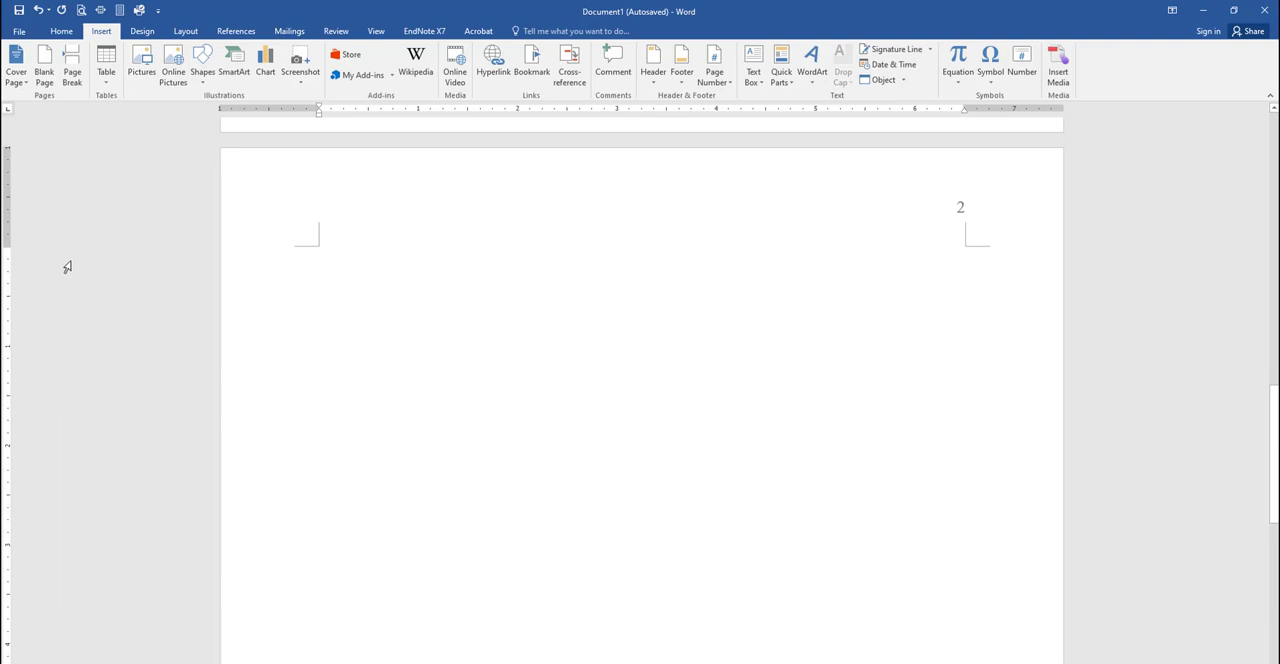
{"action": "mouse_move", "coordinate": [78, 172]}
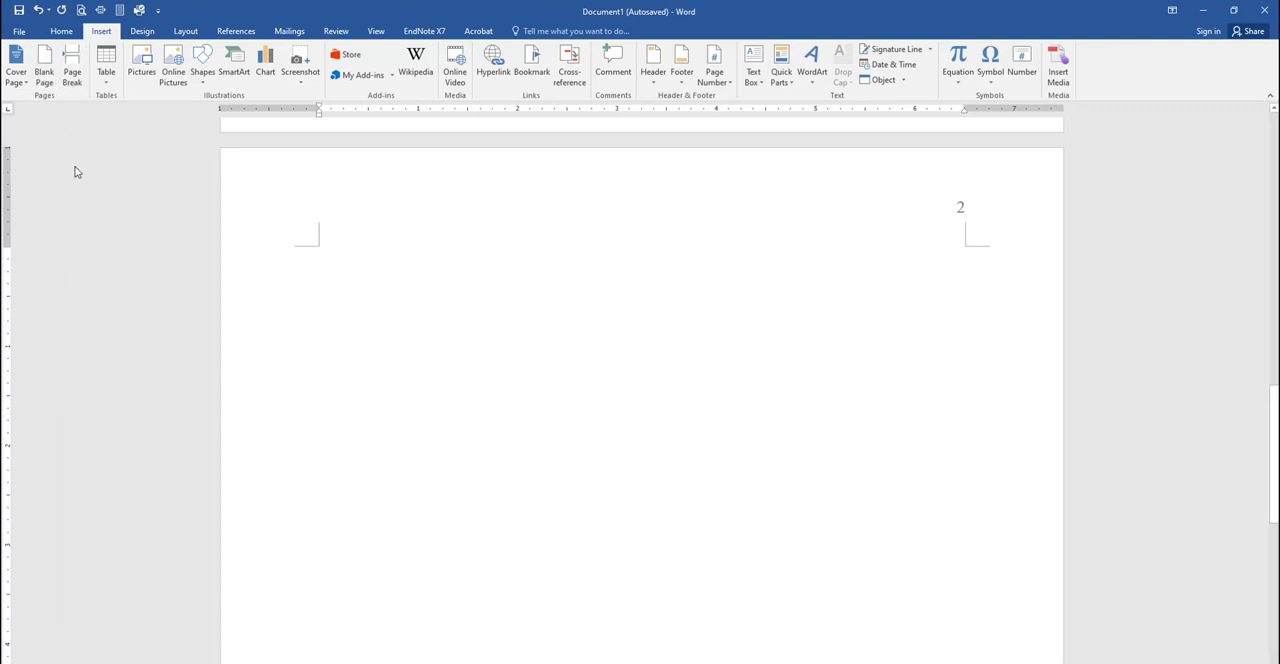
Type the 'Abstract' heading and turn bold off for the line below.
{"action": "type", "text": "Abstra"}
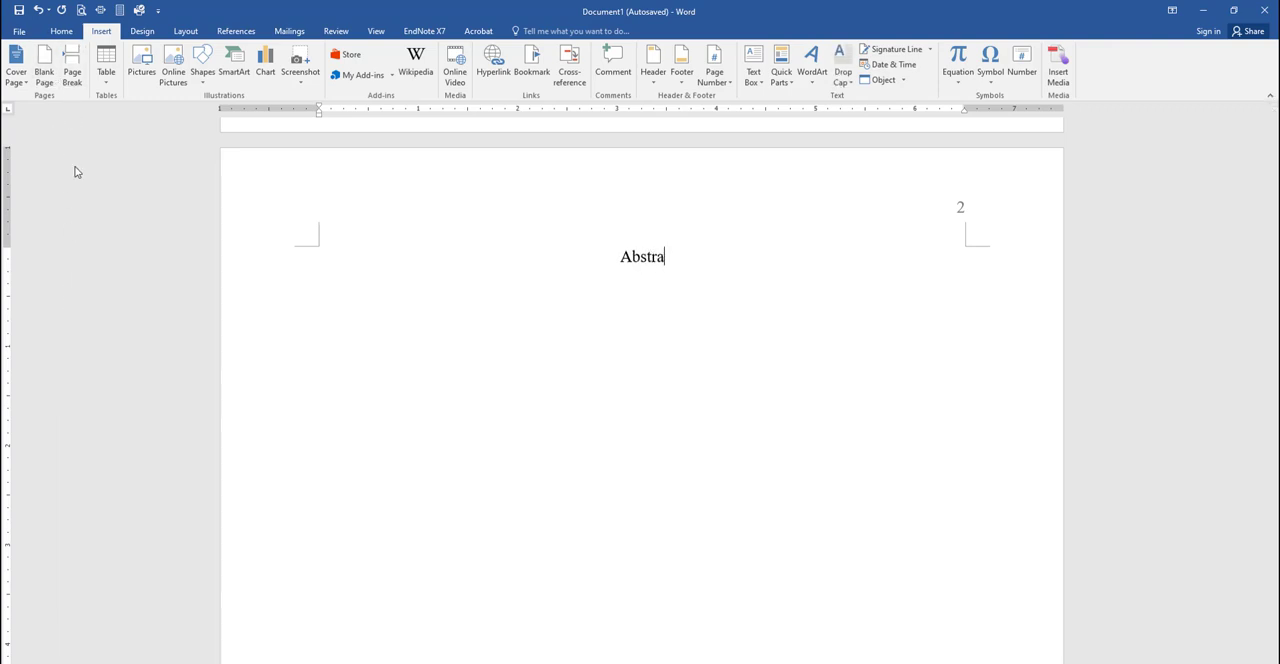
{"action": "type", "text": "ct"}
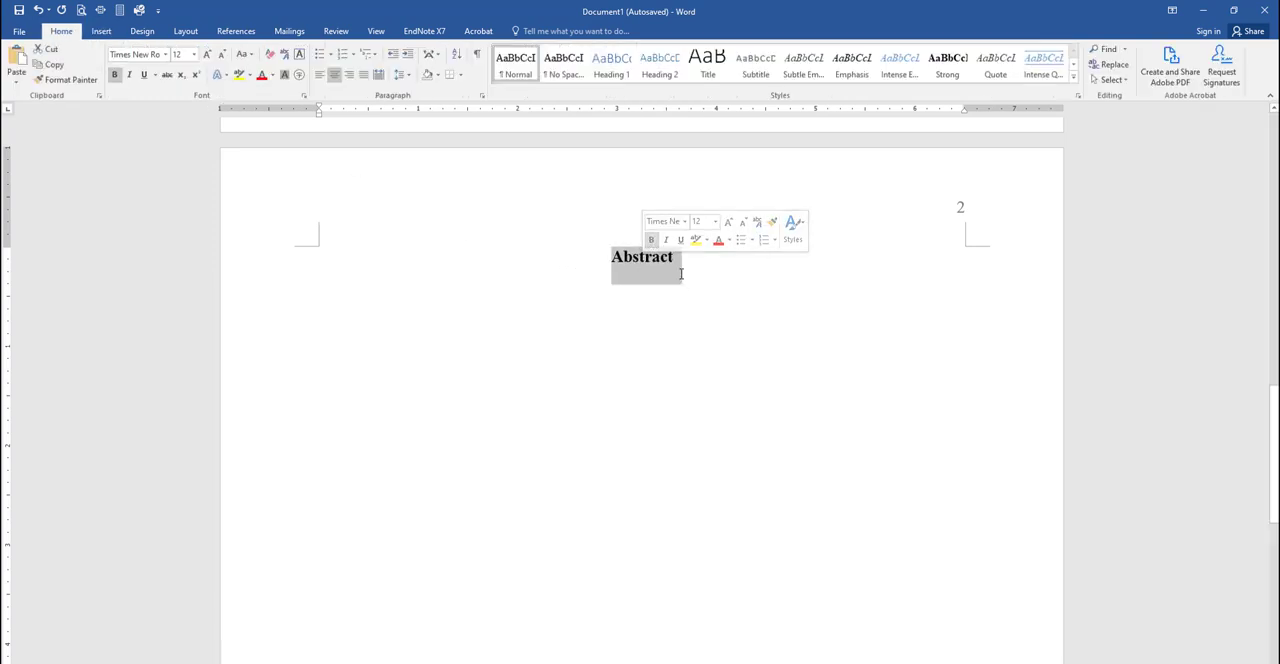
{"action": "left_click", "coordinate": [642, 293]}
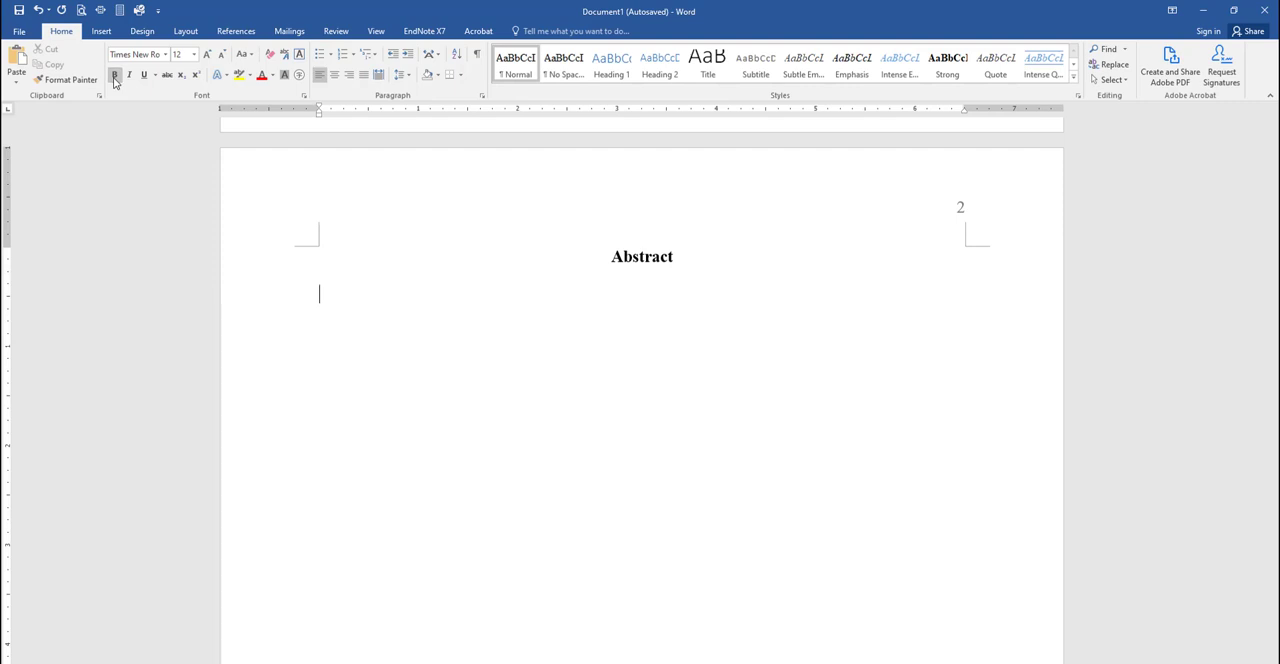
Write that the abstract isn't indented, its heading is centered and bold, 150–250 words.
{"action": "type", "text": "We do not"}
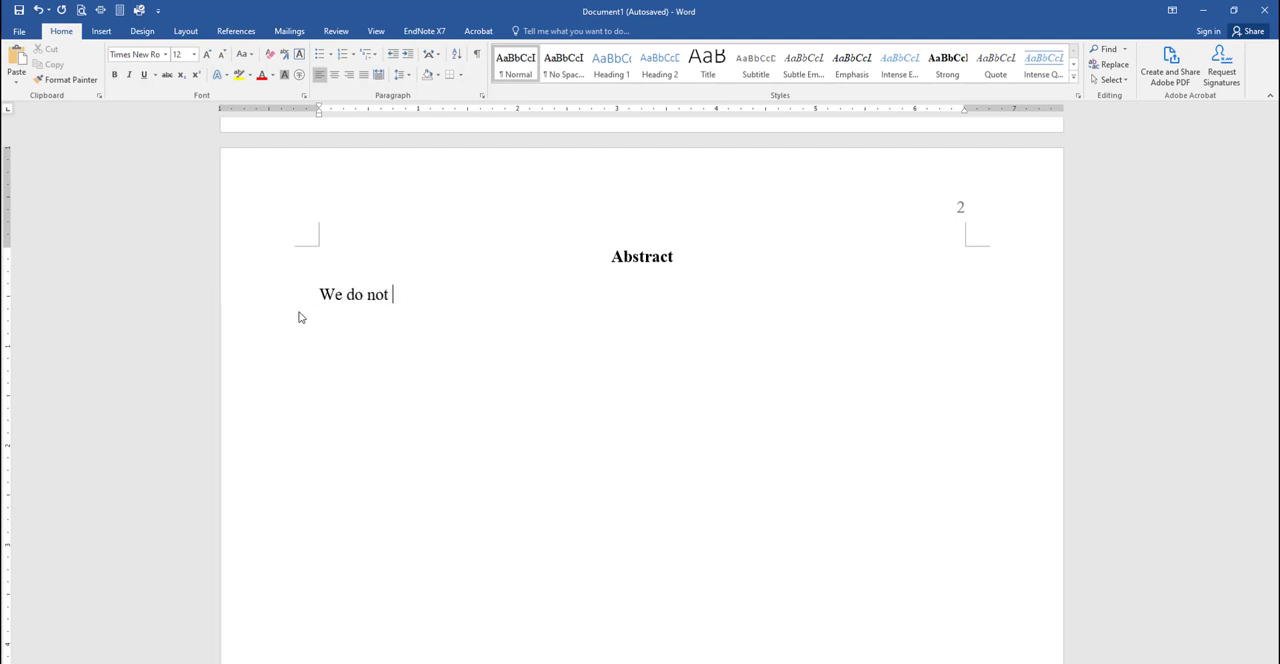
{"action": "type", "text": "indent the abstract. Th"}
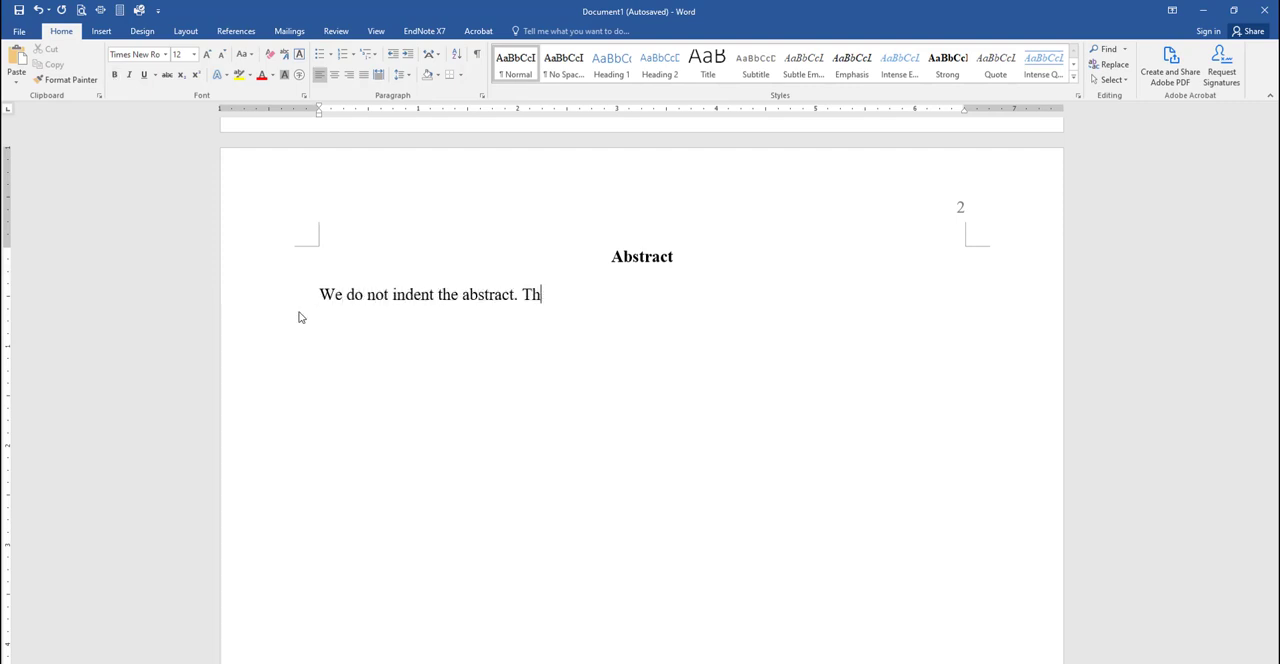
{"action": "type", "text": "e heading \"Abstract"}
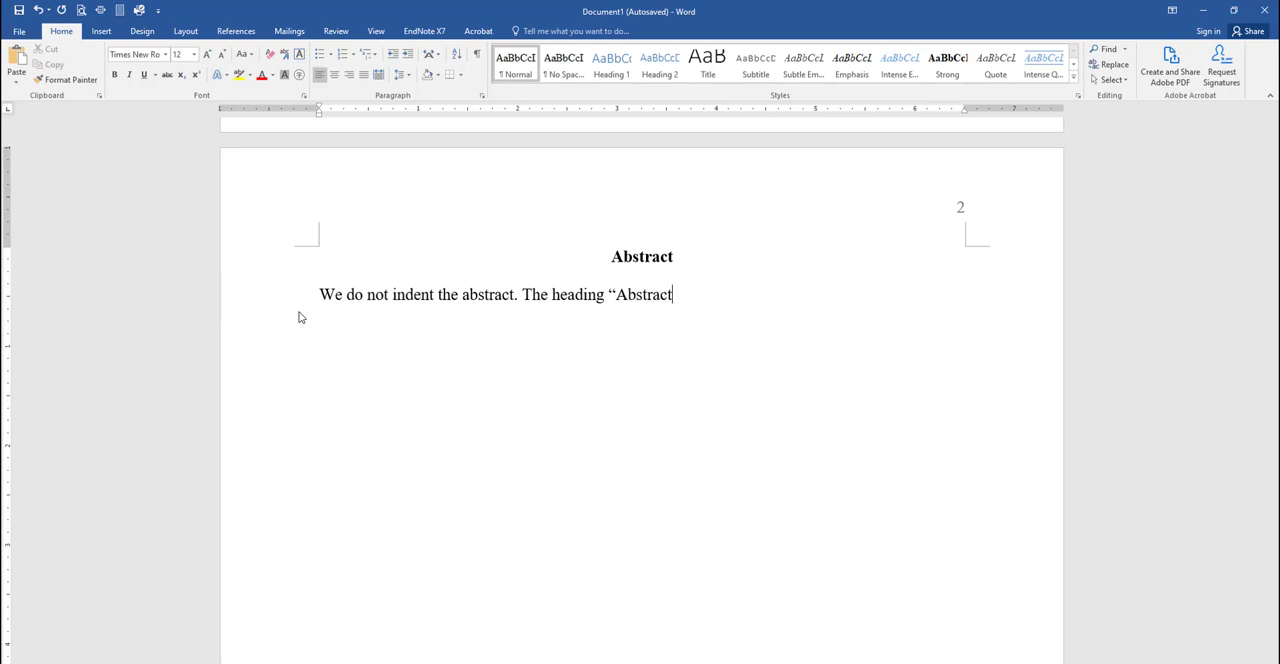
{"action": "type", "text": "\" should be centered and bolded. The"}
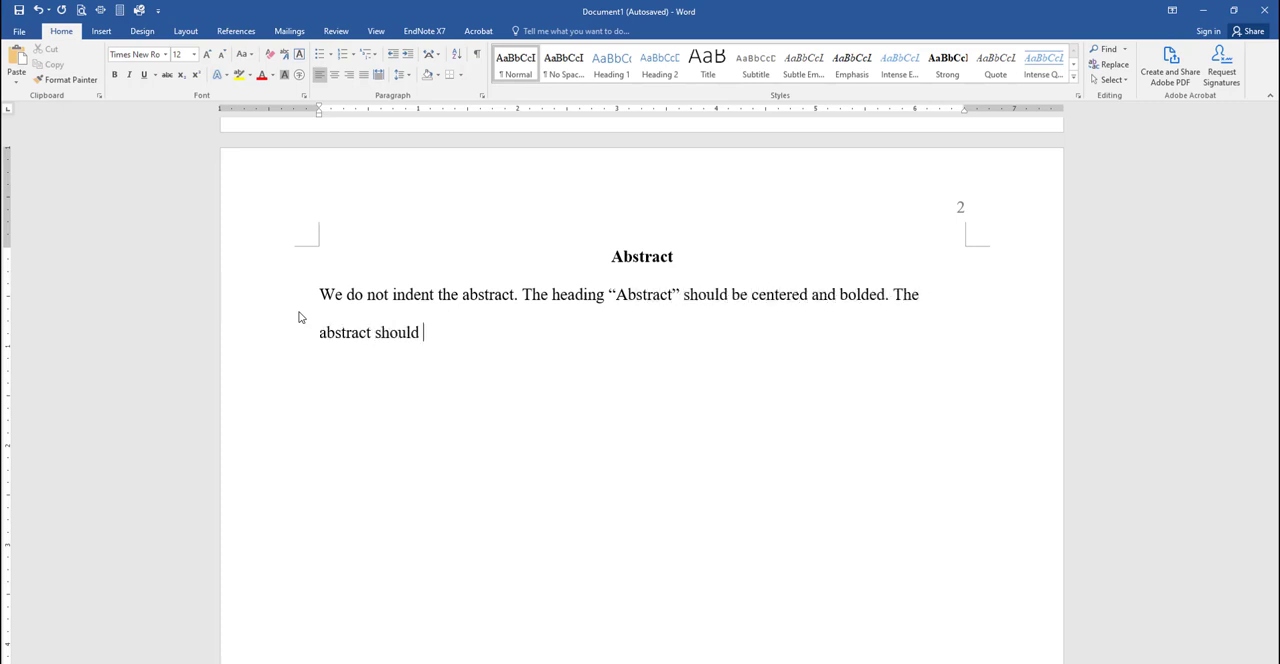
{"action": "type", "text": "be between 150—250 wor"}
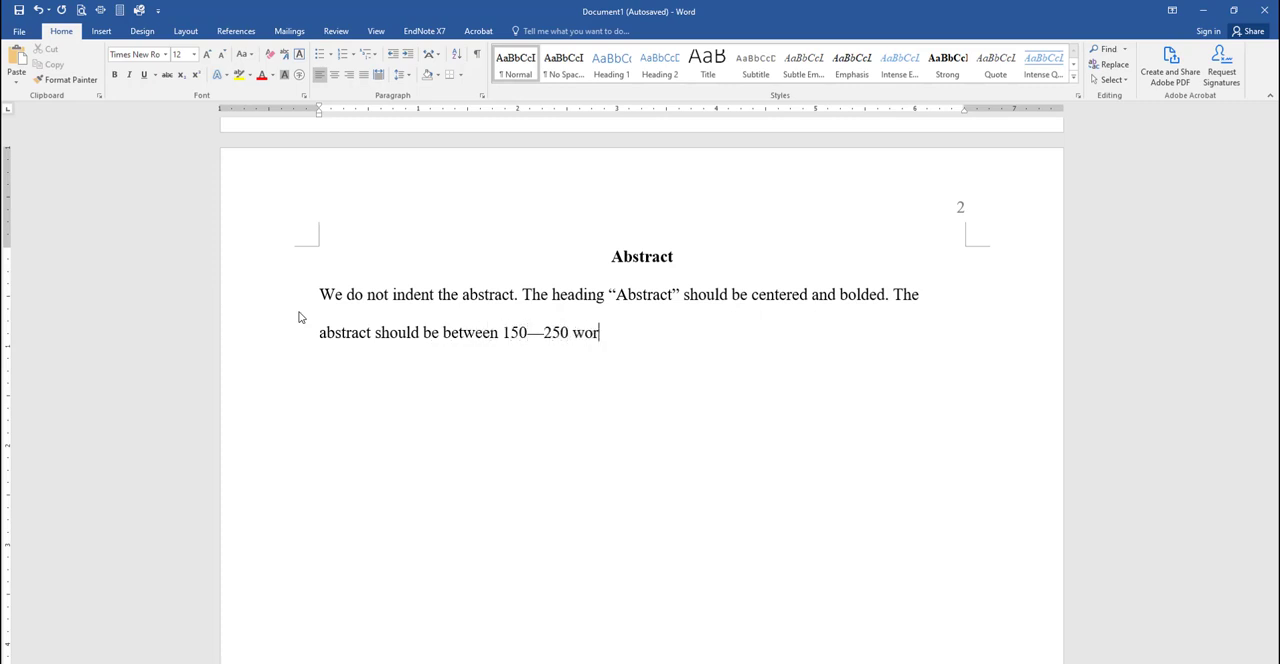
{"action": "type", "text": "ds. F"}
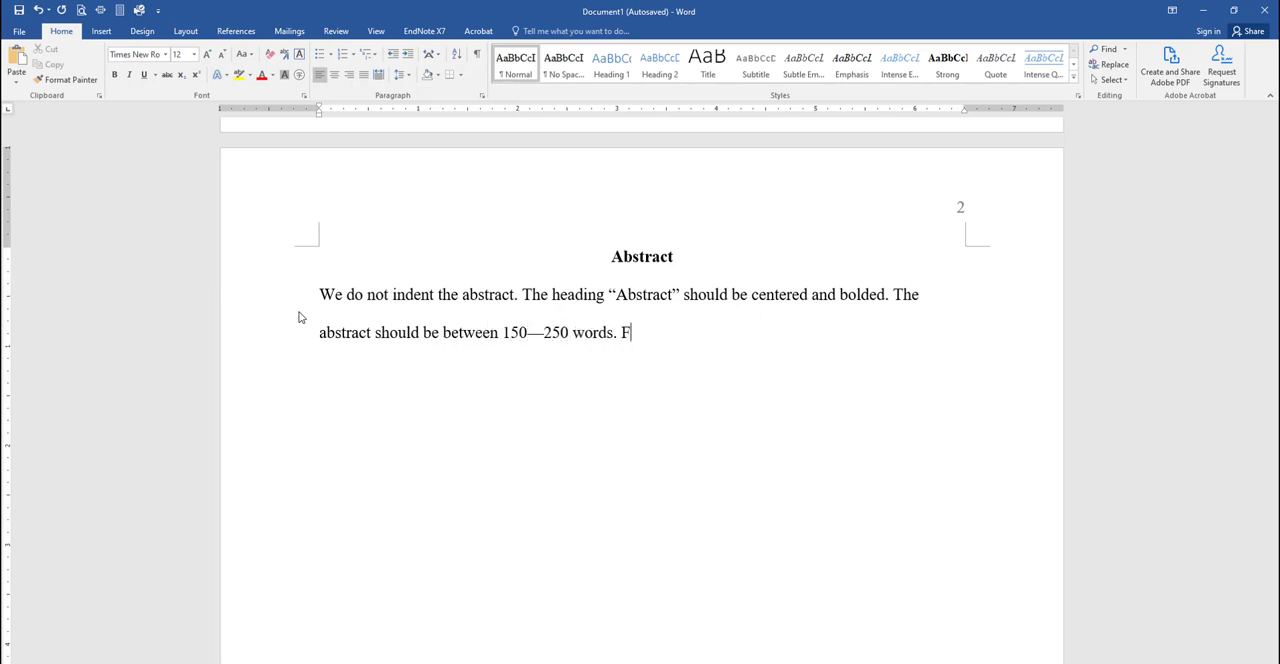
Finish with abstracts often not required and instructor preference, then insert a page break.
{"action": "type", "text": "or many/most ass"}
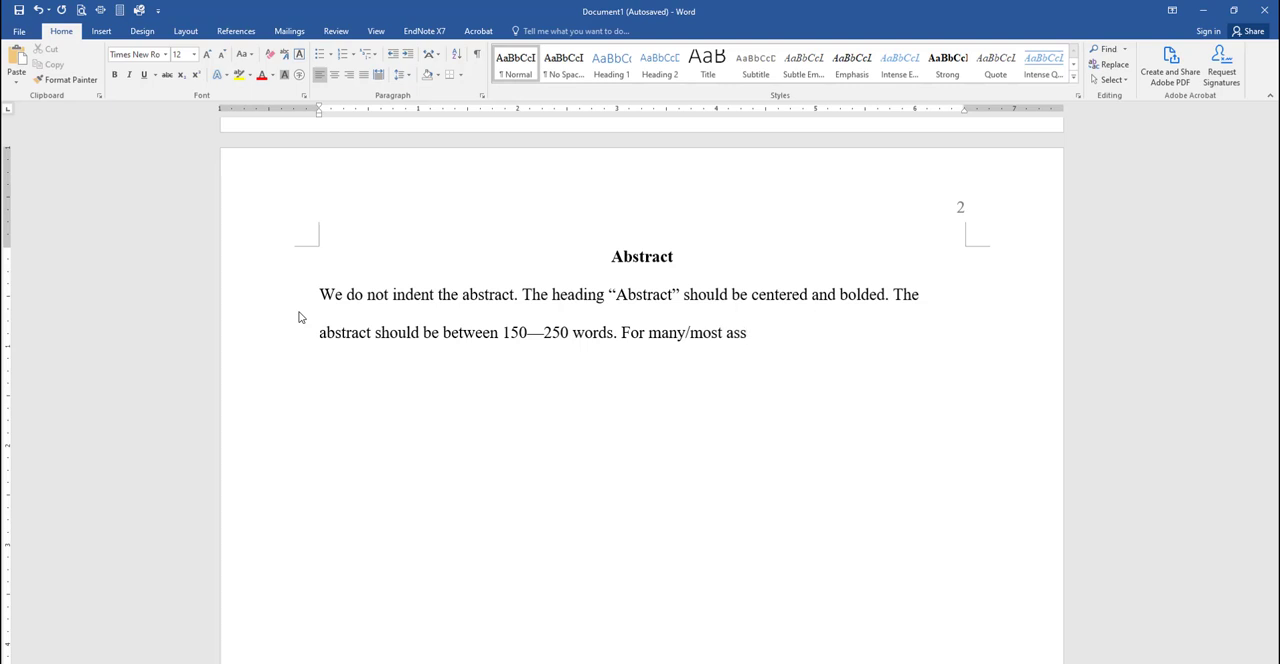
{"action": "type", "text": "ignments, an abstra"}
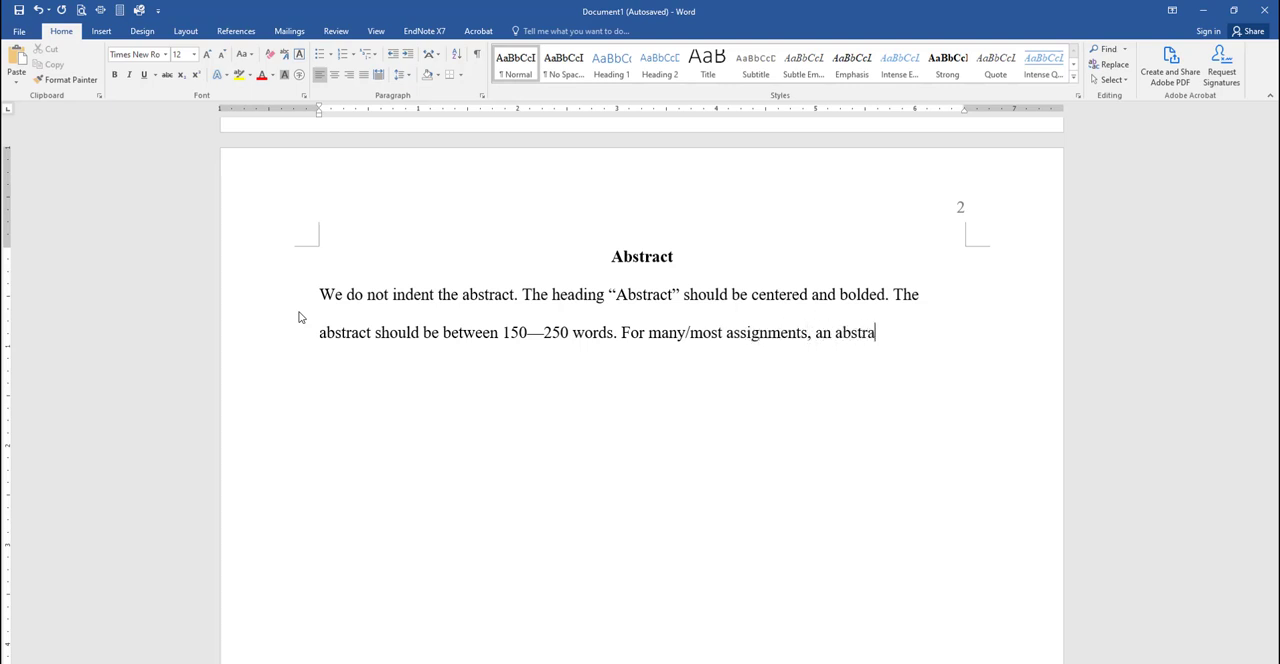
{"action": "type", "text": "ct is not required. Please check"}
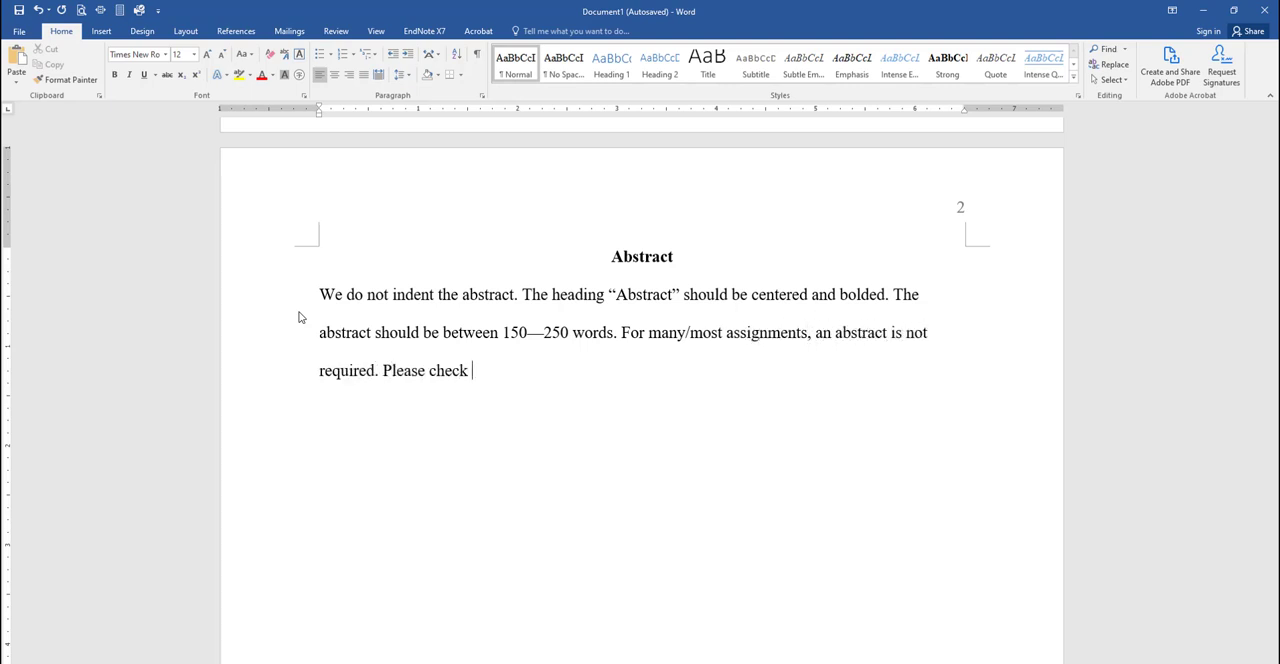
{"action": "type", "text": "with your instructor to see"}
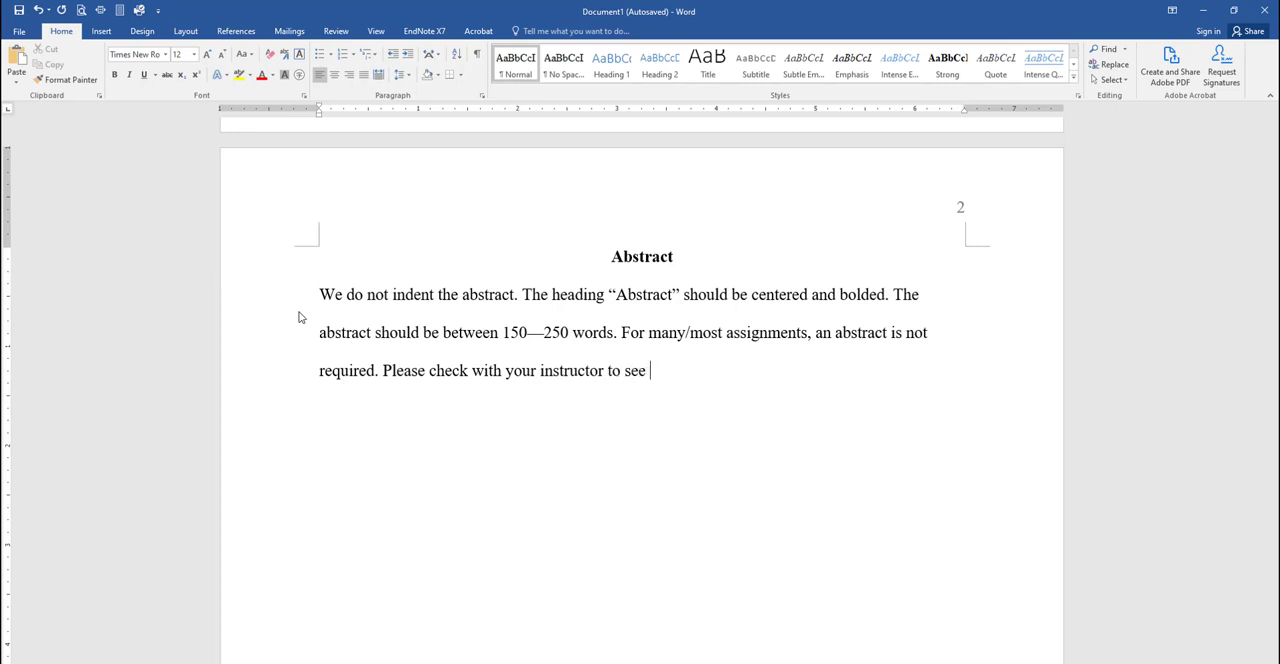
{"action": "type", "text": "their preference."}
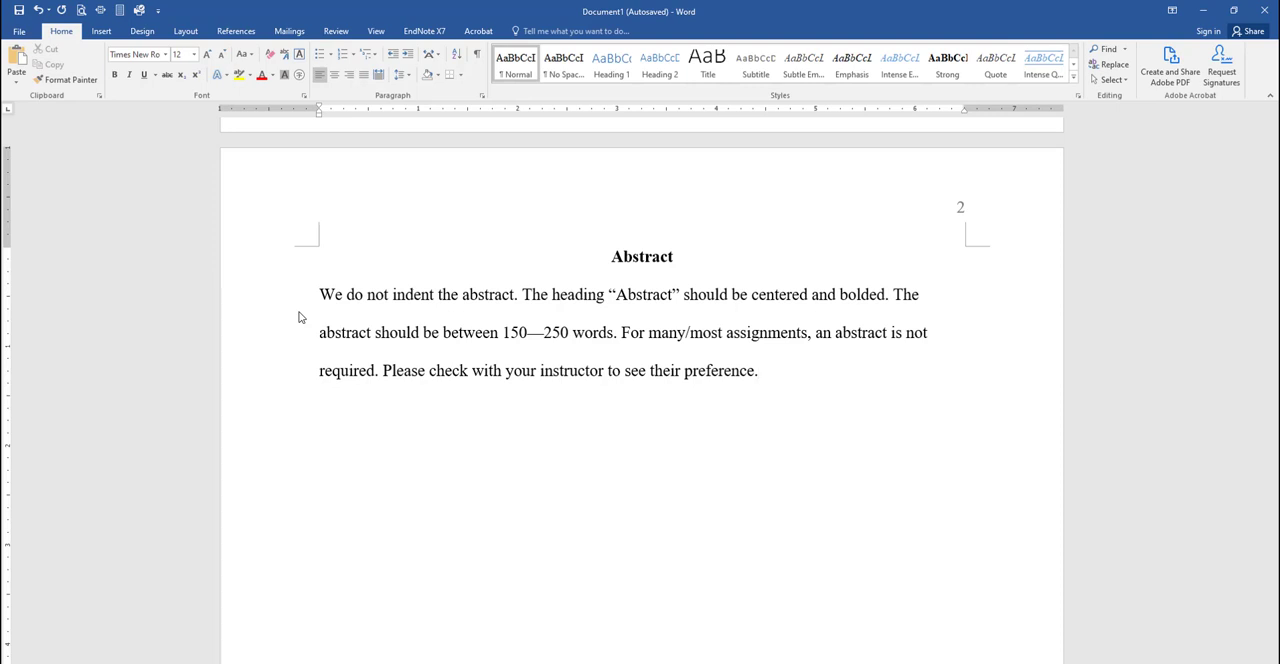
{"action": "left_click", "coordinate": [758, 370]}
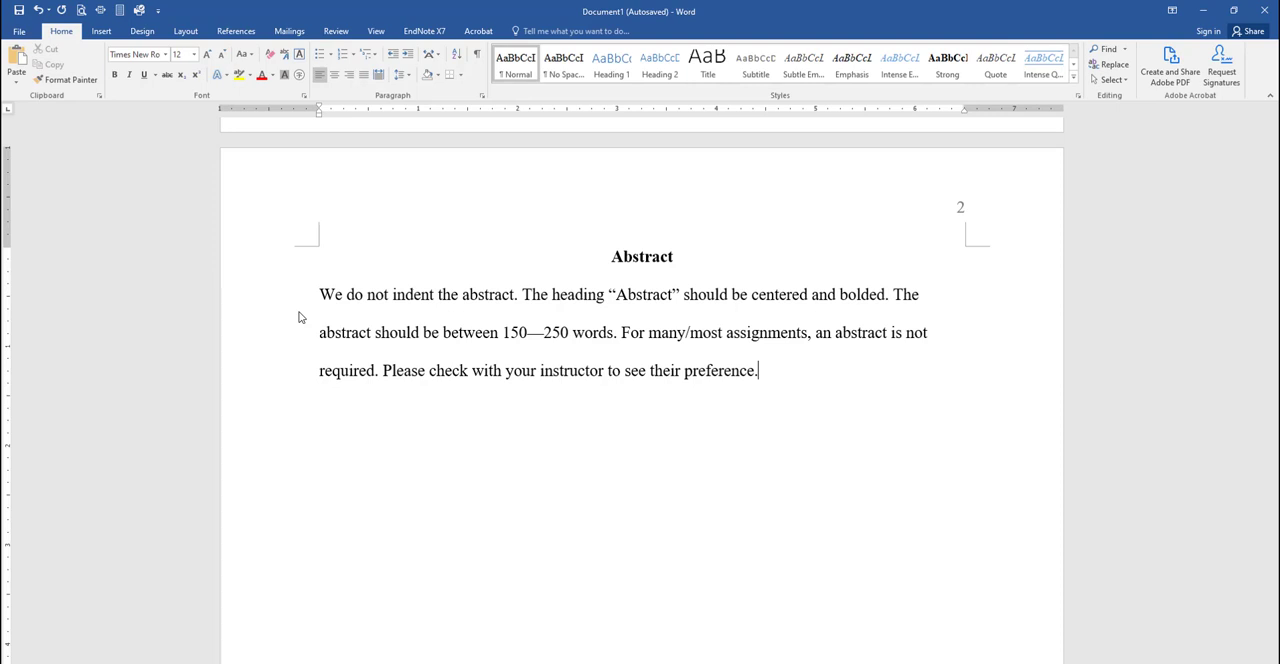
{"action": "key", "text": "ctrl+enter"}
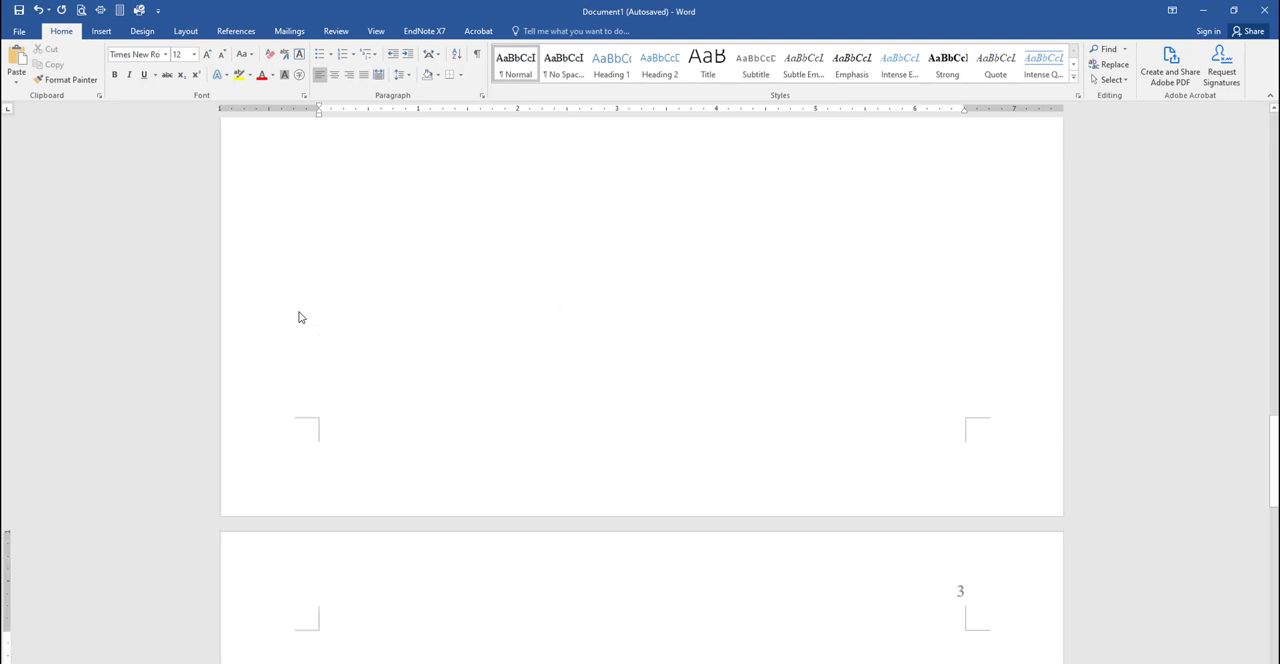
Type 'Full Title Goes Here' on page 3, then unbold and left-align the next line.
{"action": "scroll", "scroll_direction": "down", "scroll_amount": 3}
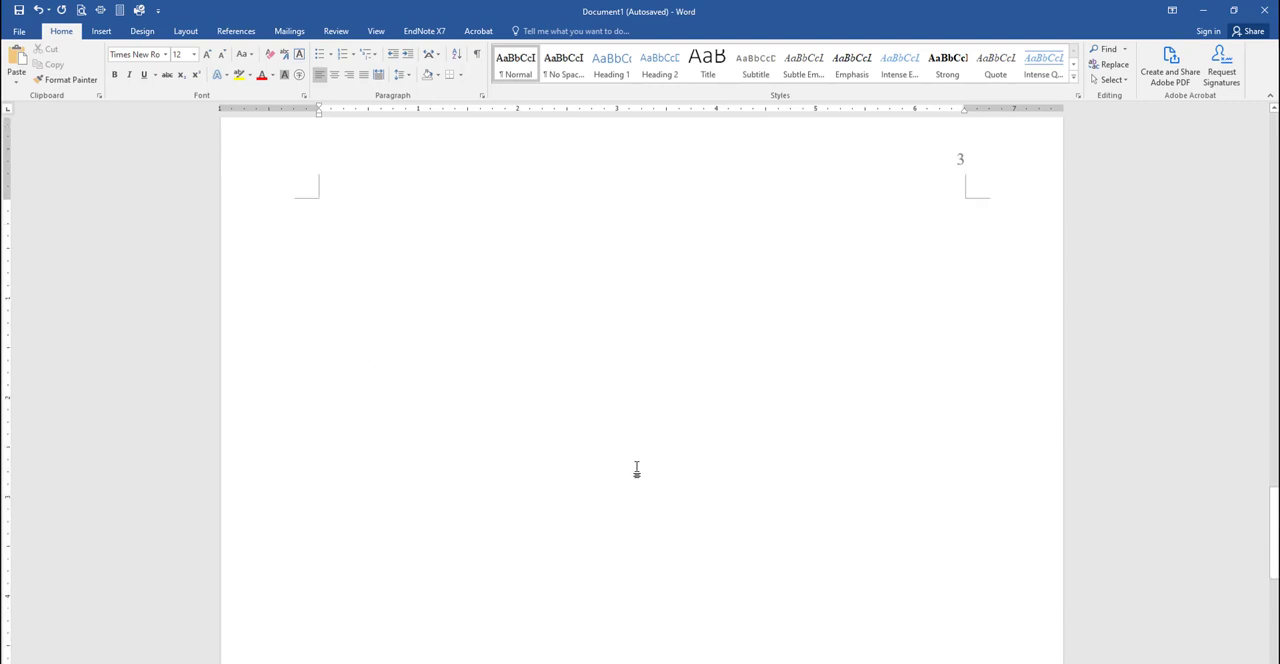
{"action": "mouse_move", "coordinate": [330, 98]}
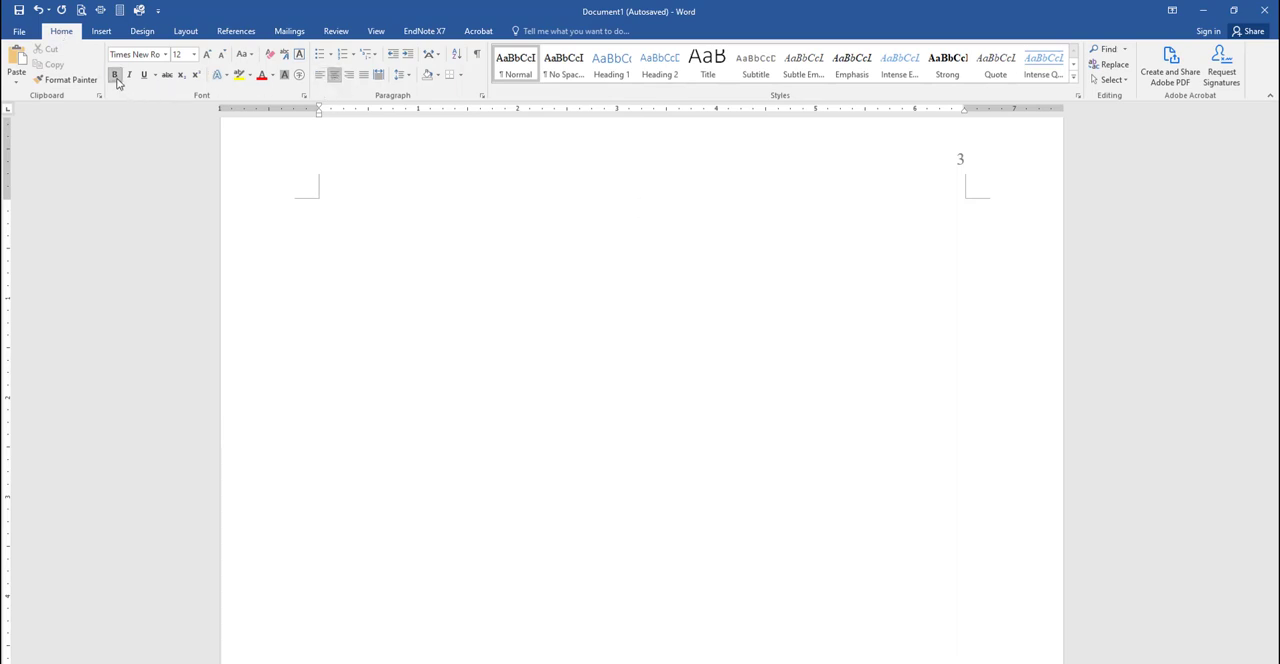
{"action": "type", "text": "Full"}
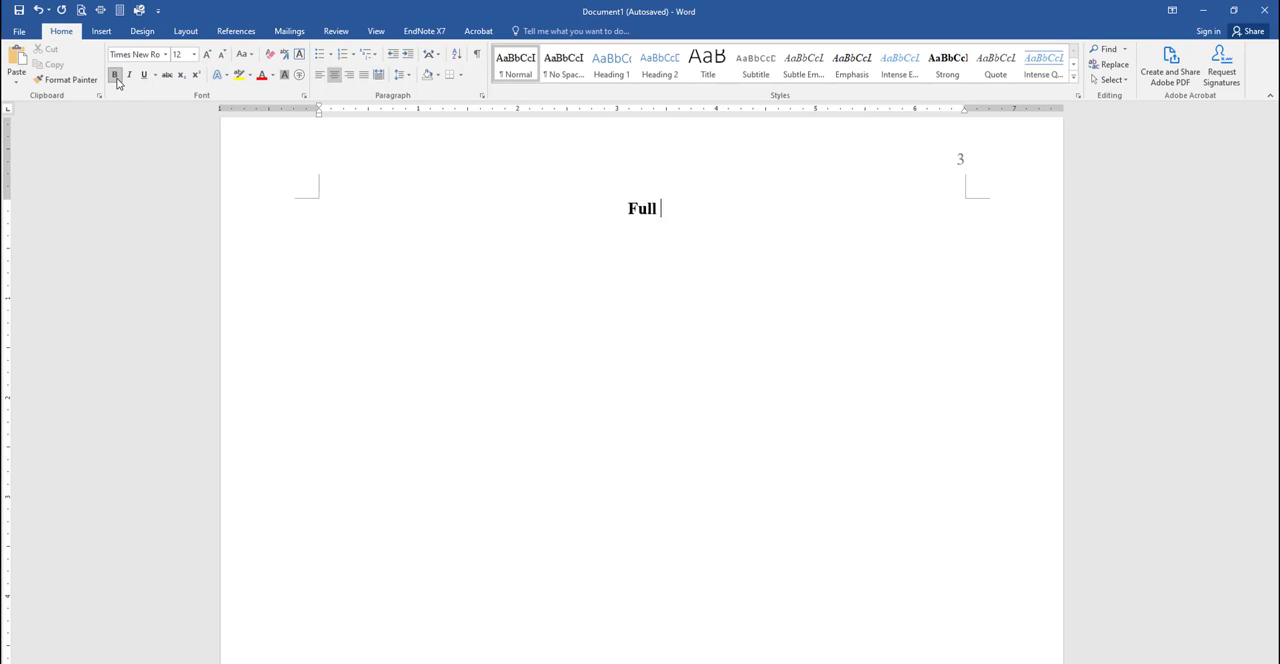
{"action": "type", "text": "Title Goes H"}
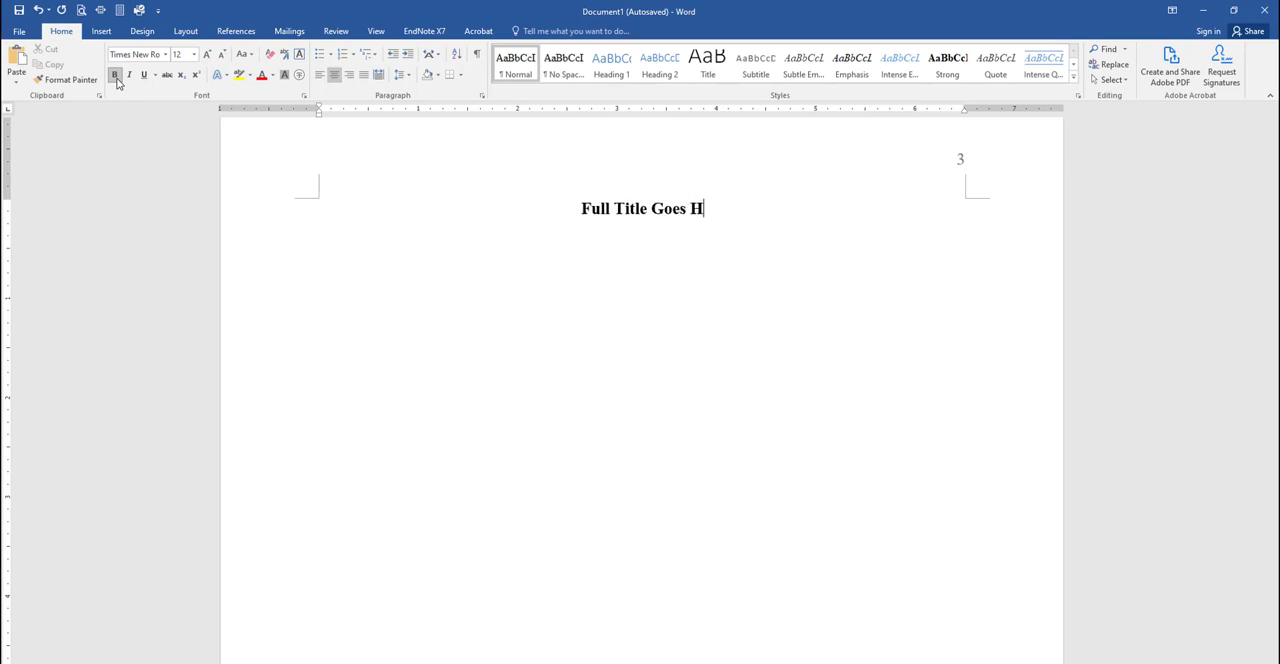
{"action": "type", "text": "ere"}
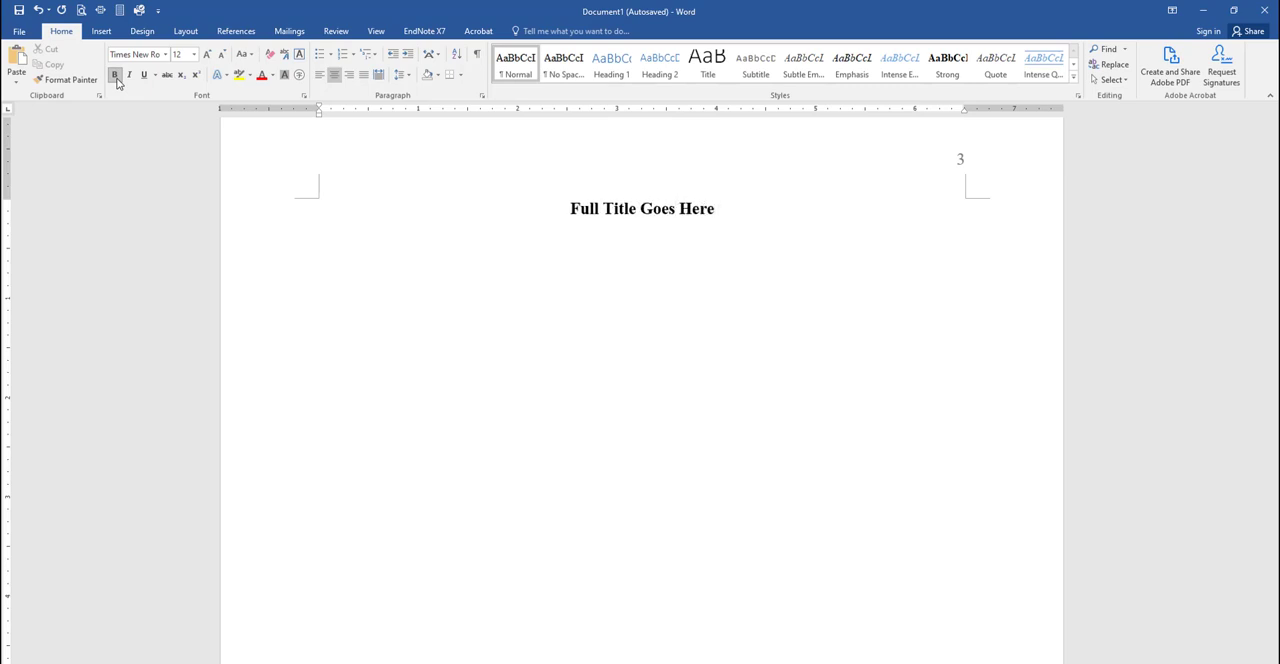
{"action": "left_click", "coordinate": [714, 208]}
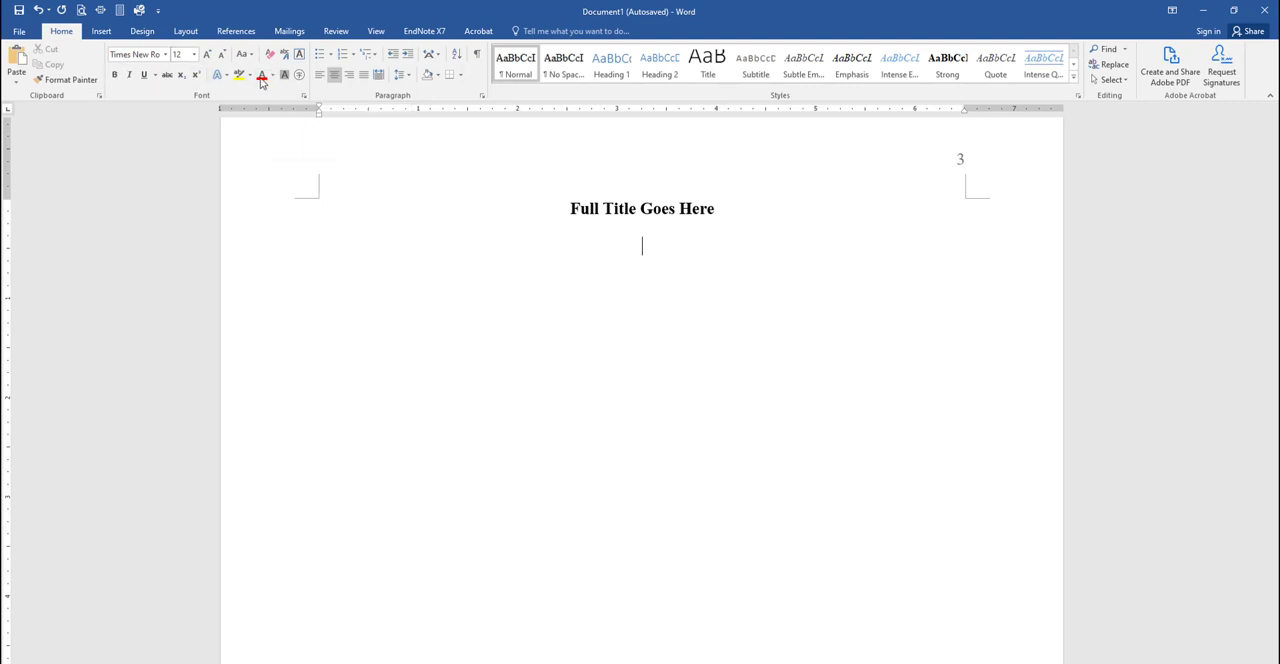
{"action": "left_click", "coordinate": [320, 75]}
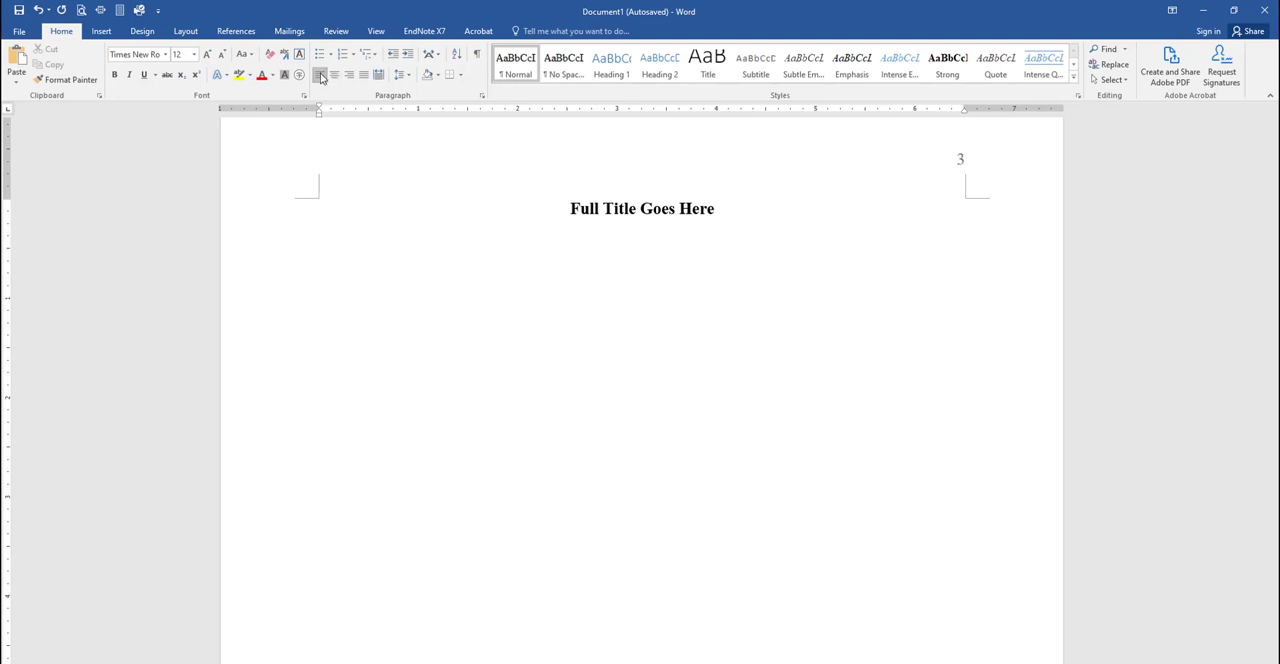
{"action": "left_click", "coordinate": [320, 247]}
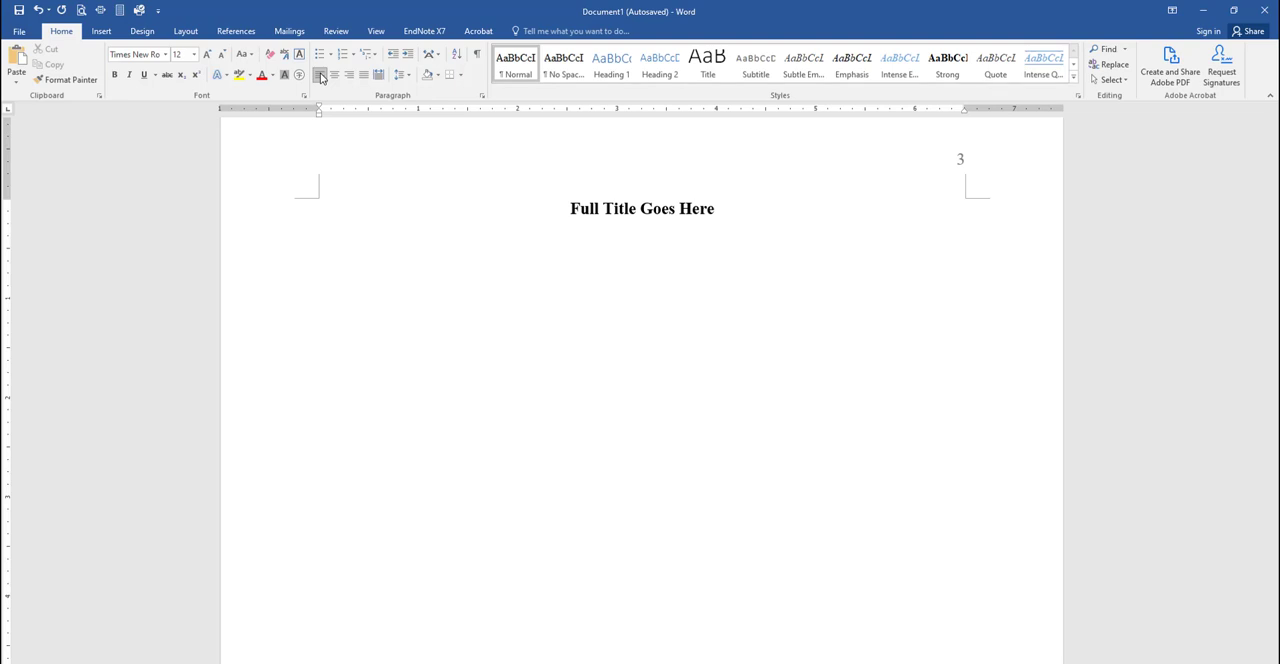
Type the body paragraph 'The body of your paper starts here…' about double spacing and indentation.
{"action": "left_click", "coordinate": [369, 245]}
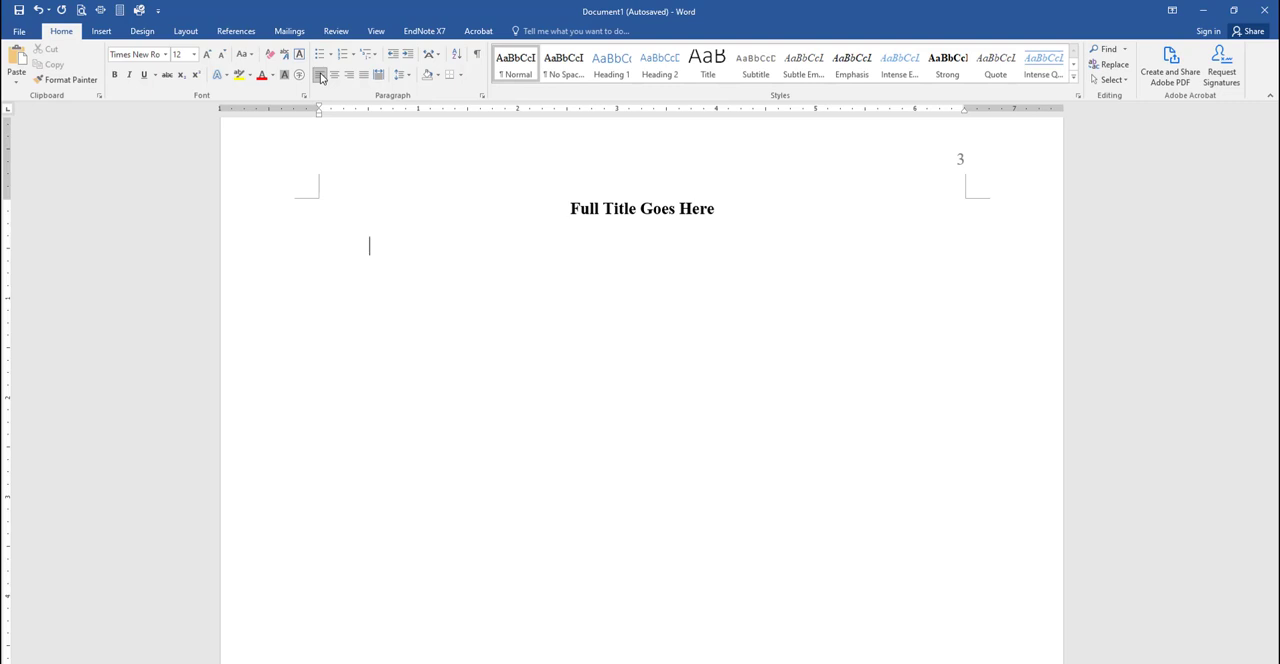
{"action": "type", "text": "The b"}
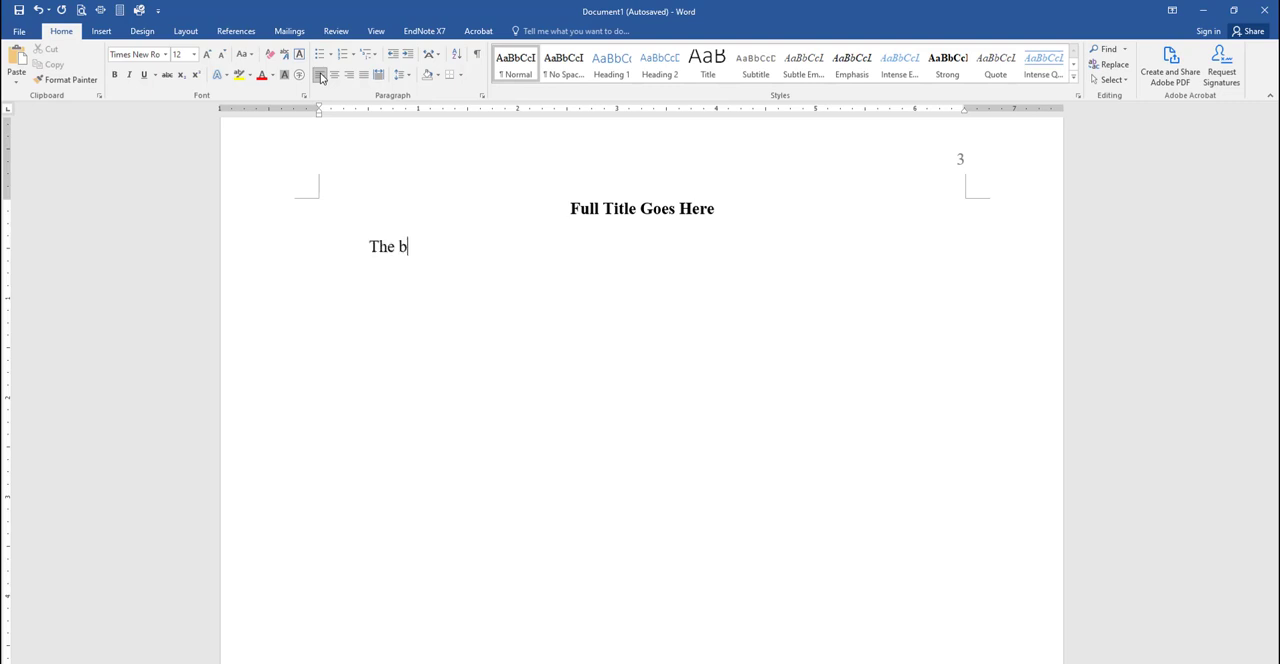
{"action": "type", "text": "ody of your paper starts"}
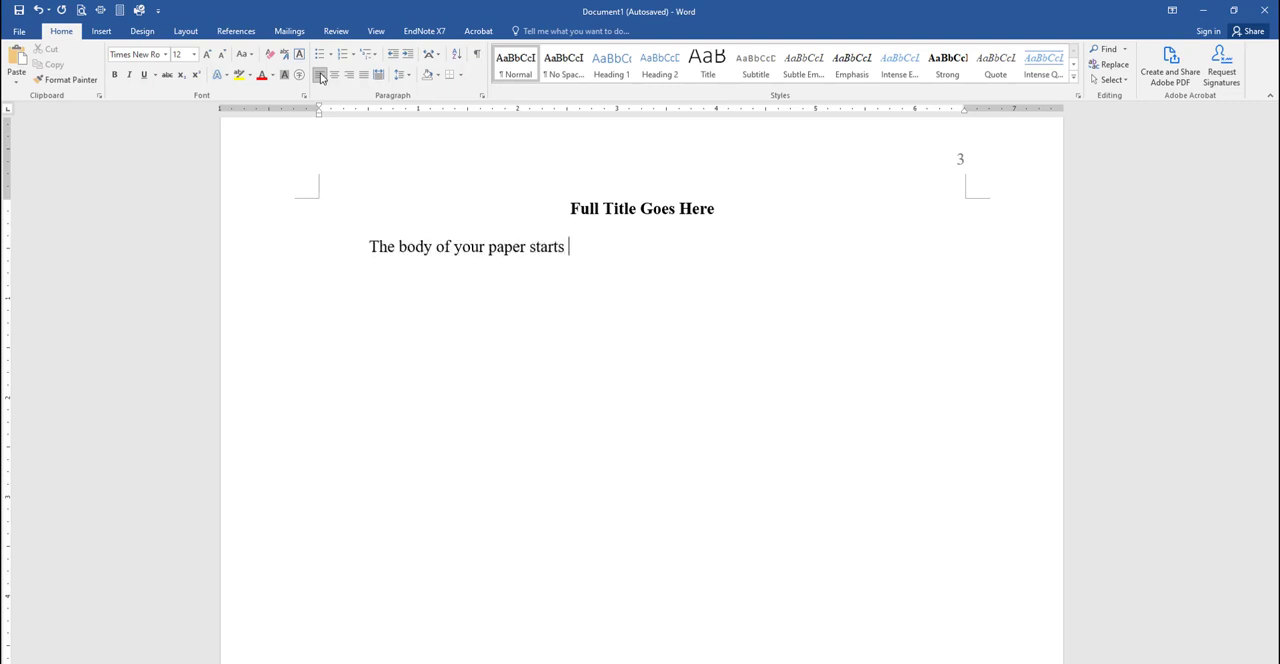
{"action": "type", "text": "here. Make sure that"}
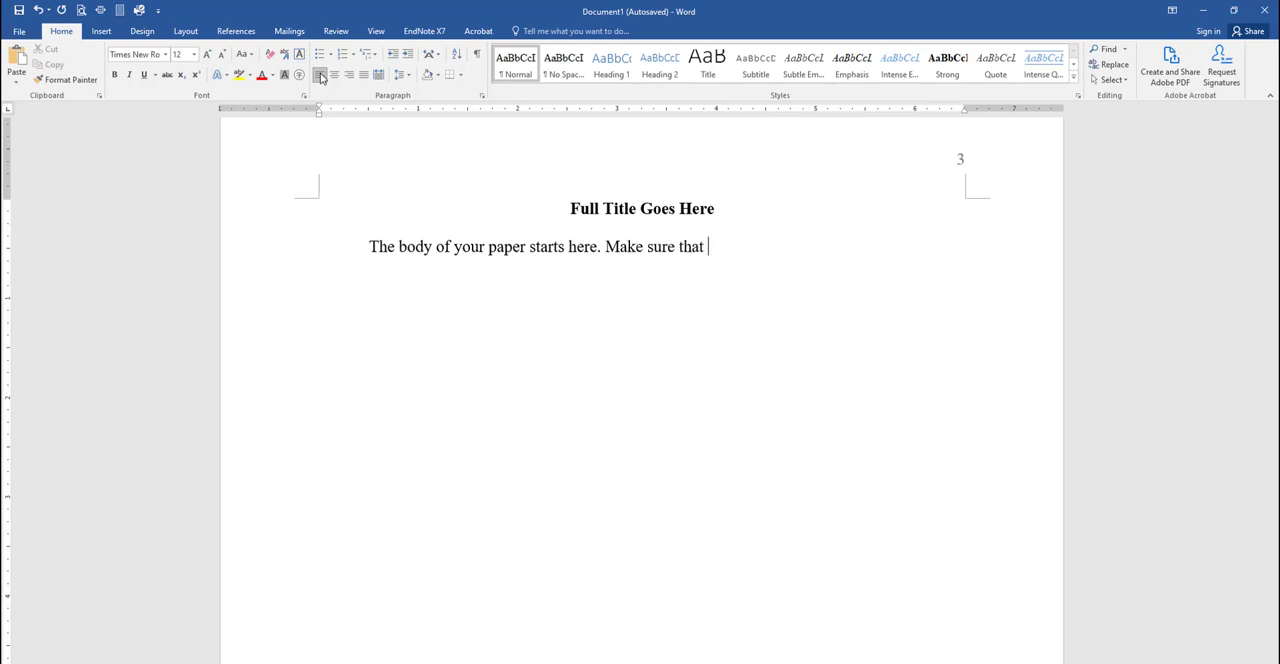
{"action": "type", "text": "your text is evenly double"}
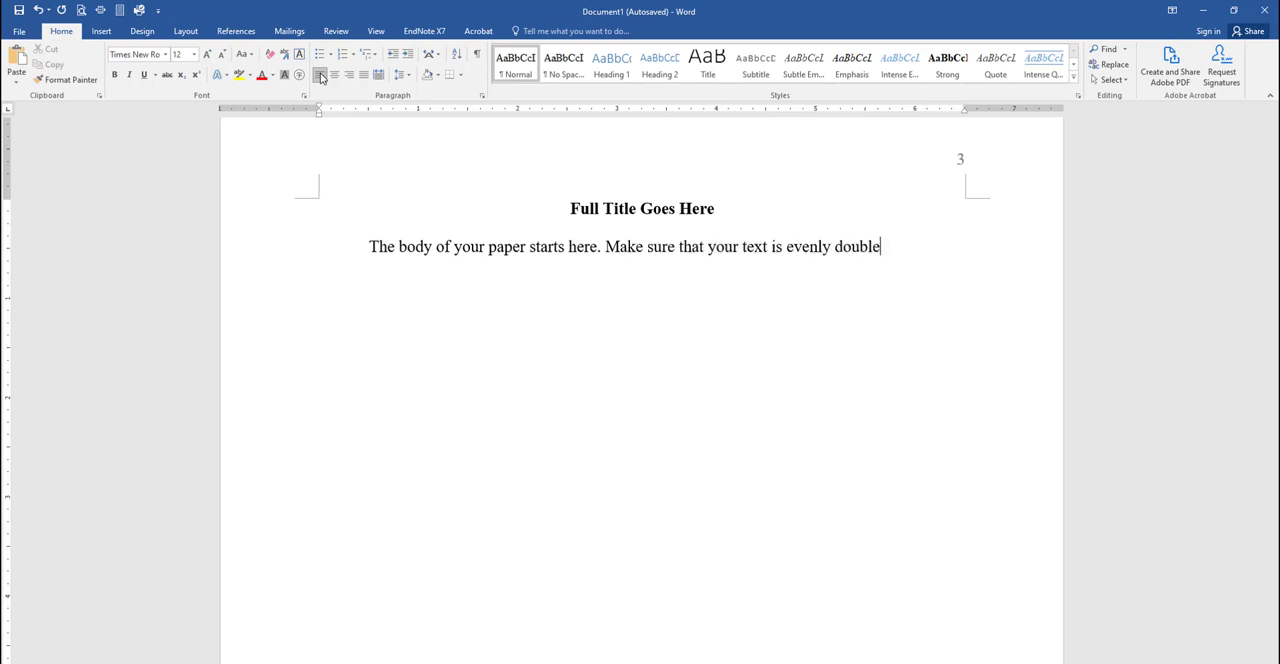
{"action": "type", "text": "spaced throughout. N"}
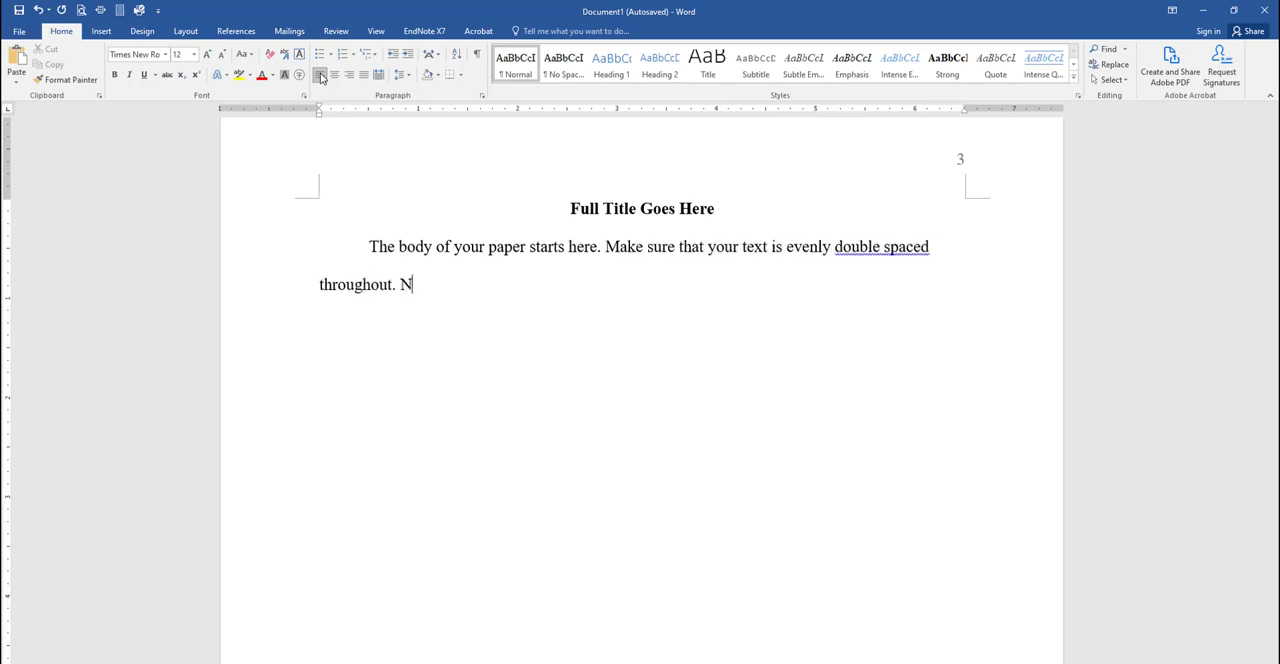
{"action": "type", "text": "o need to hit Enter to m"}
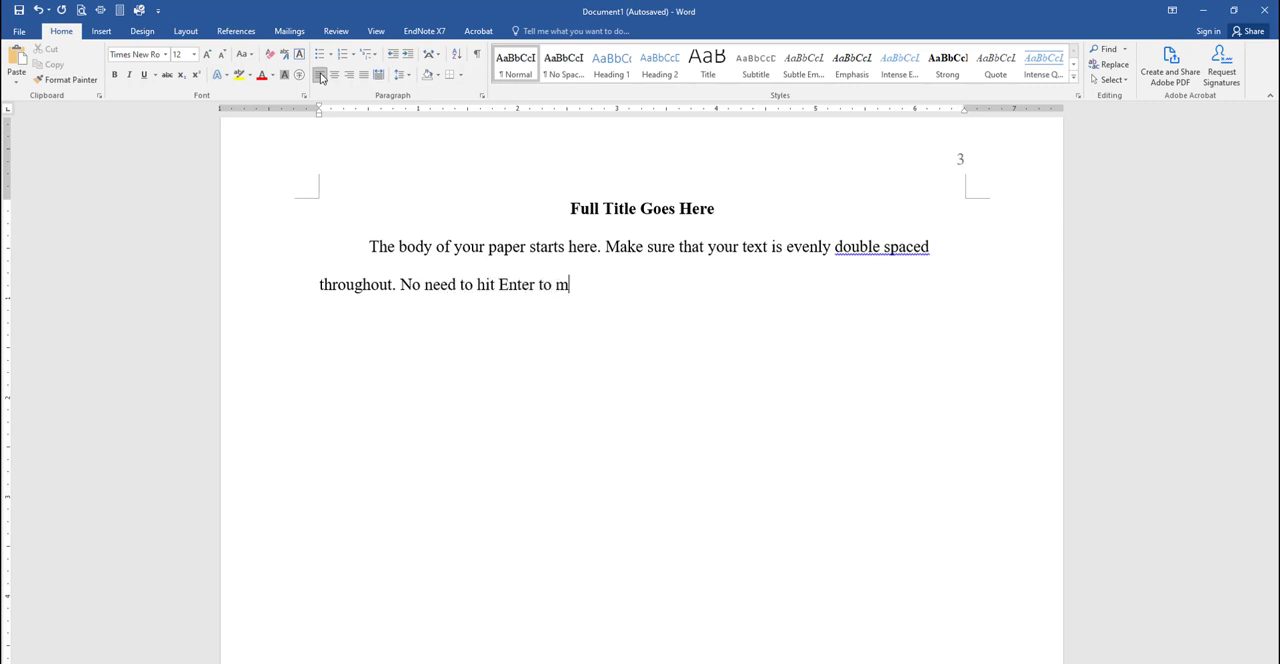
{"action": "type", "text": "ove to the next lin"}
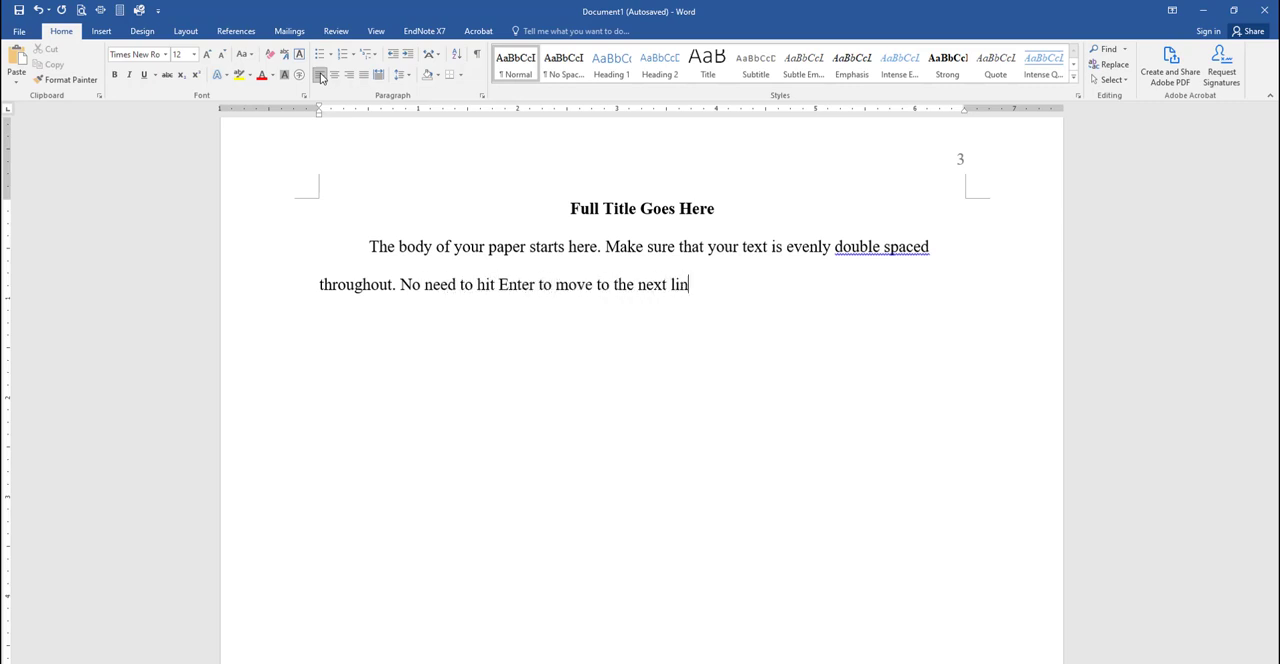
{"action": "type", "text": "e. Fo"}
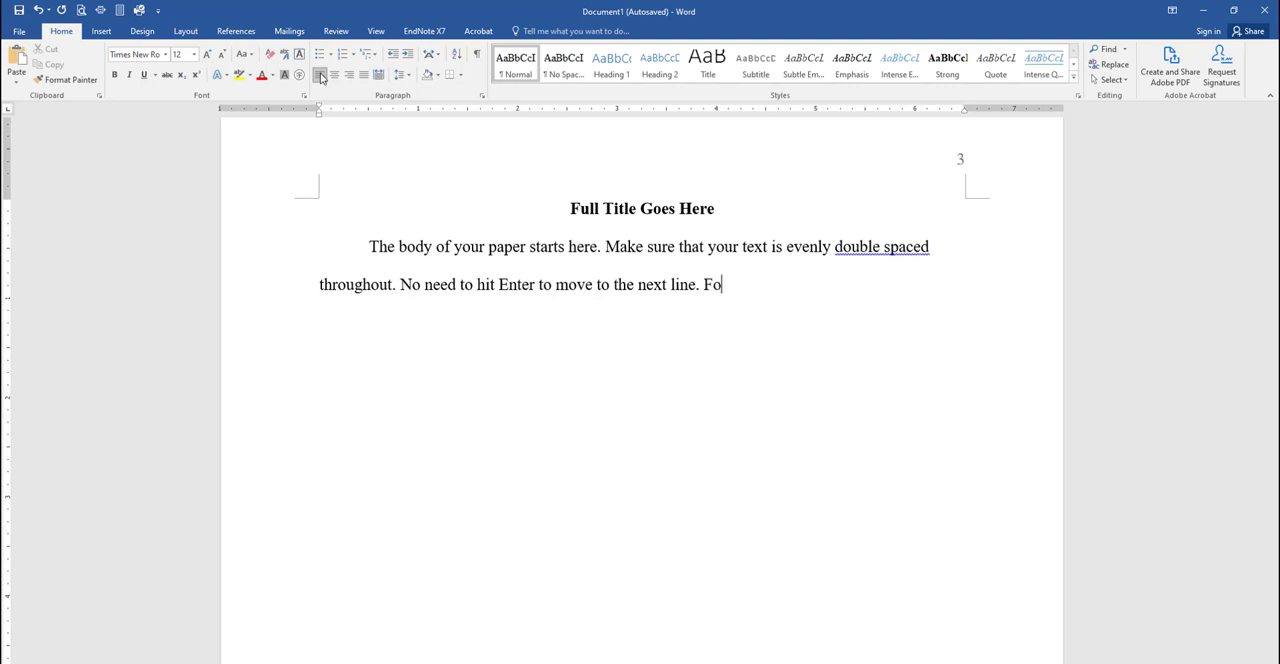
{"action": "type", "text": "r some, the compu"}
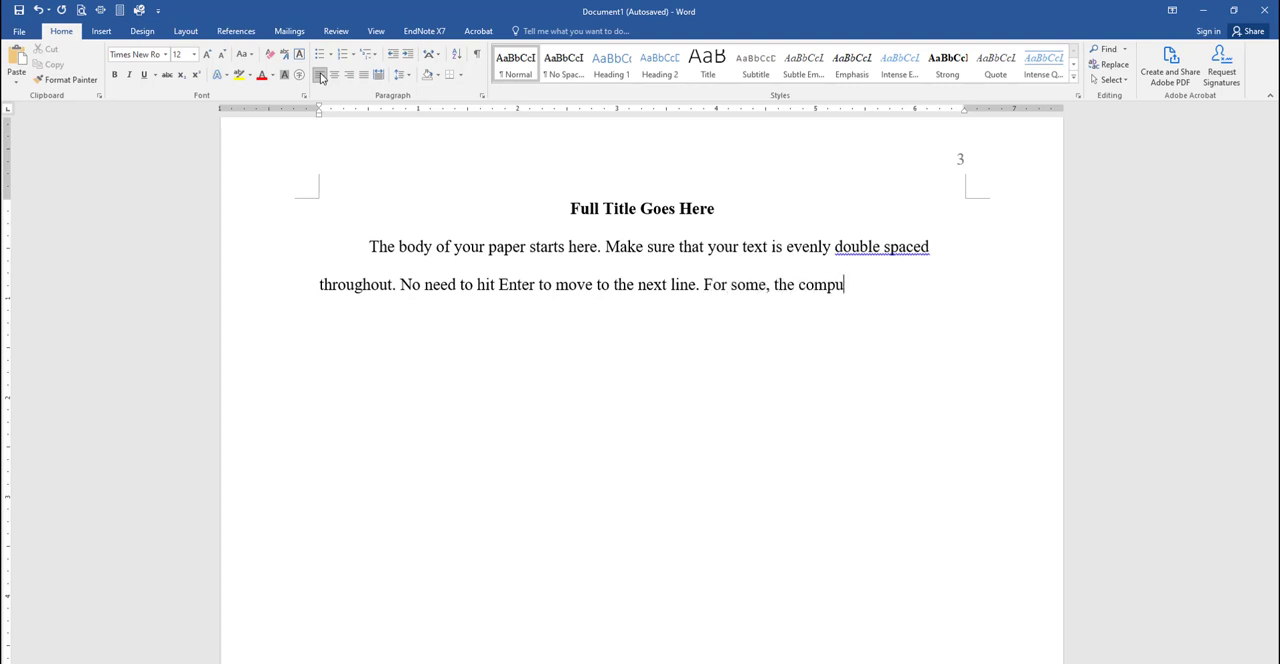
{"action": "type", "text": "ter may automatically indent"}
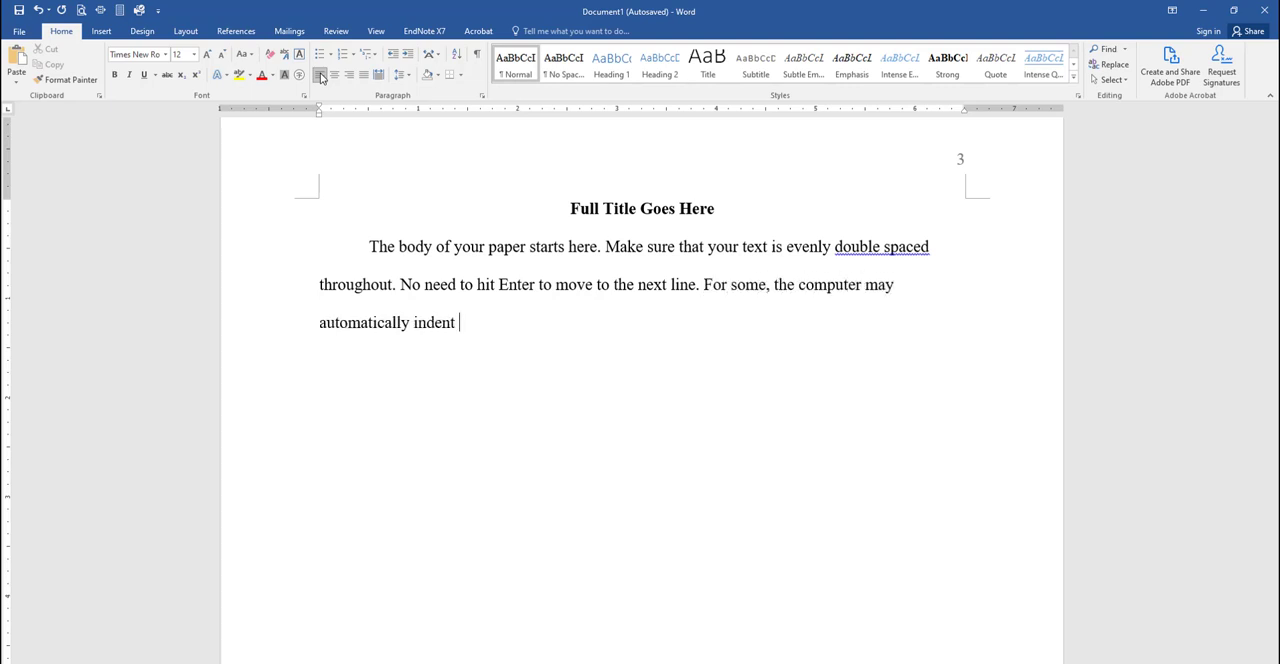
{"action": "type", "text": "each paragraph."}
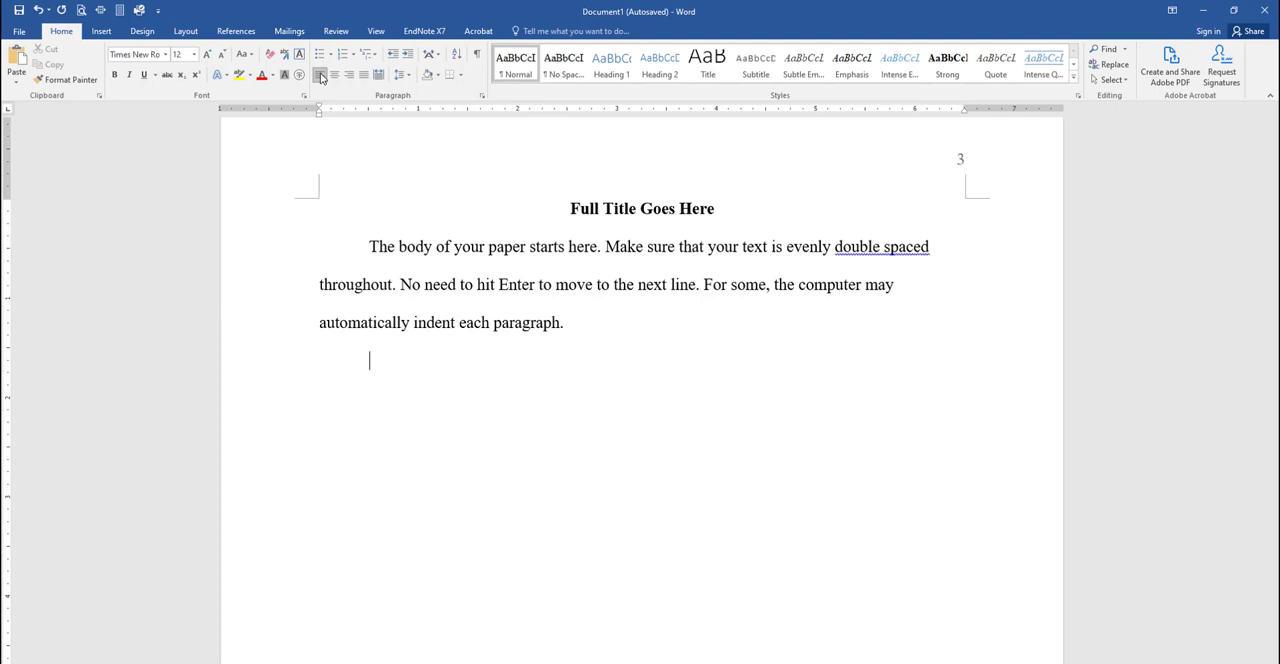
Type the sentence about hitting Tab, citing (Author, 2019).
{"action": "type", "text": "Other"}
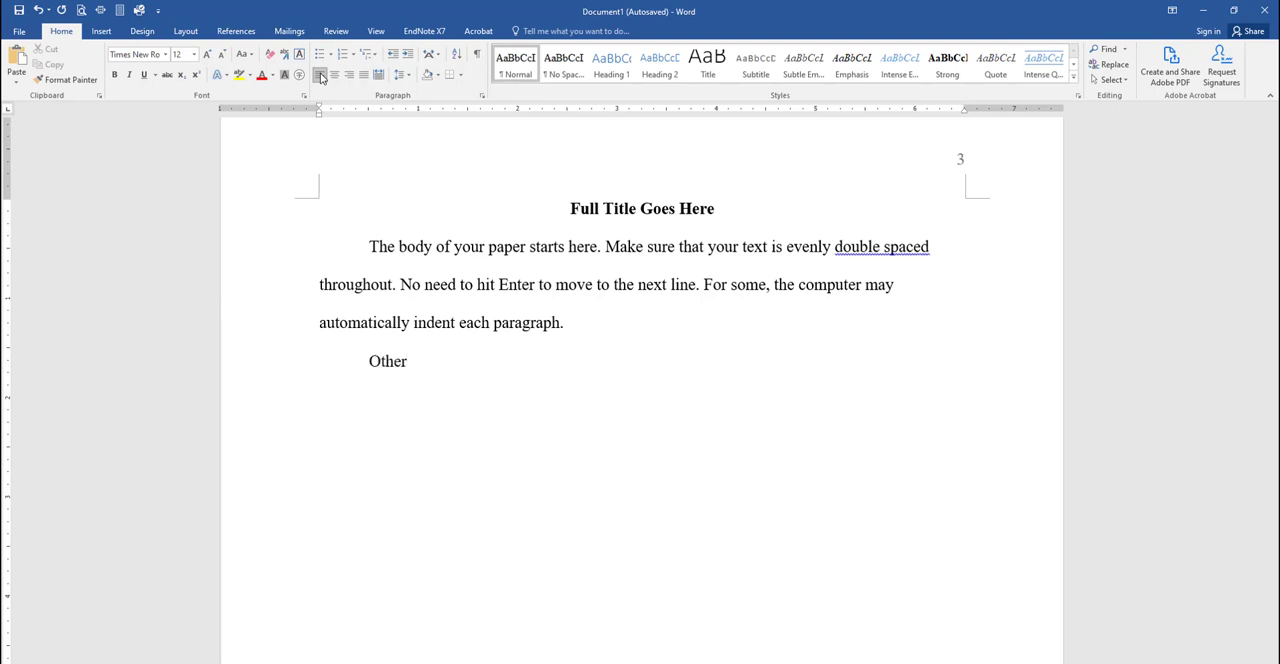
{"action": "type", "text": "s will need to"}
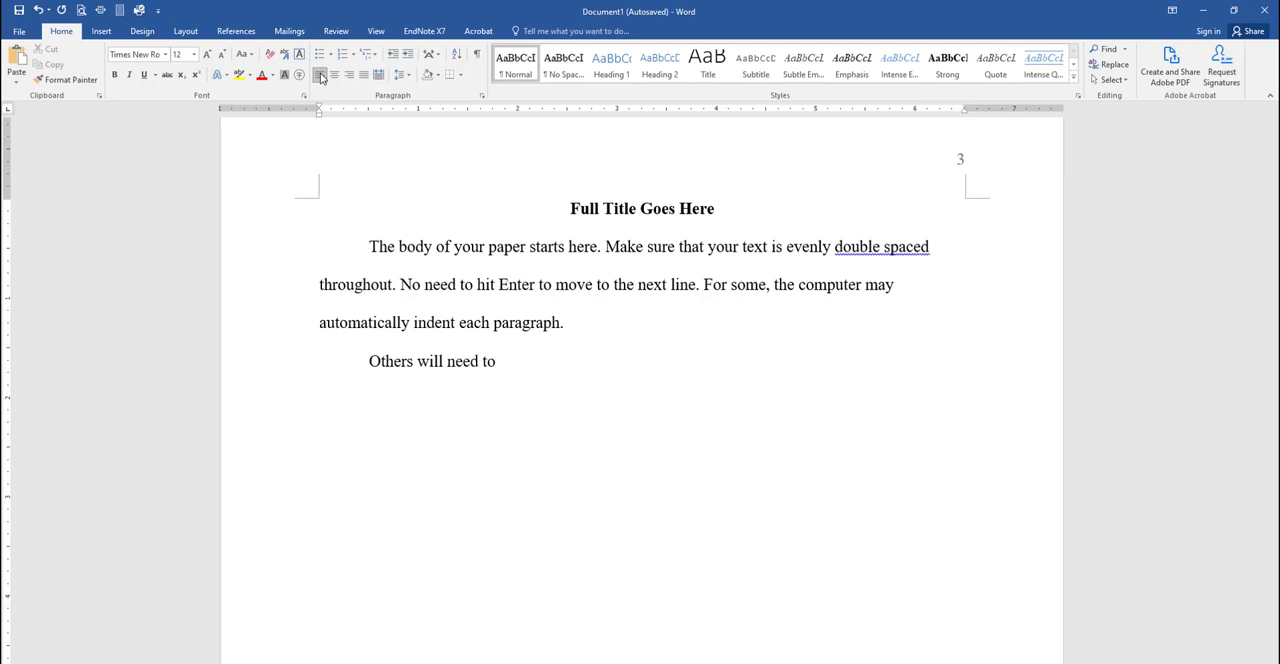
{"action": "type", "text": "hit"}
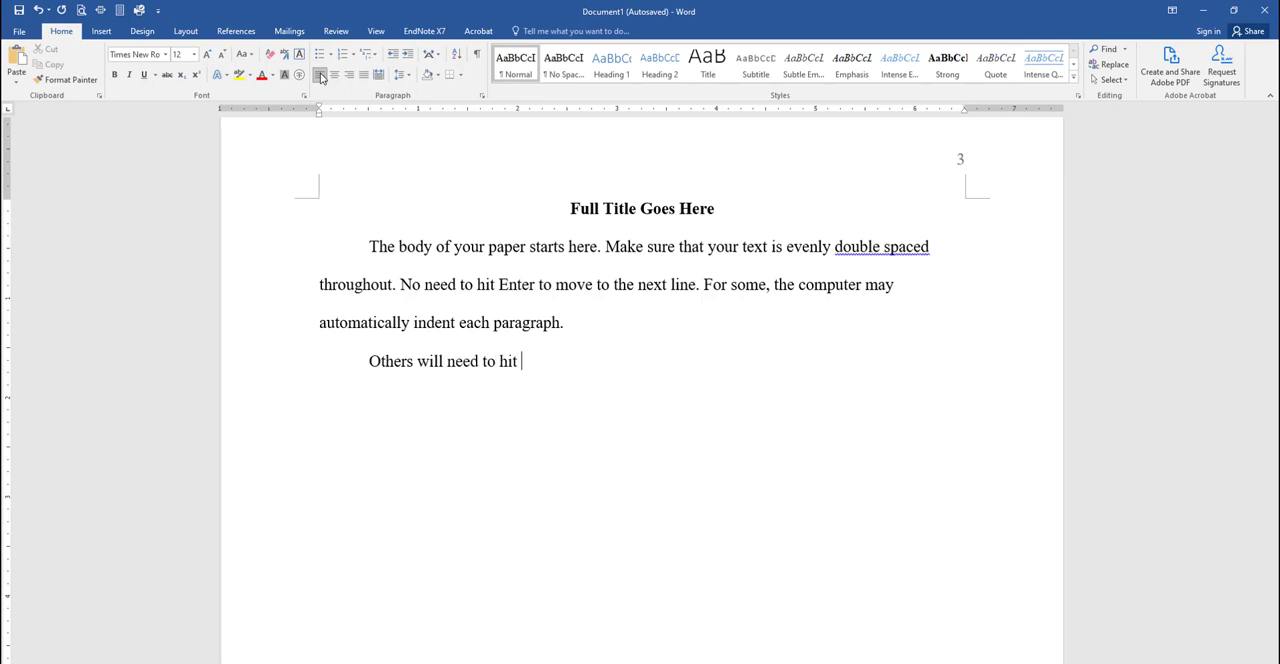
{"action": "type", "text": "\"Tab"}
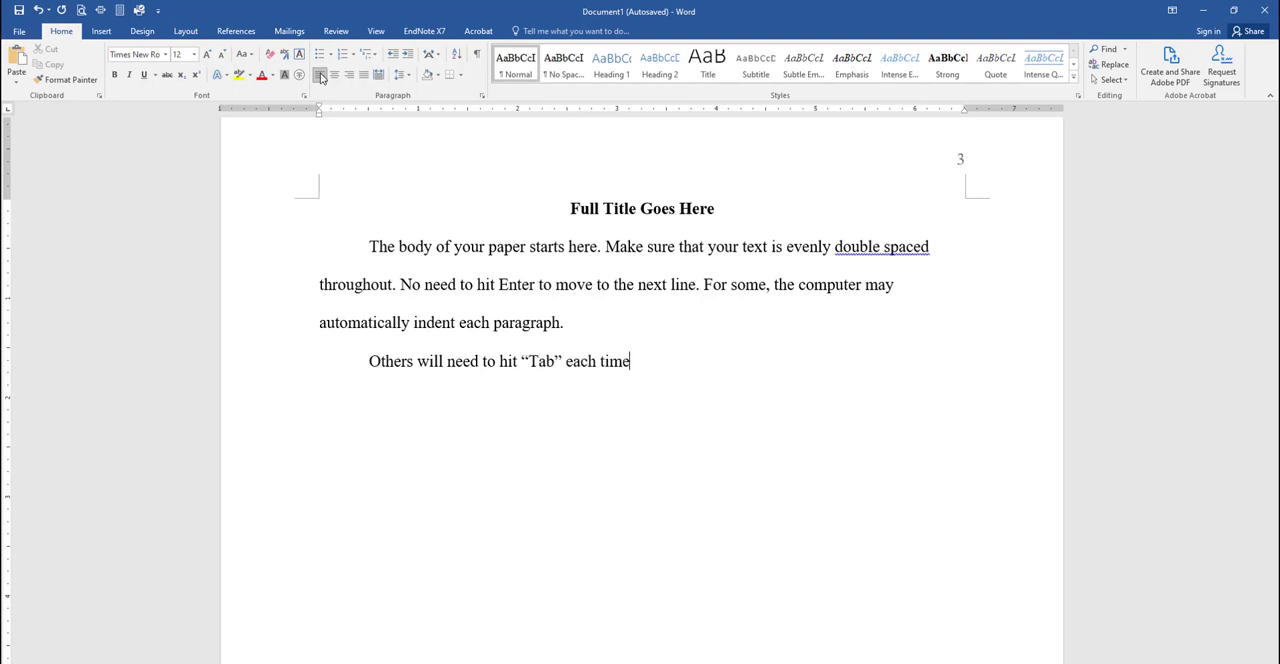
{"action": "type", "text": "("}
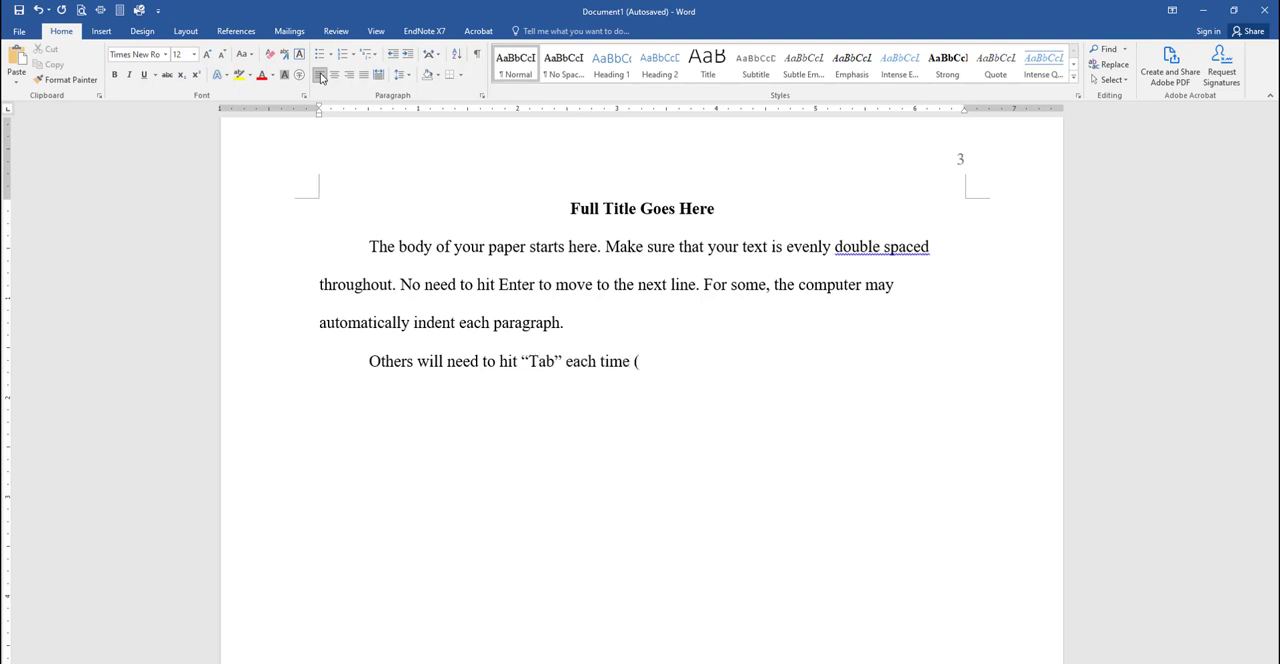
{"action": "type", "text": "Auth"}
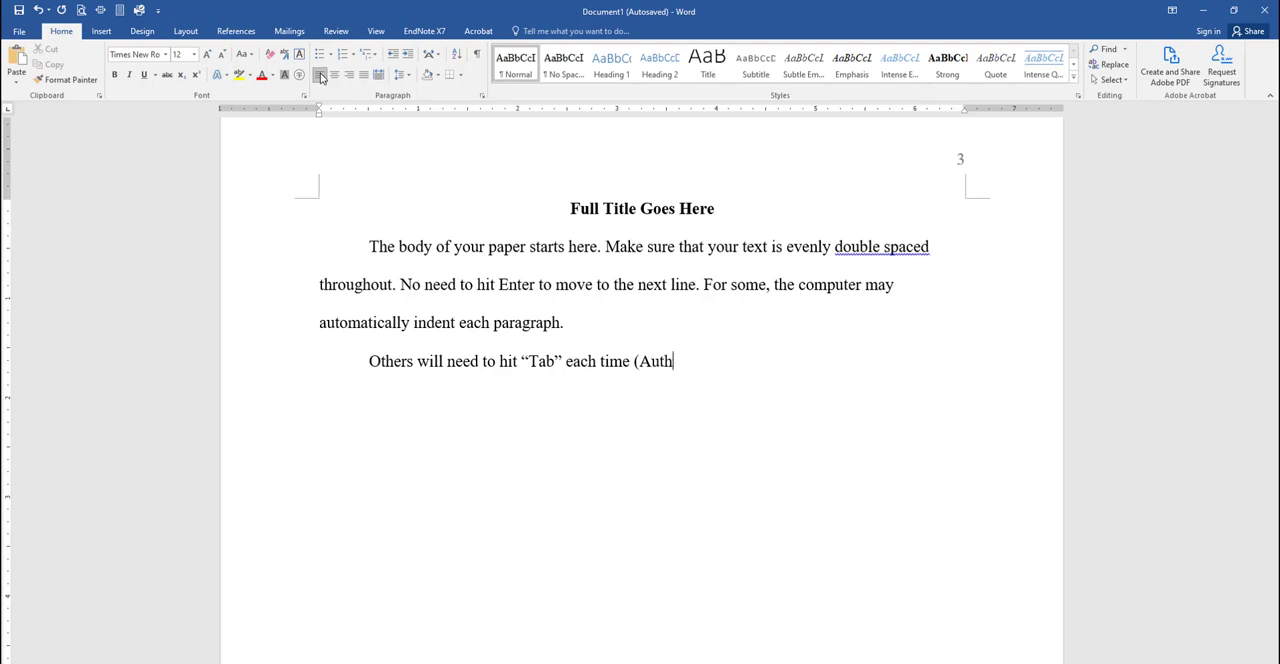
{"action": "type", "text": "or, 20"}
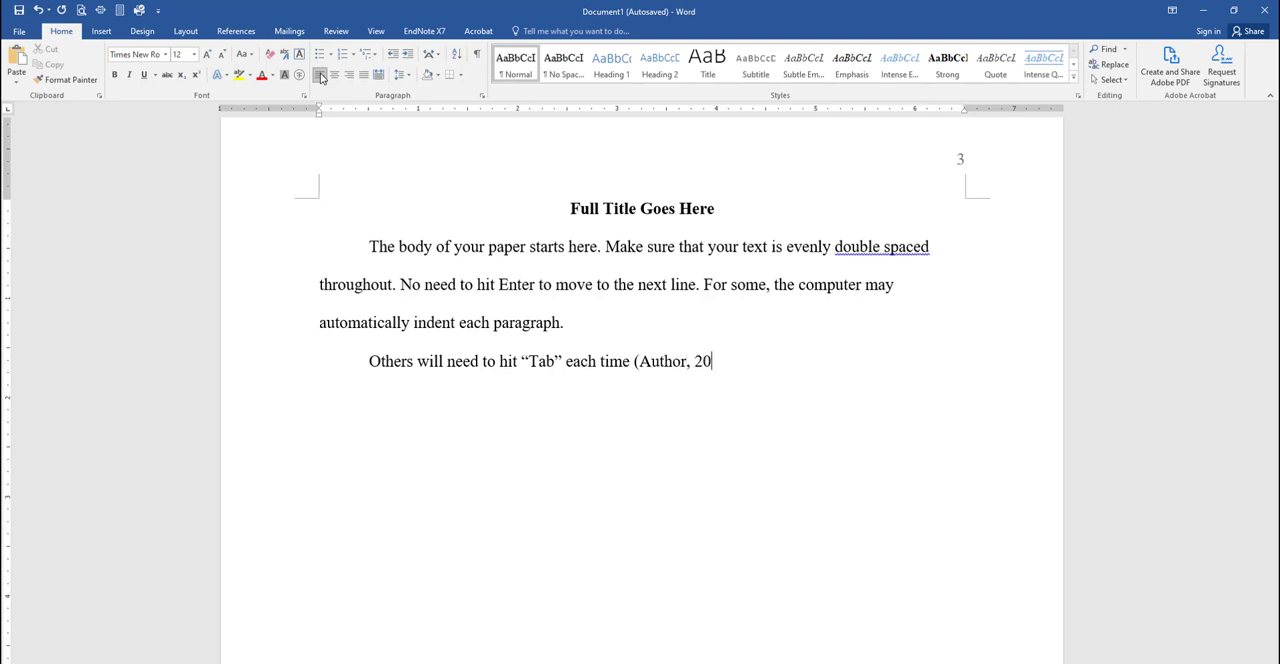
{"action": "type", "text": "19)"}
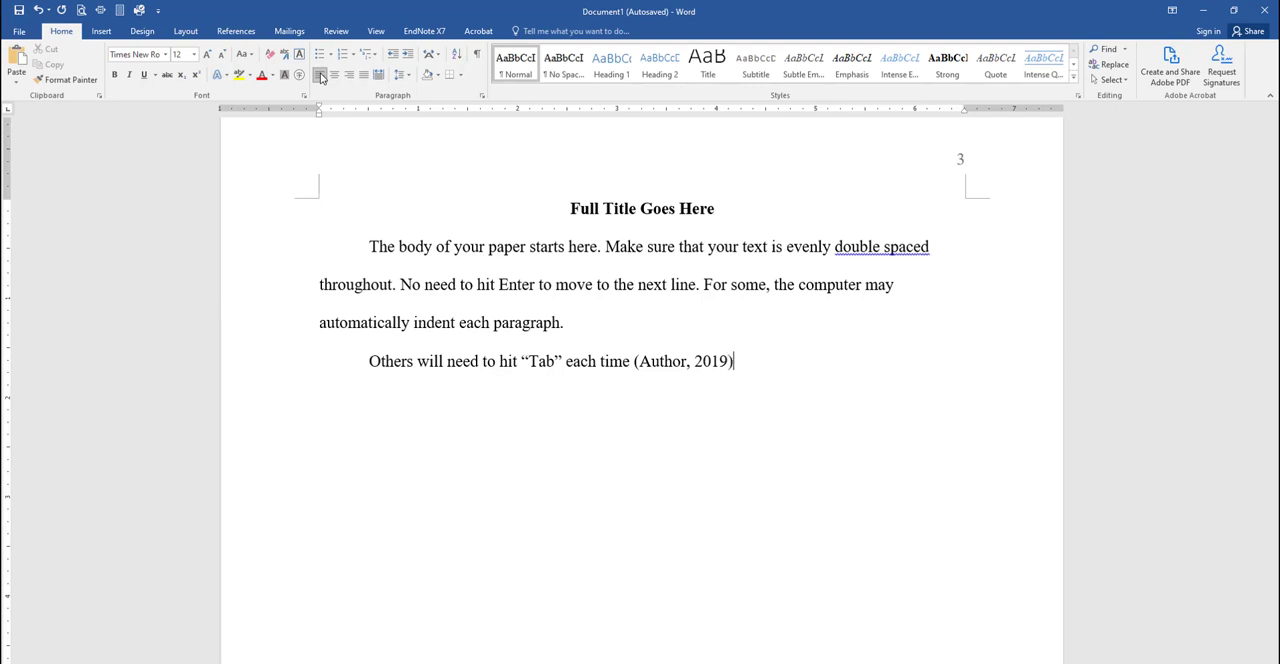
{"action": "type", "text": "."}
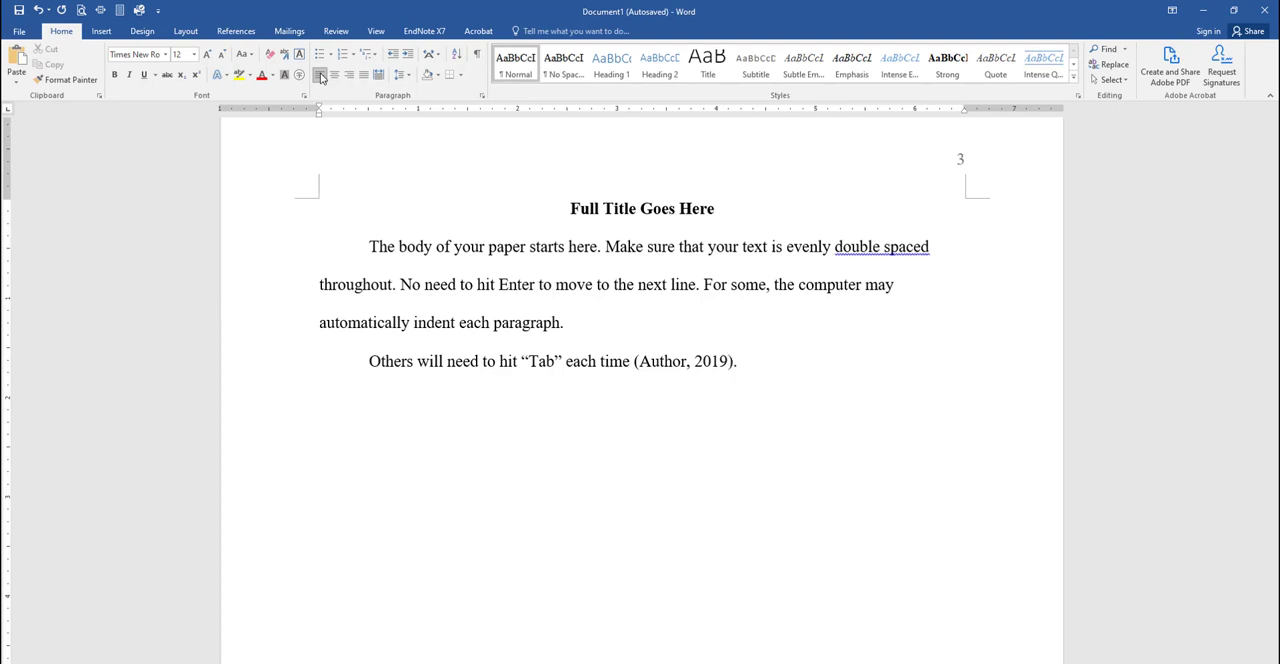
Add the sentence on authorless sources, citing (First few words, 2020).
{"action": "type", "text": "Some sources wo"}
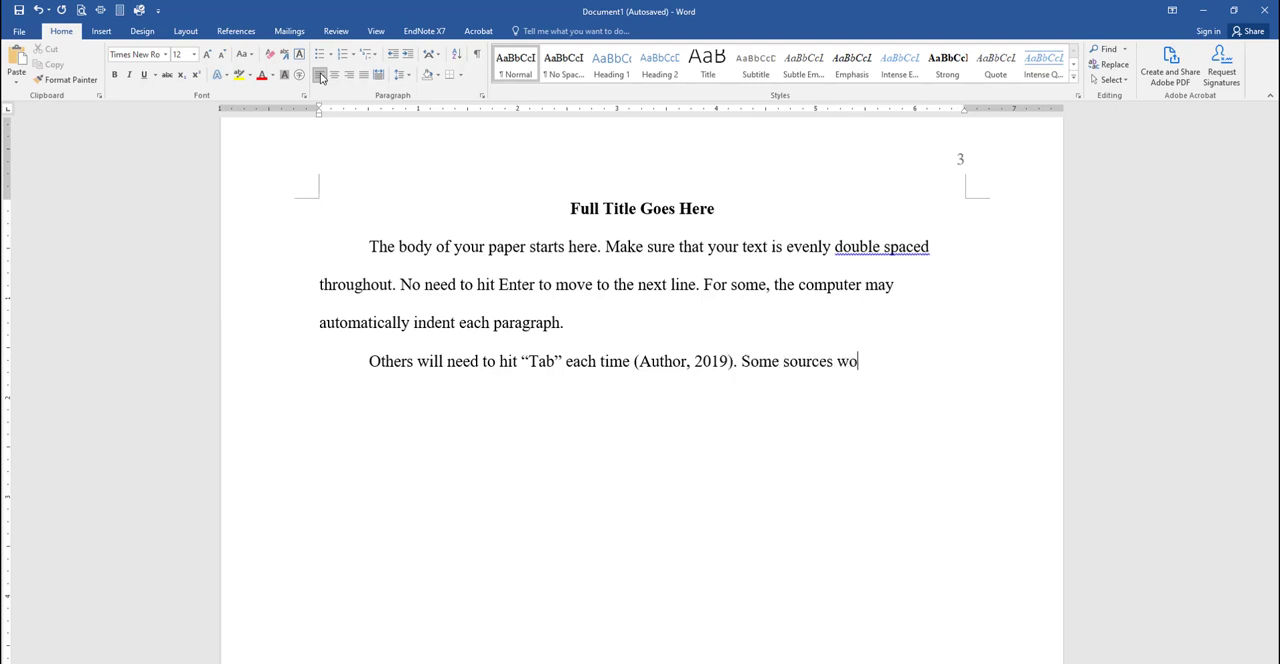
{"action": "type", "text": "n't have an author, use the first few wo"}
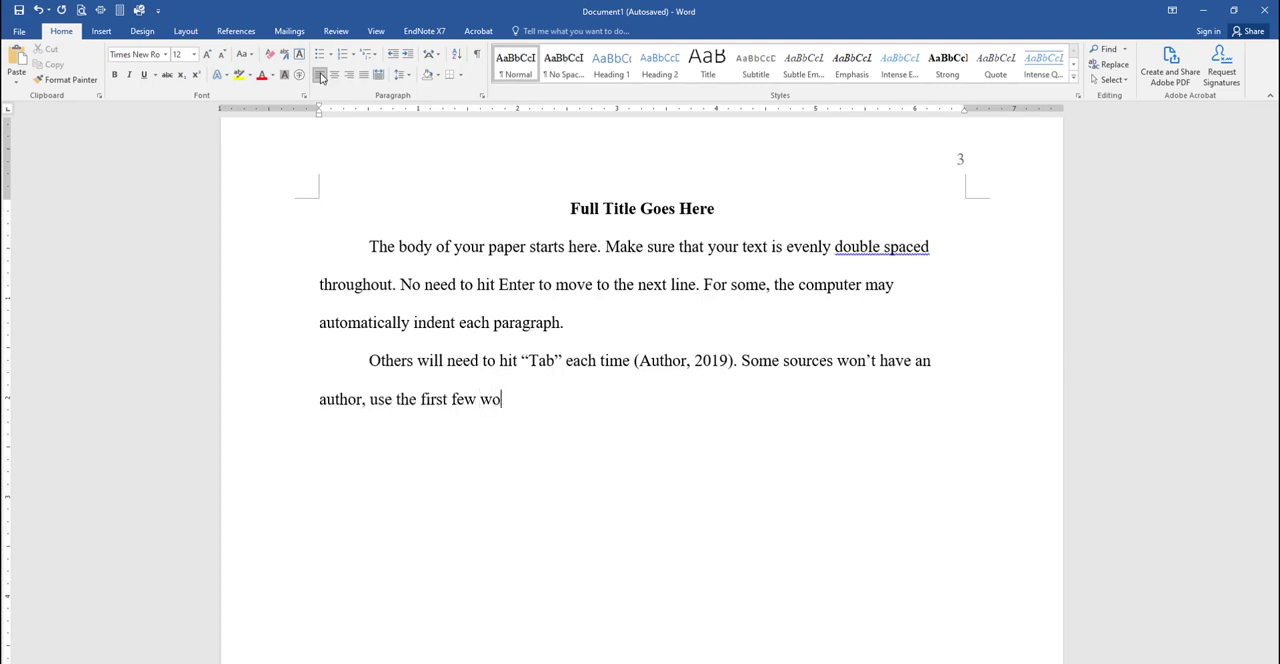
{"action": "type", "text": "rds of the title (First f"}
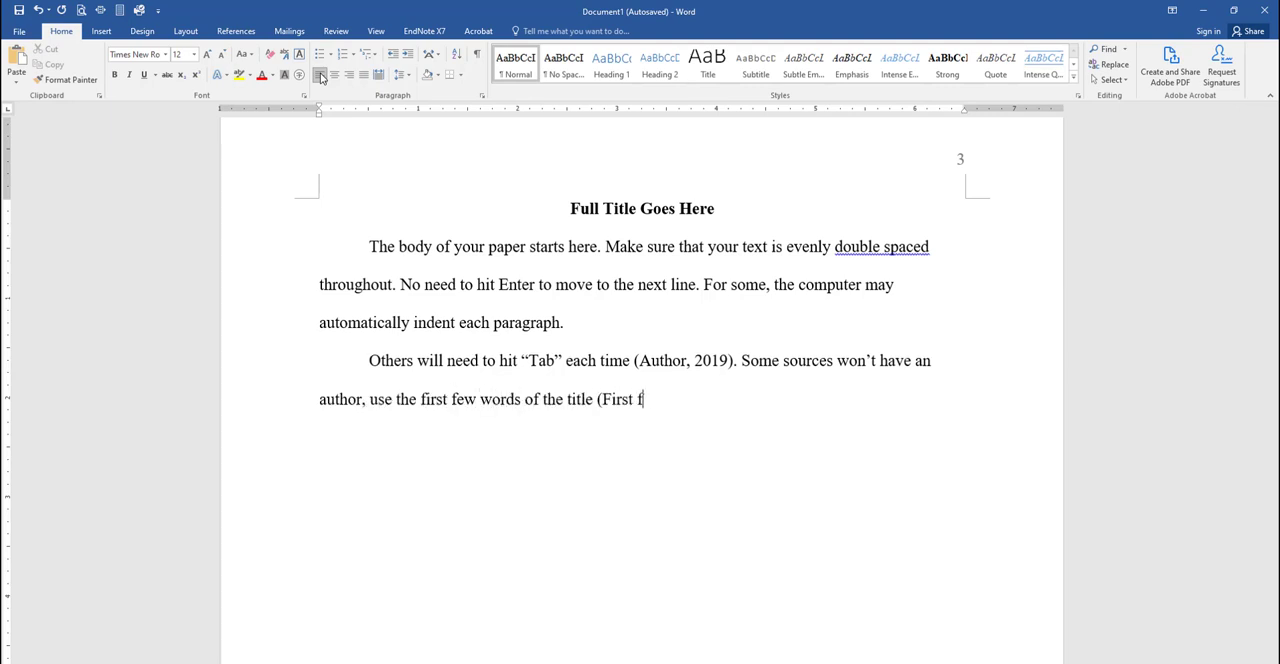
{"action": "type", "text": "ew words, 2020)."}
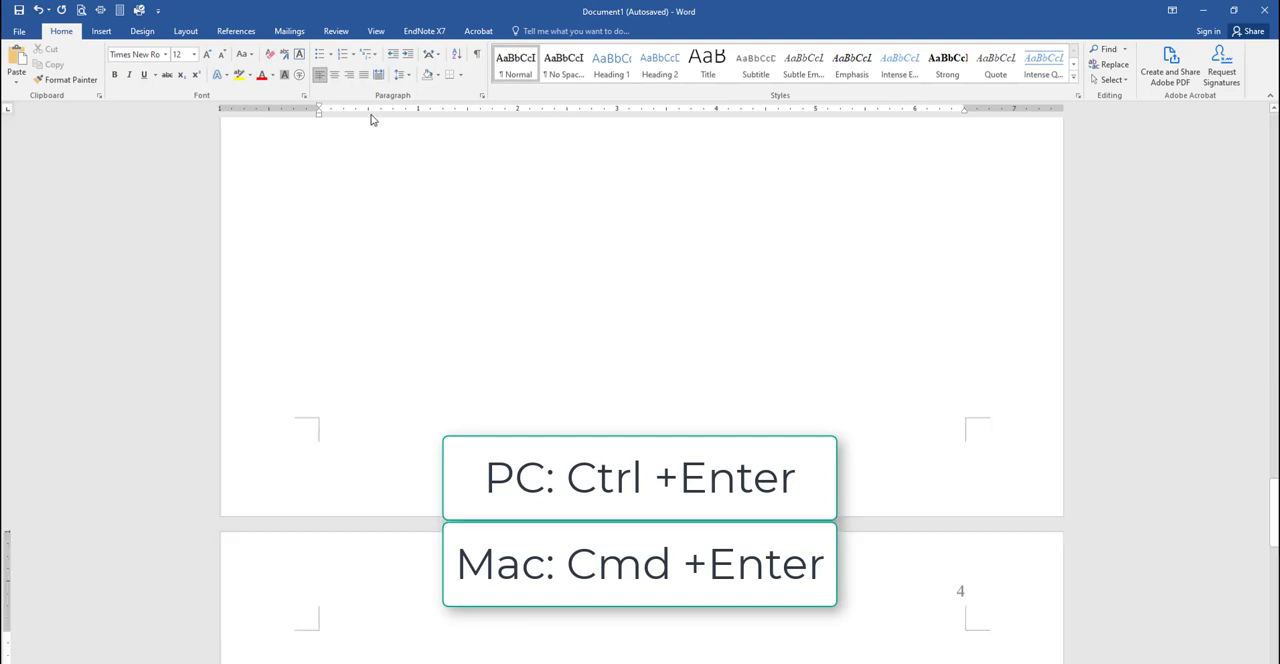
Scroll down to the new blank page 4.
{"action": "scroll", "scroll_direction": "down", "scroll_amount": 3}
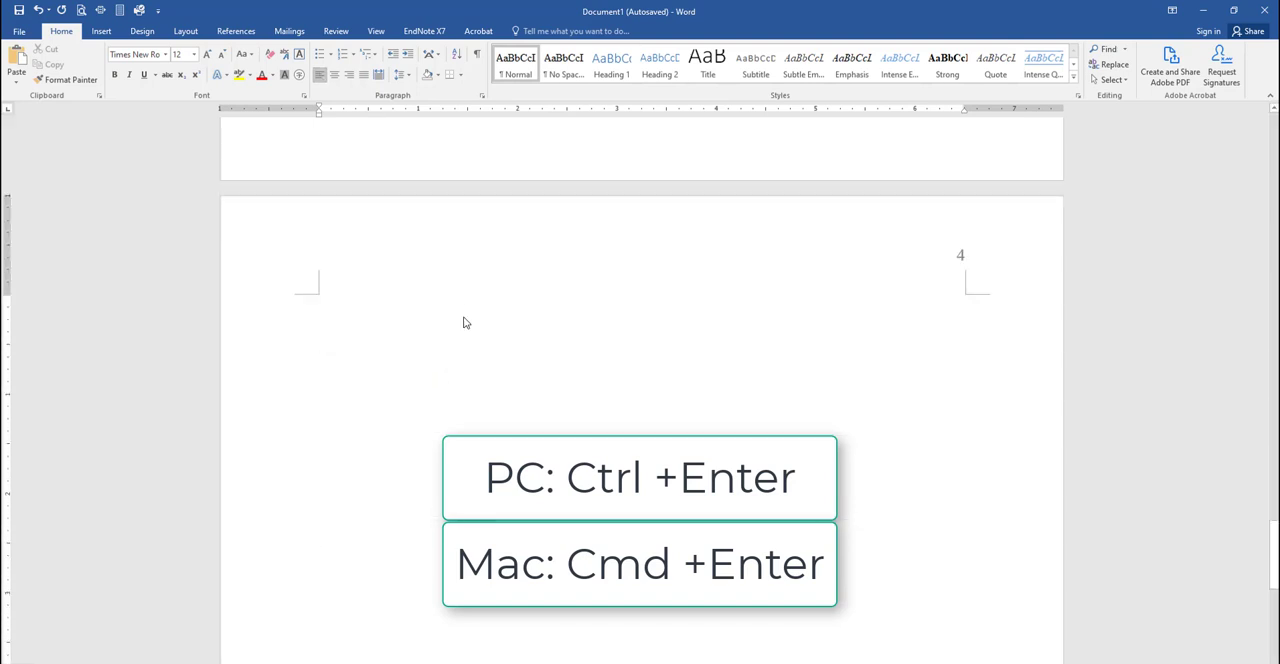
{"action": "mouse_move", "coordinate": [276, 326]}
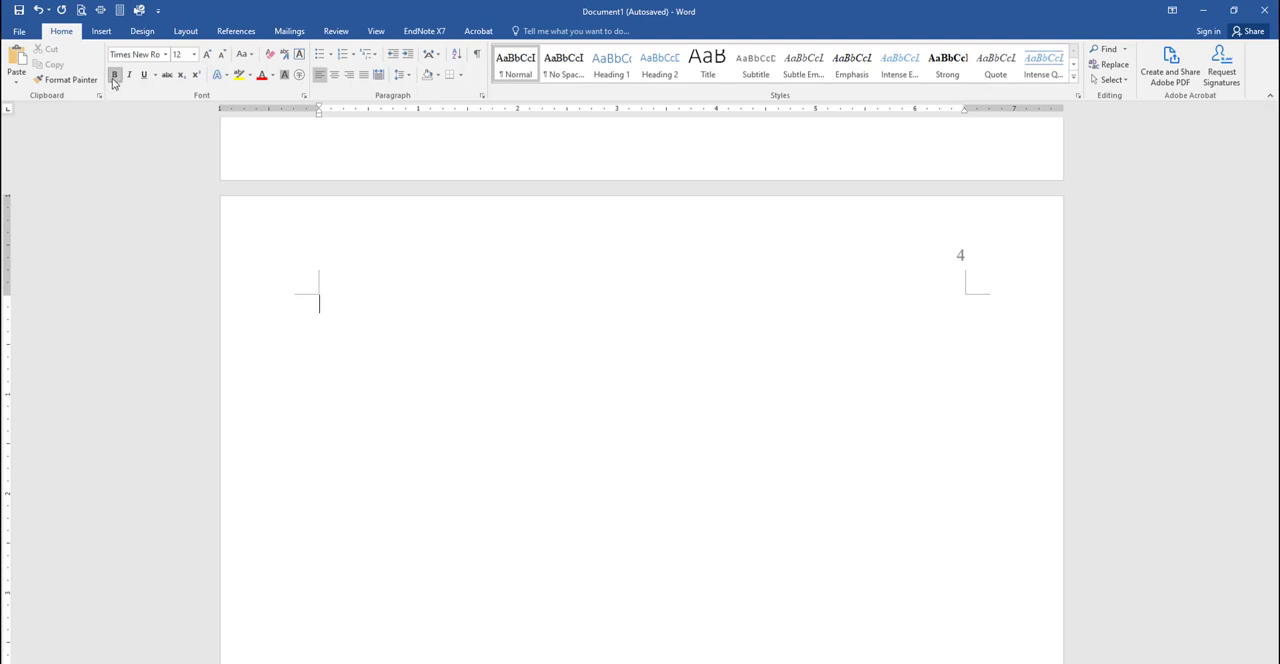
Add a bold centred 'References' heading, then return to plain left-aligned text.
{"action": "left_click", "coordinate": [335, 75]}
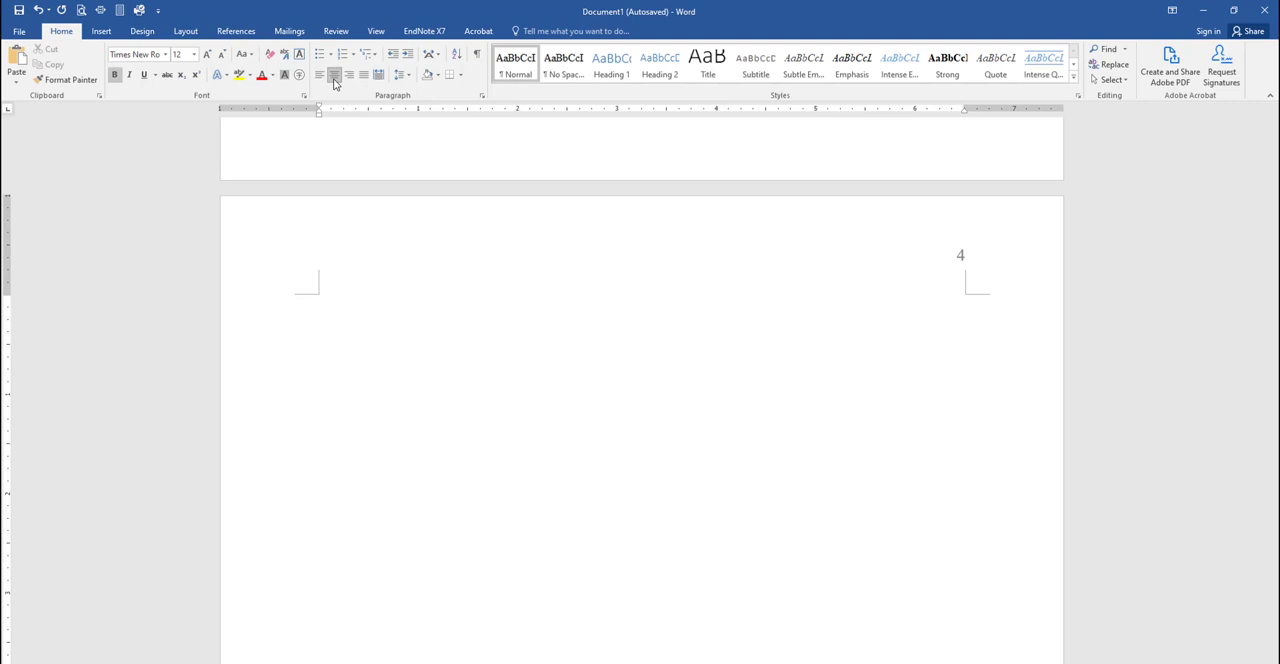
{"action": "type", "text": "Re"}
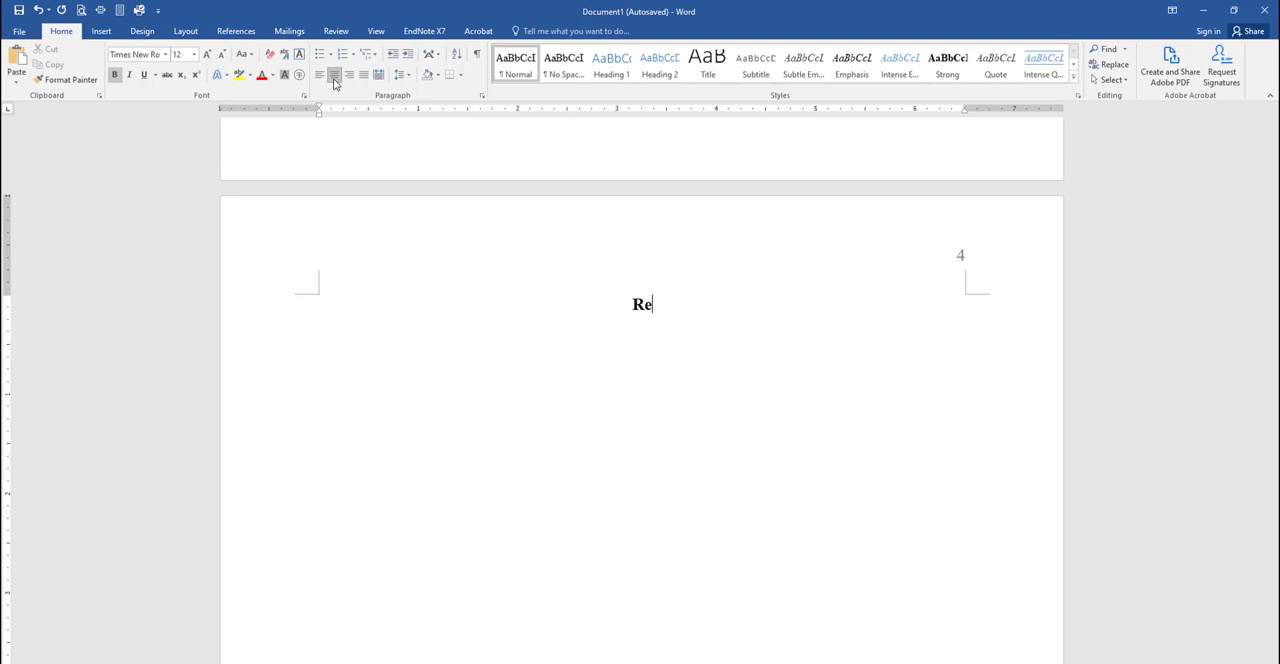
{"action": "type", "text": "ferences"}
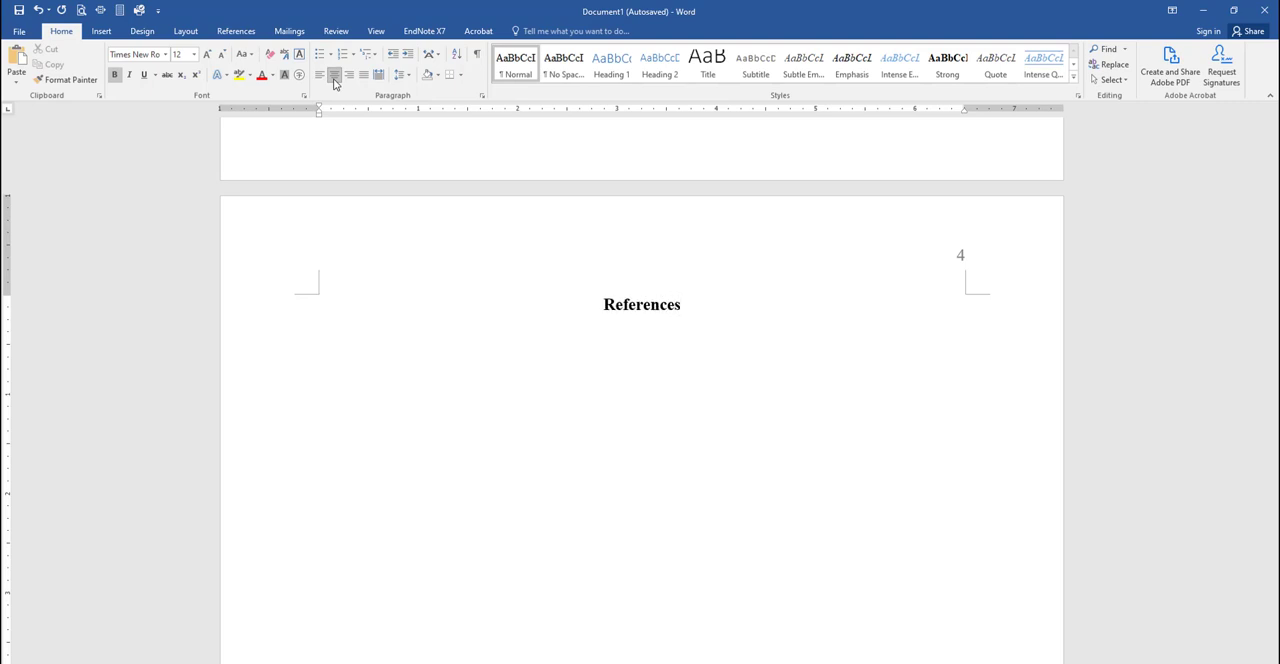
{"action": "left_click", "coordinate": [682, 304]}
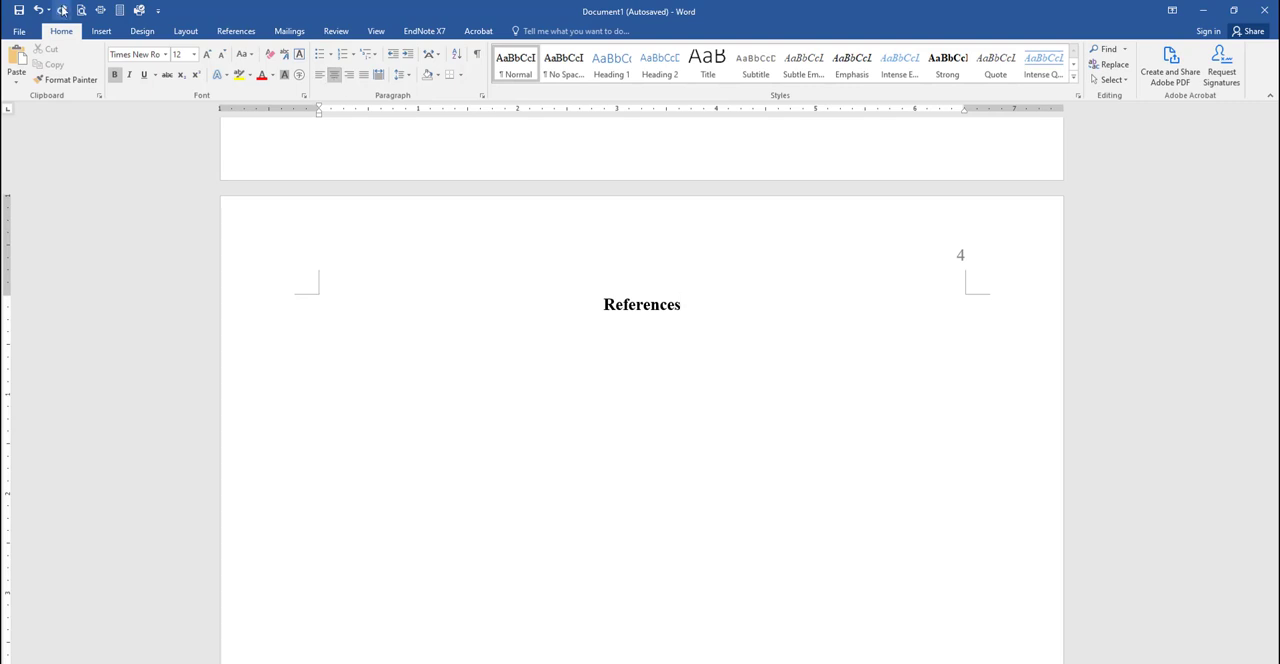
{"action": "left_click", "coordinate": [641, 342]}
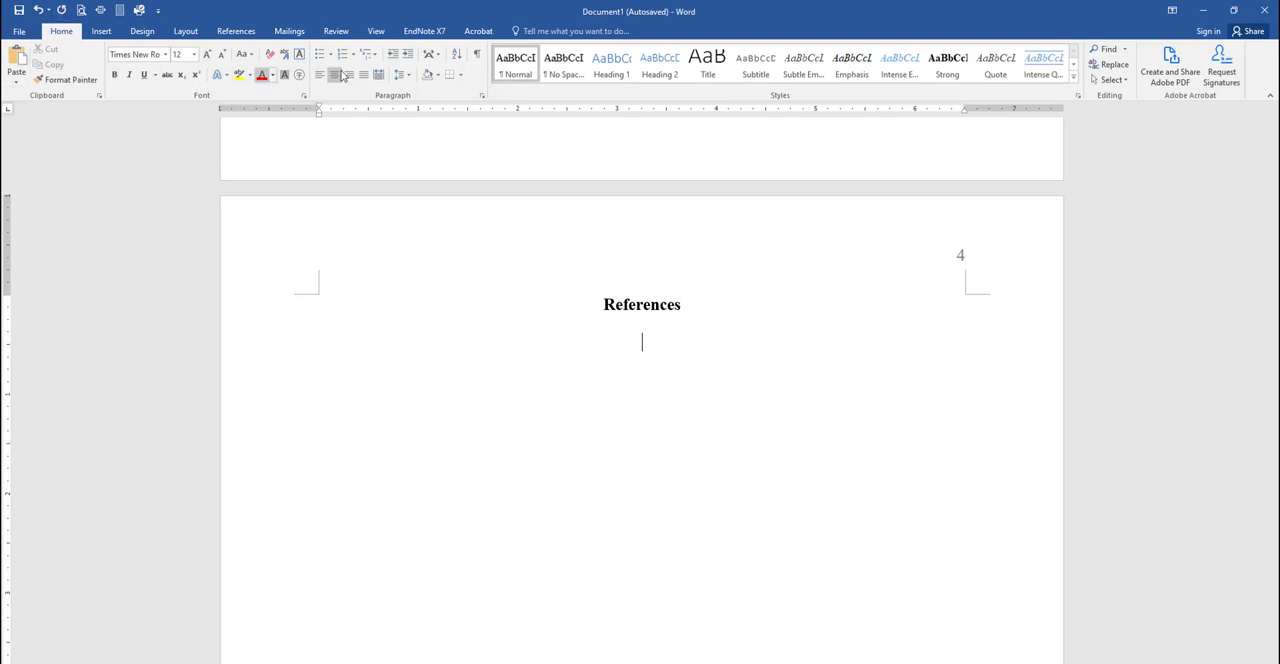
{"action": "left_click", "coordinate": [320, 75]}
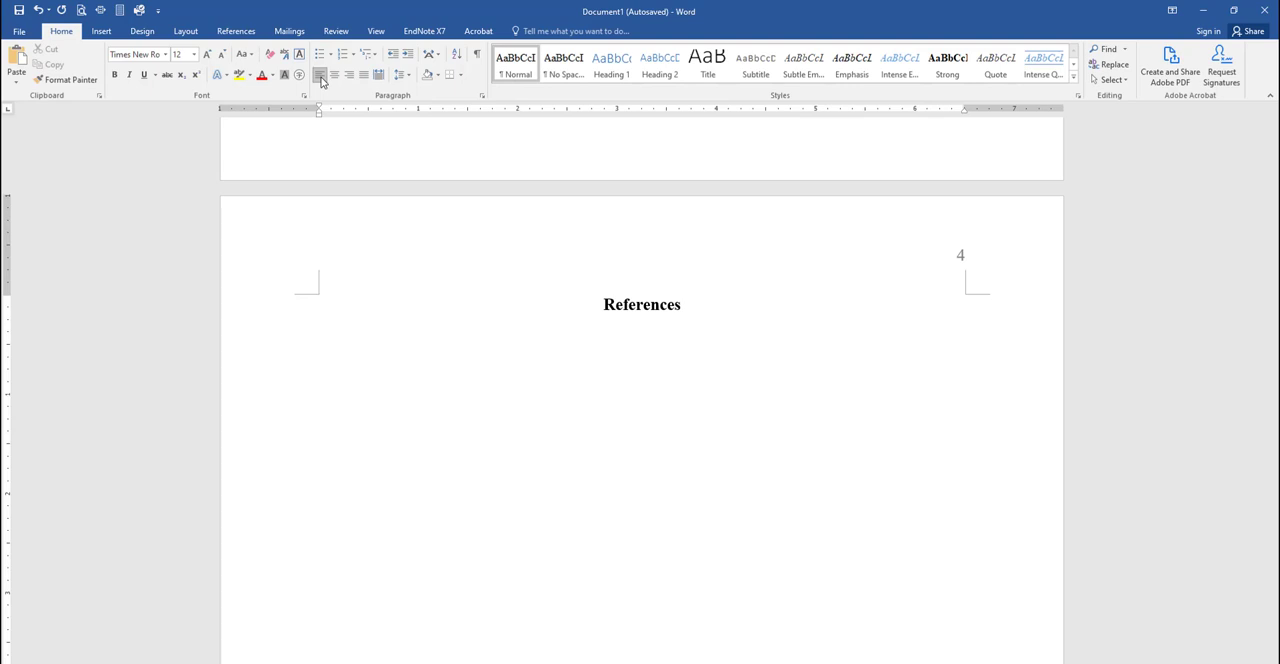
Type the author and year 'Last, F. (2020).' at the left margin.
{"action": "left_click", "coordinate": [319, 342]}
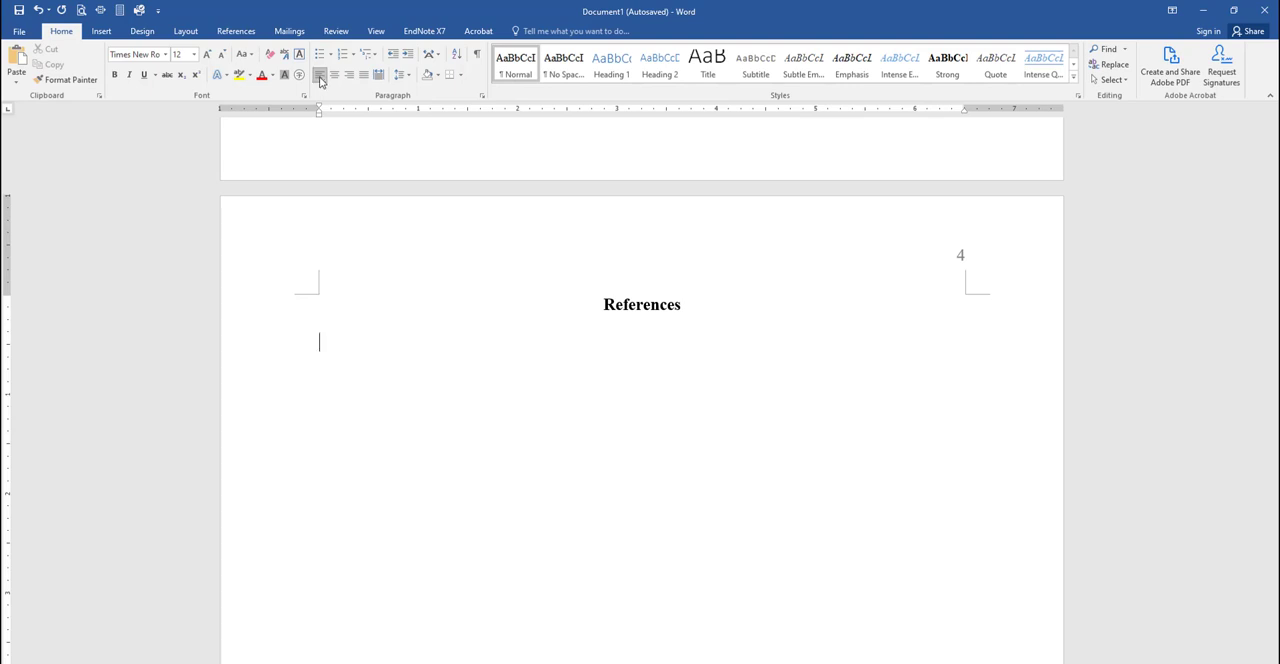
{"action": "type", "text": "Las"}
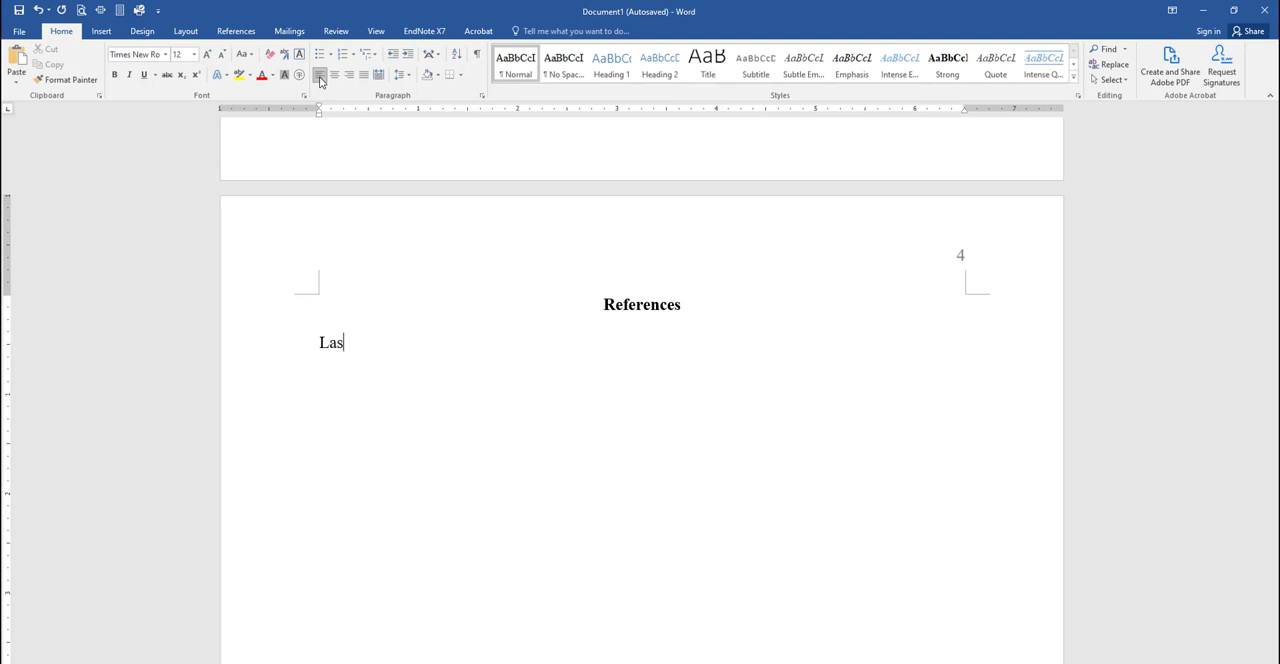
{"action": "type", "text": "t"}
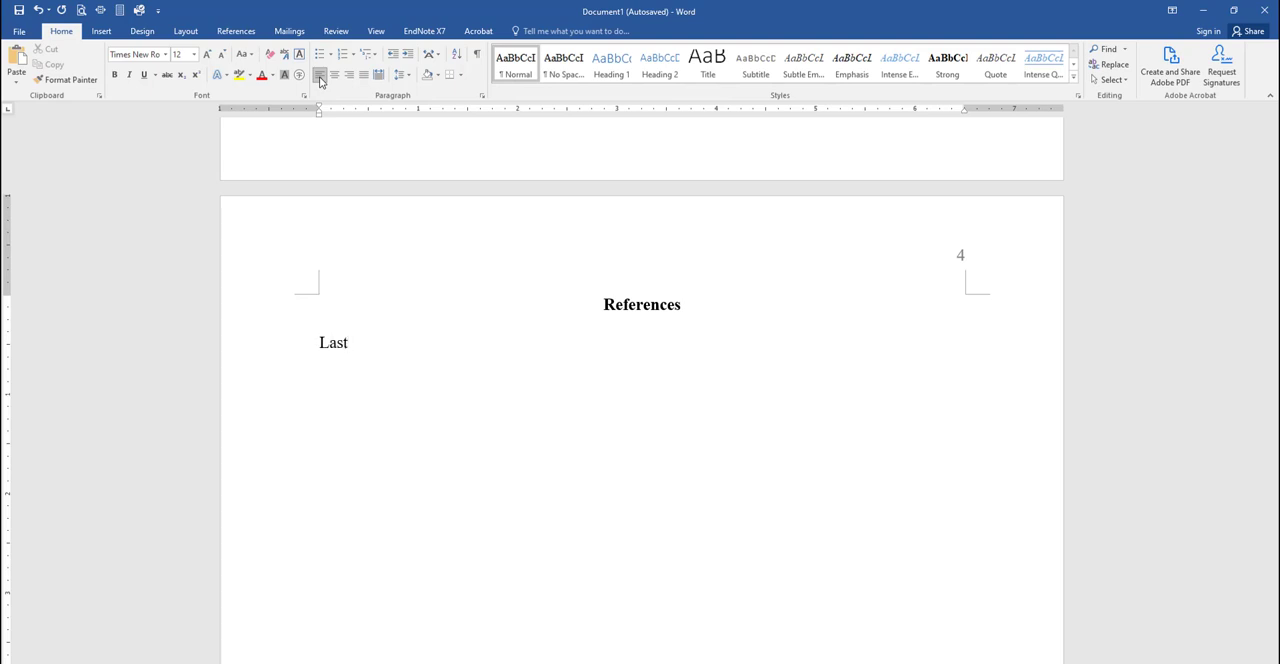
{"action": "type", "text": ", F."}
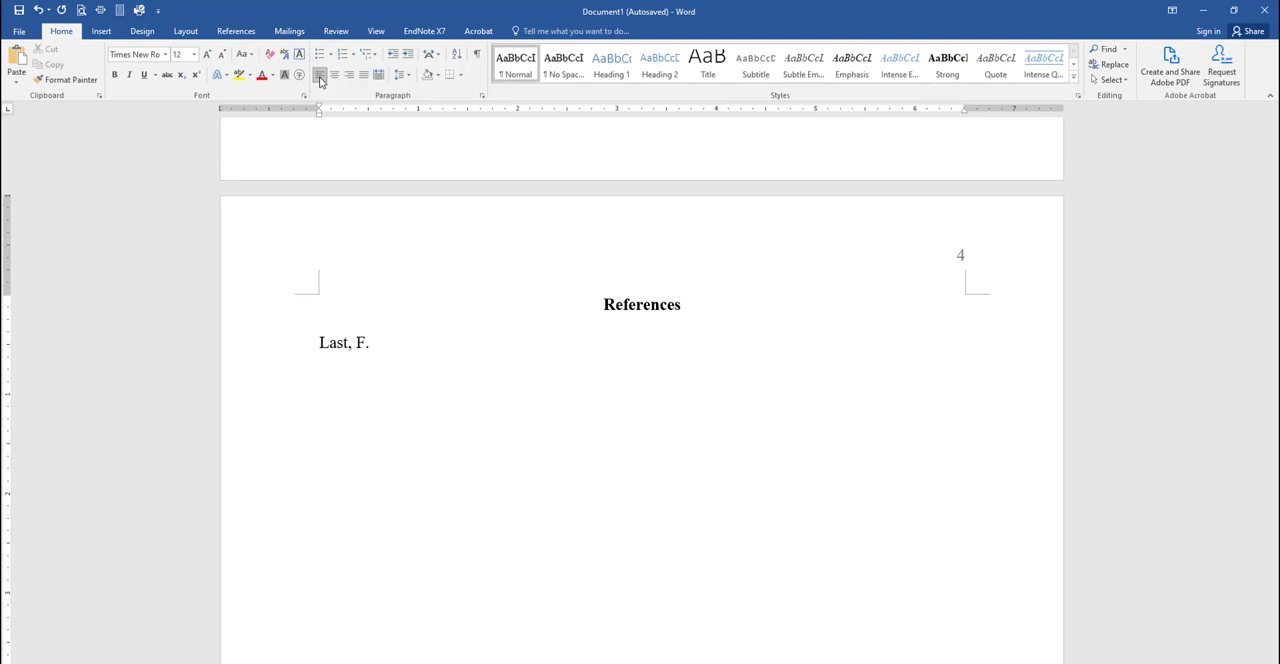
{"action": "type", "text": "(202"}
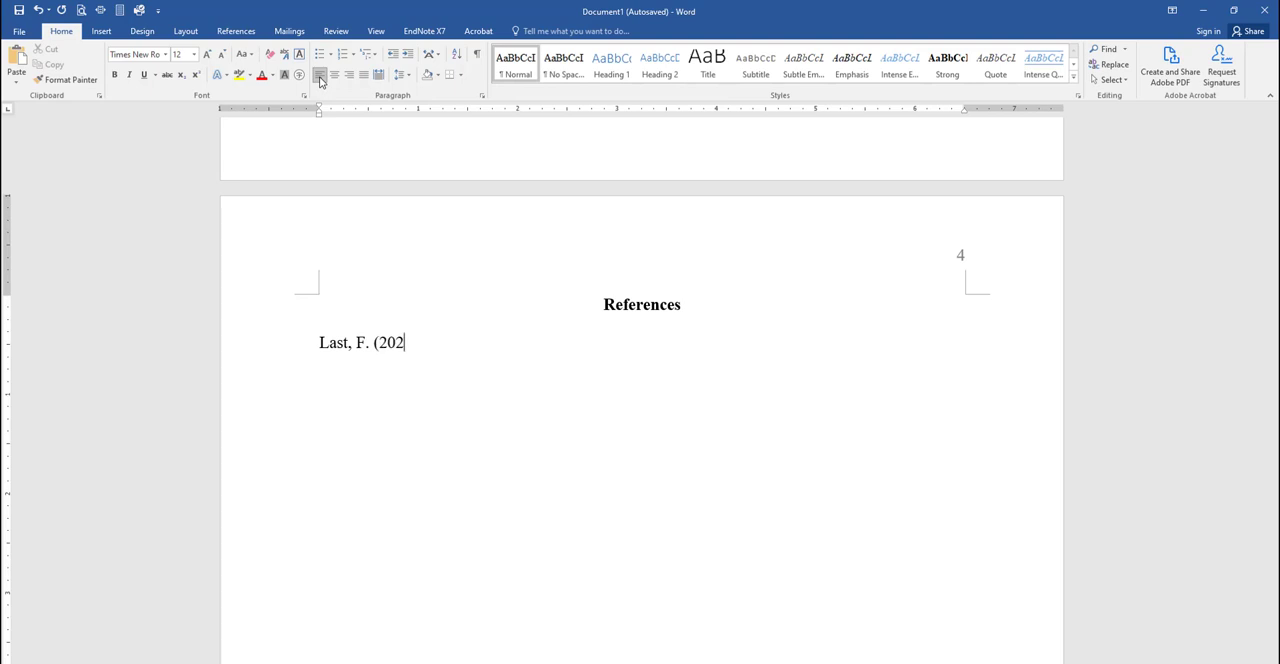
{"action": "type", "text": "0)."}
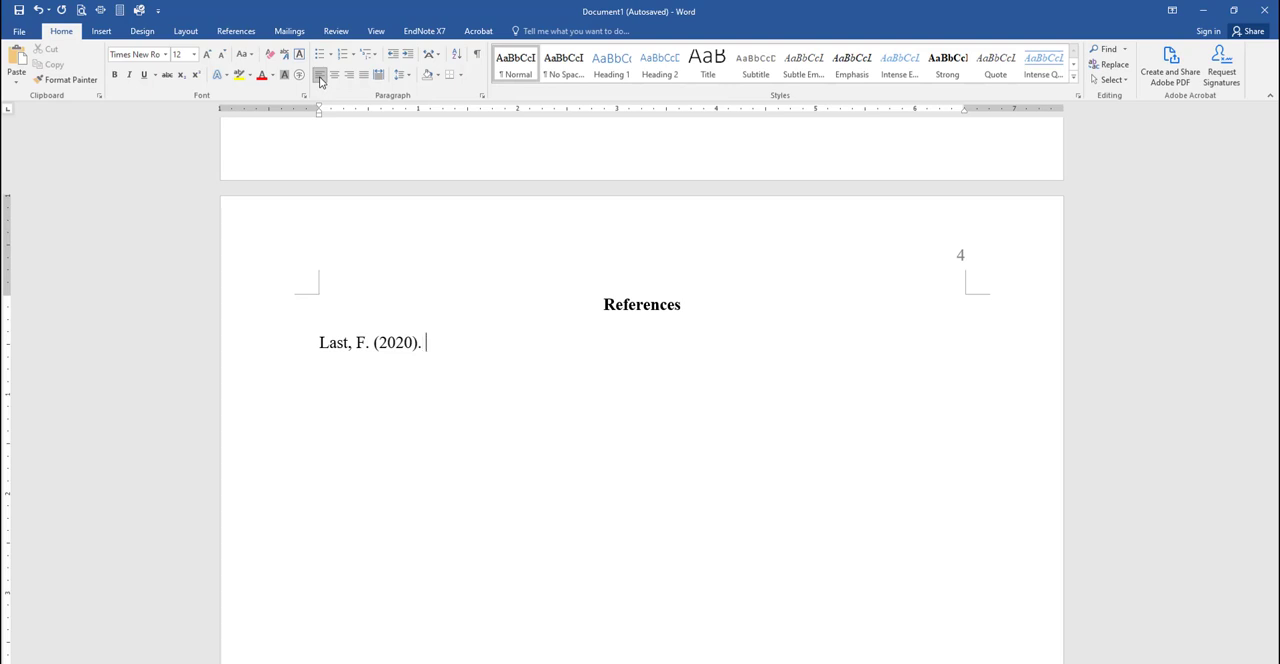
Add the article title 'Journal title goes here.' followed by 'Journal Name'.
{"action": "type", "text": "J"}
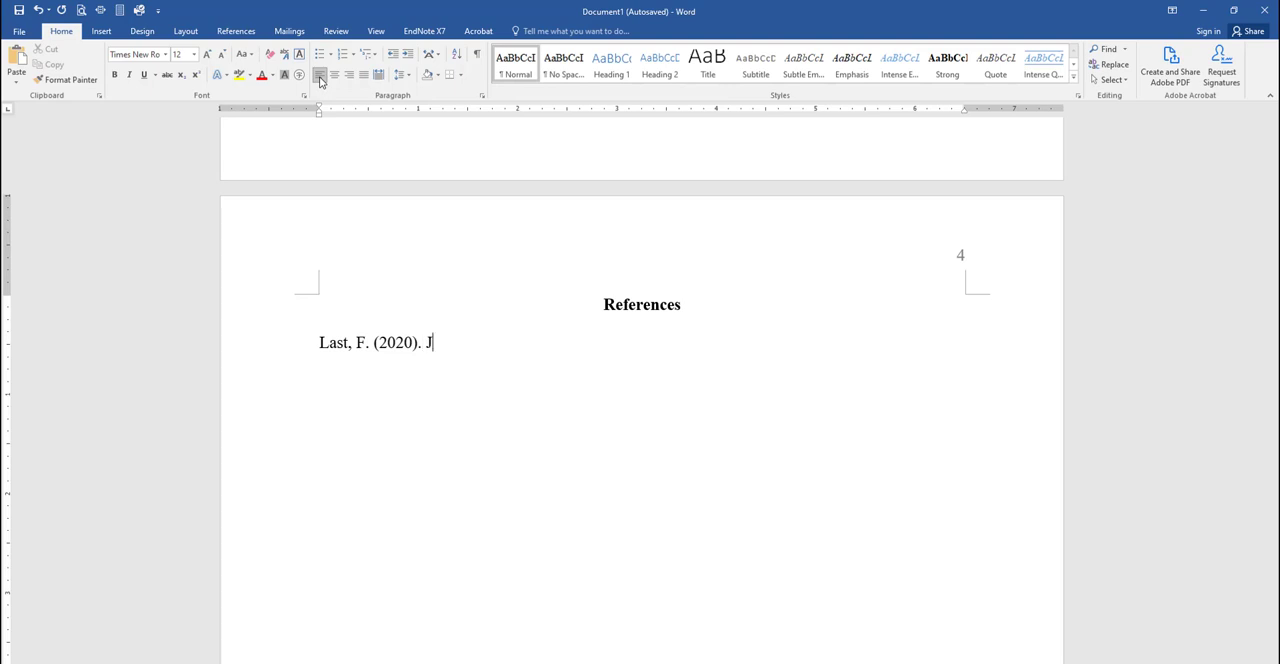
{"action": "type", "text": "ournal"}
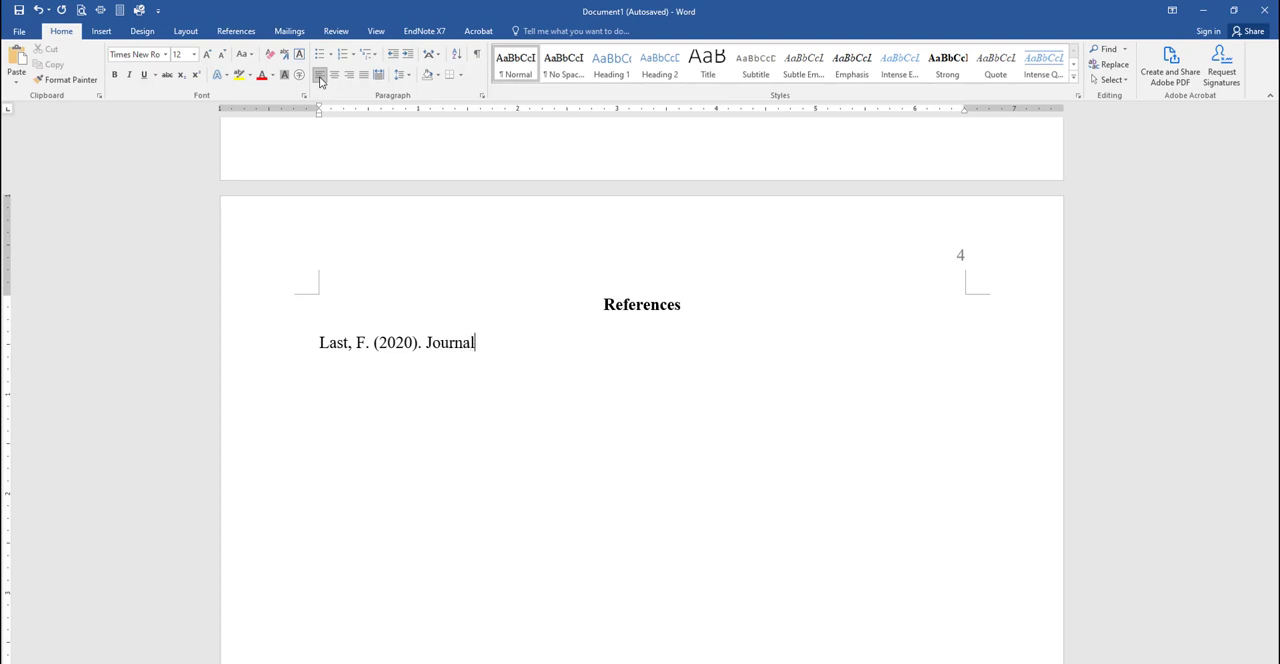
{"action": "type", "text": "title go"}
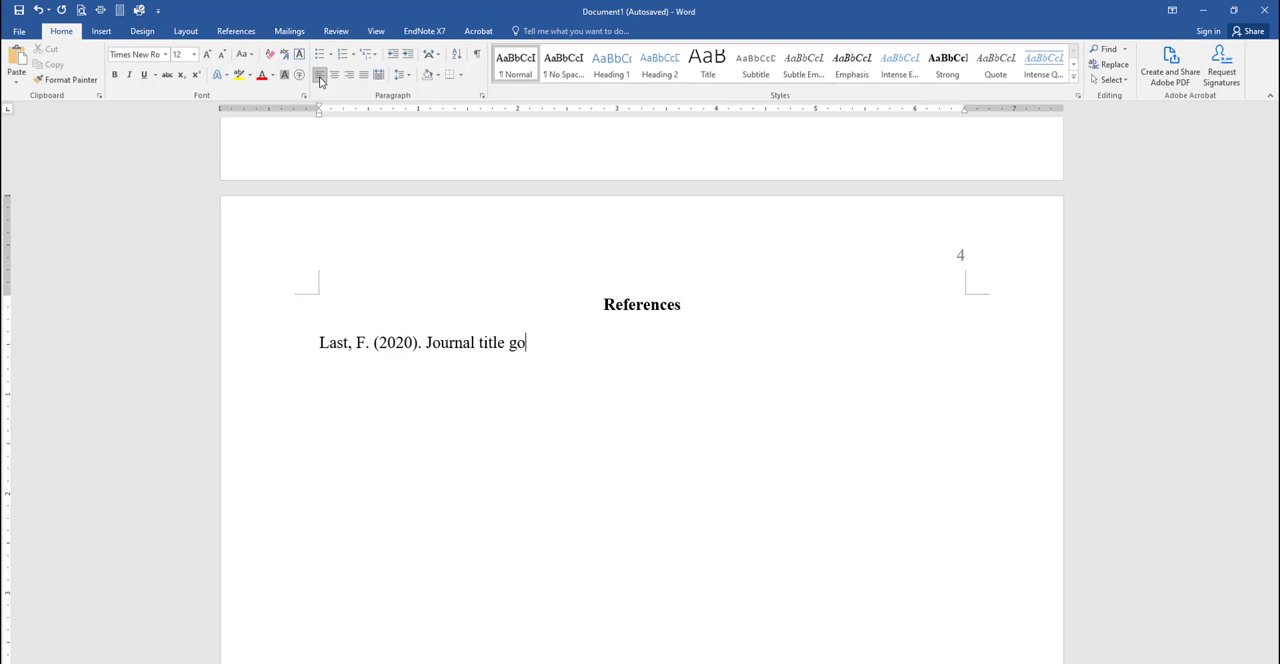
{"action": "type", "text": "es here"}
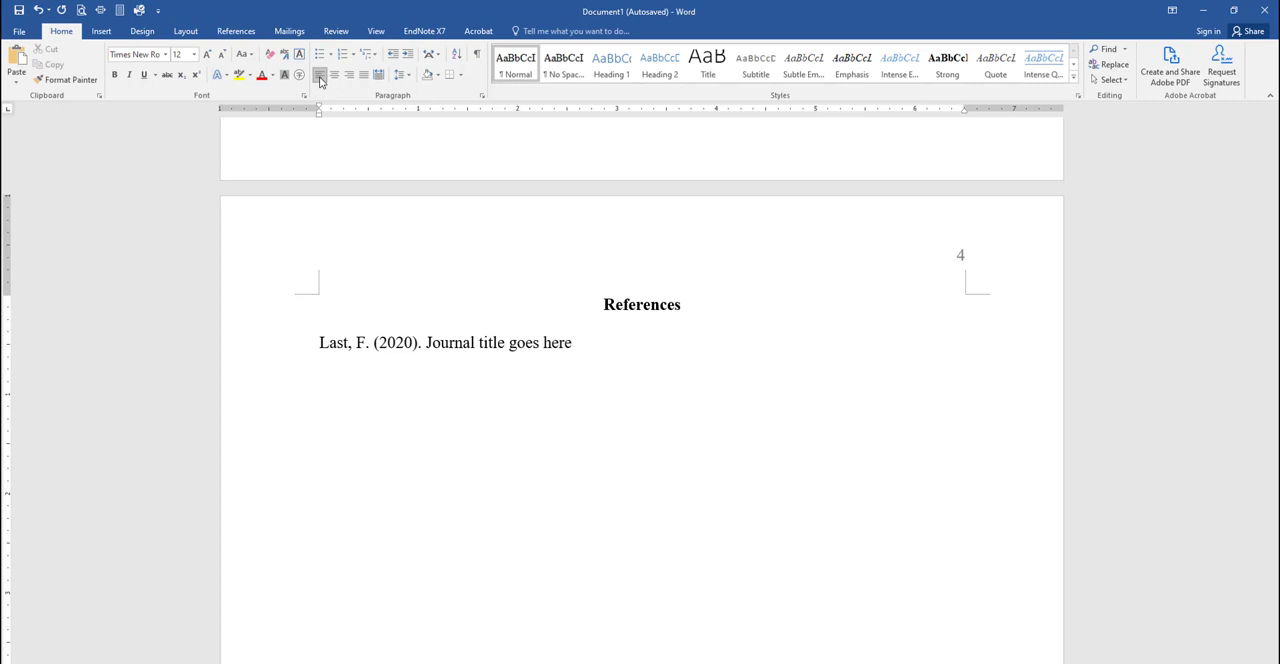
{"action": "type", "text": "."}
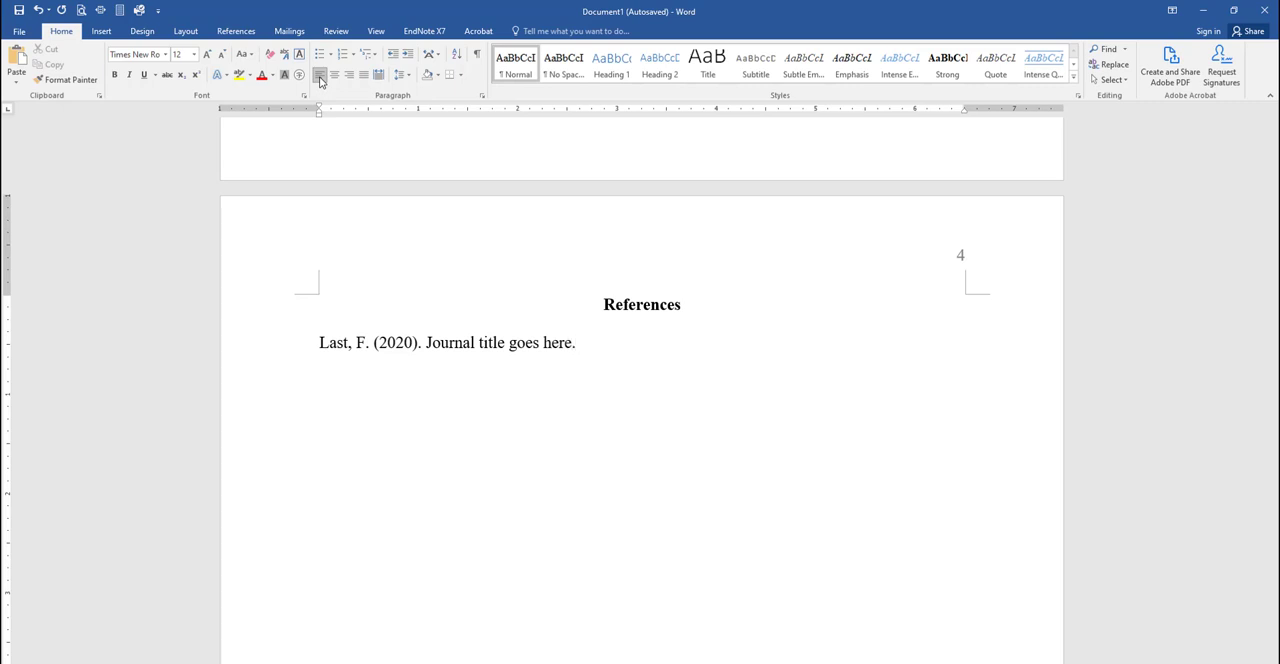
{"action": "type", "text": "J"}
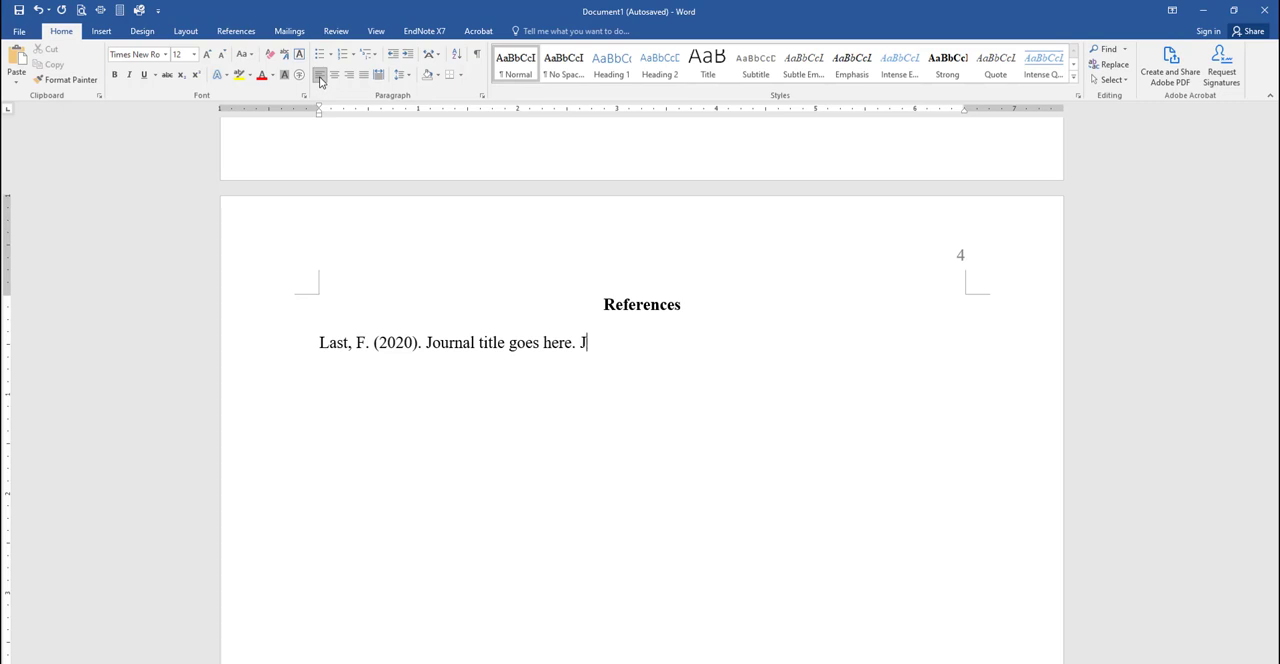
{"action": "type", "text": "ournal"}
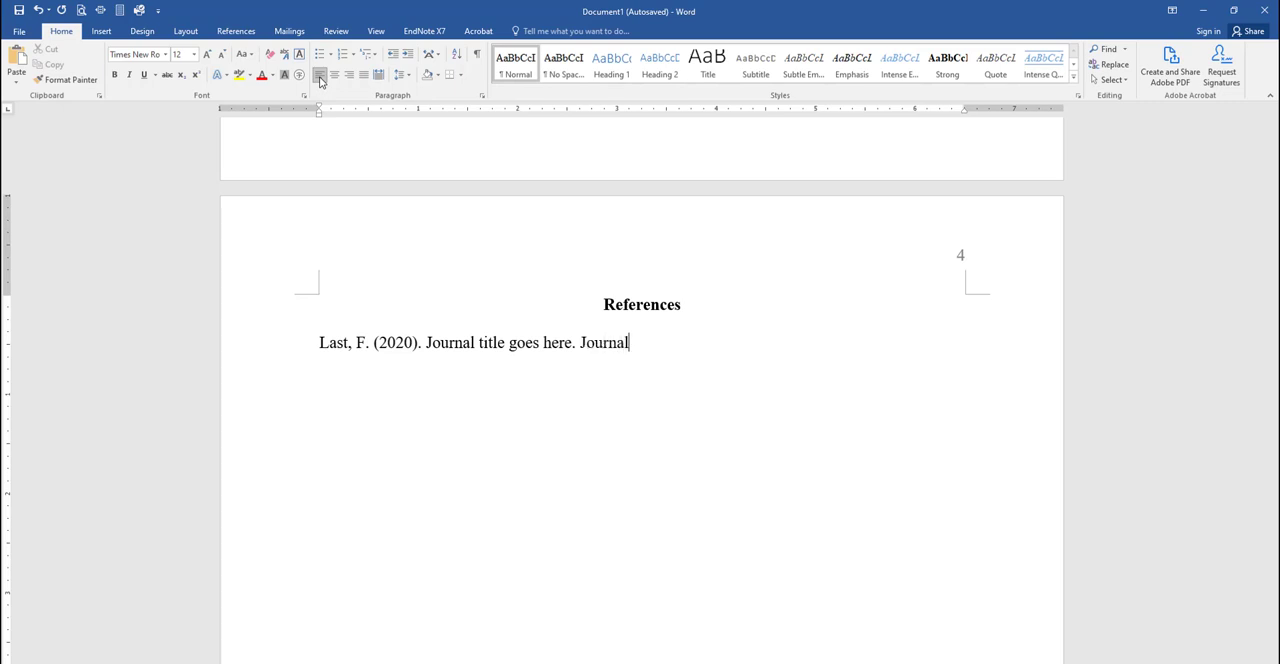
{"action": "type", "text": "Name"}
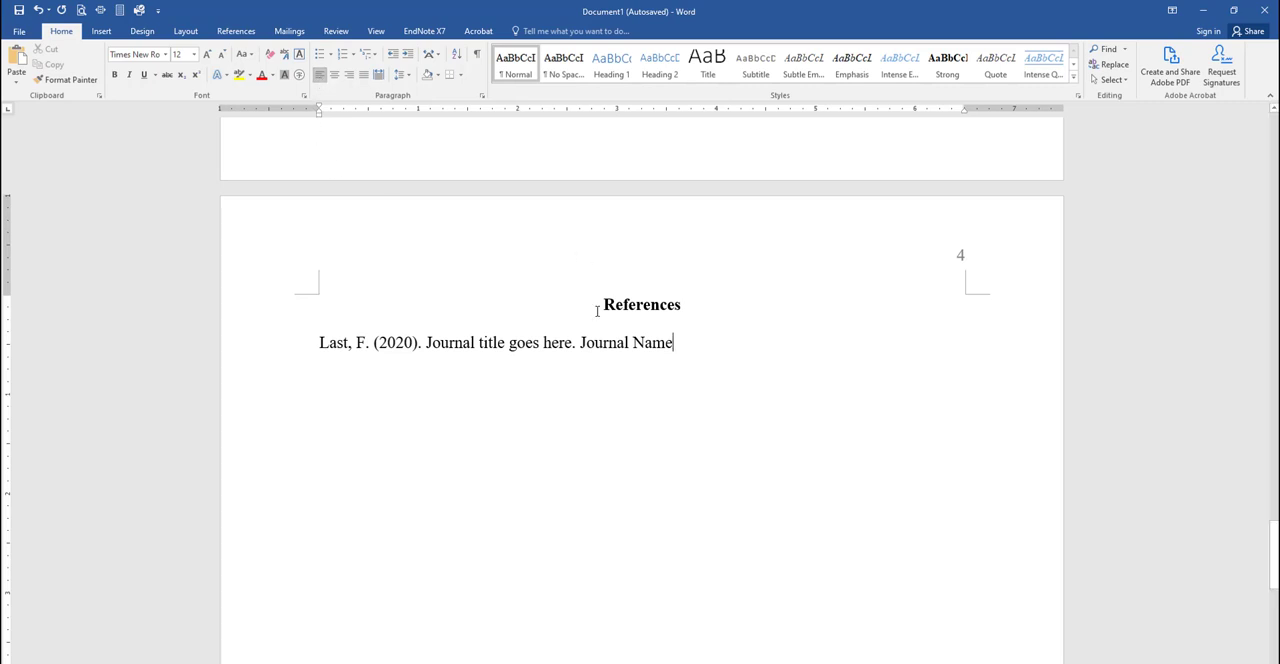
Italicize 'Journal Name' and append ', 12(7), 22-28.' to the reference.
{"action": "double_click", "coordinate": [625, 342]}
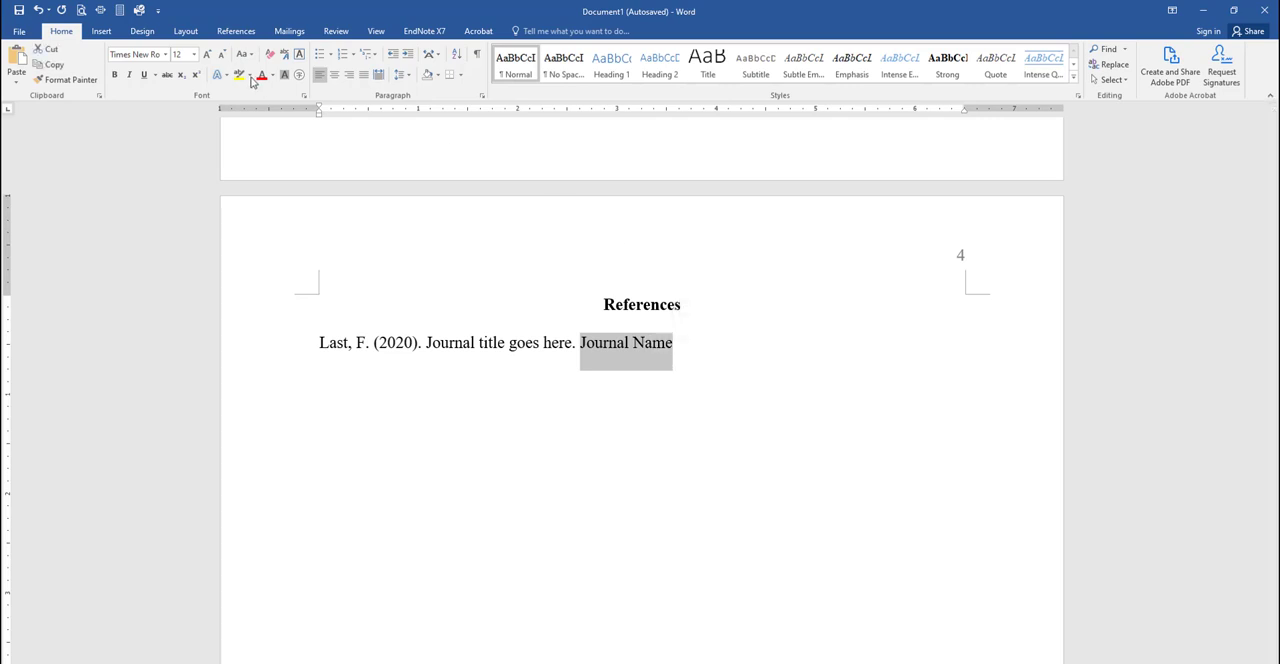
{"action": "left_click", "coordinate": [129, 75]}
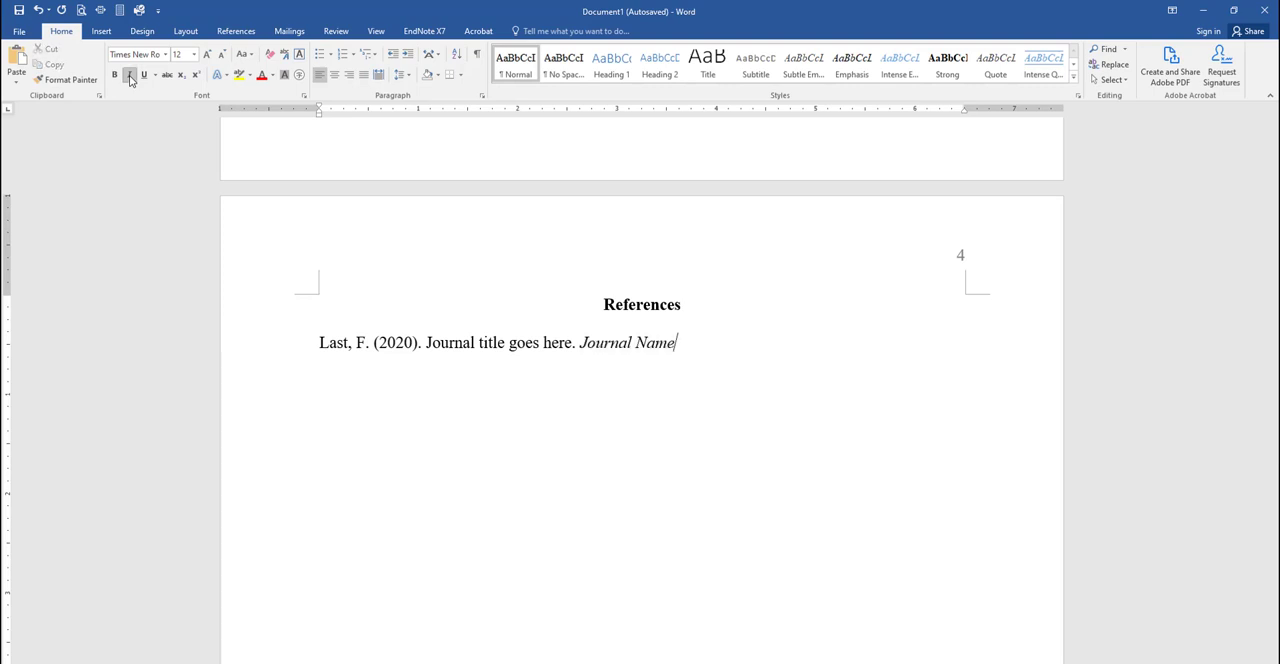
{"action": "type", "text": ","}
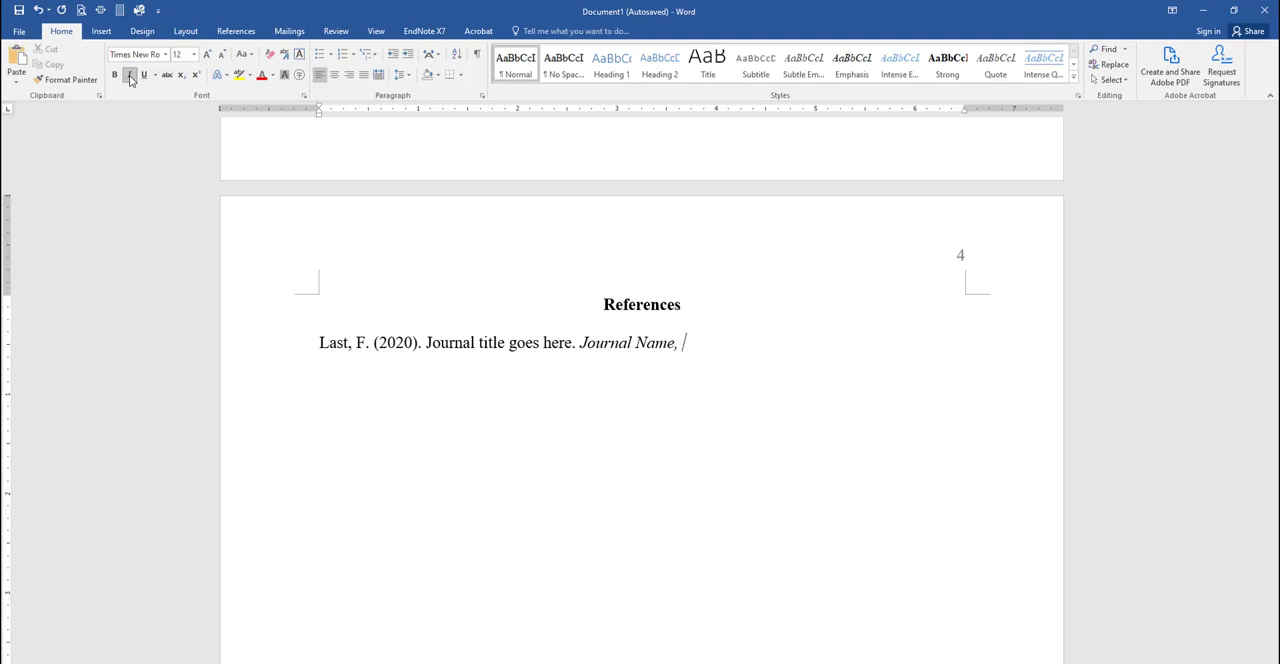
{"action": "type", "text": "12"}
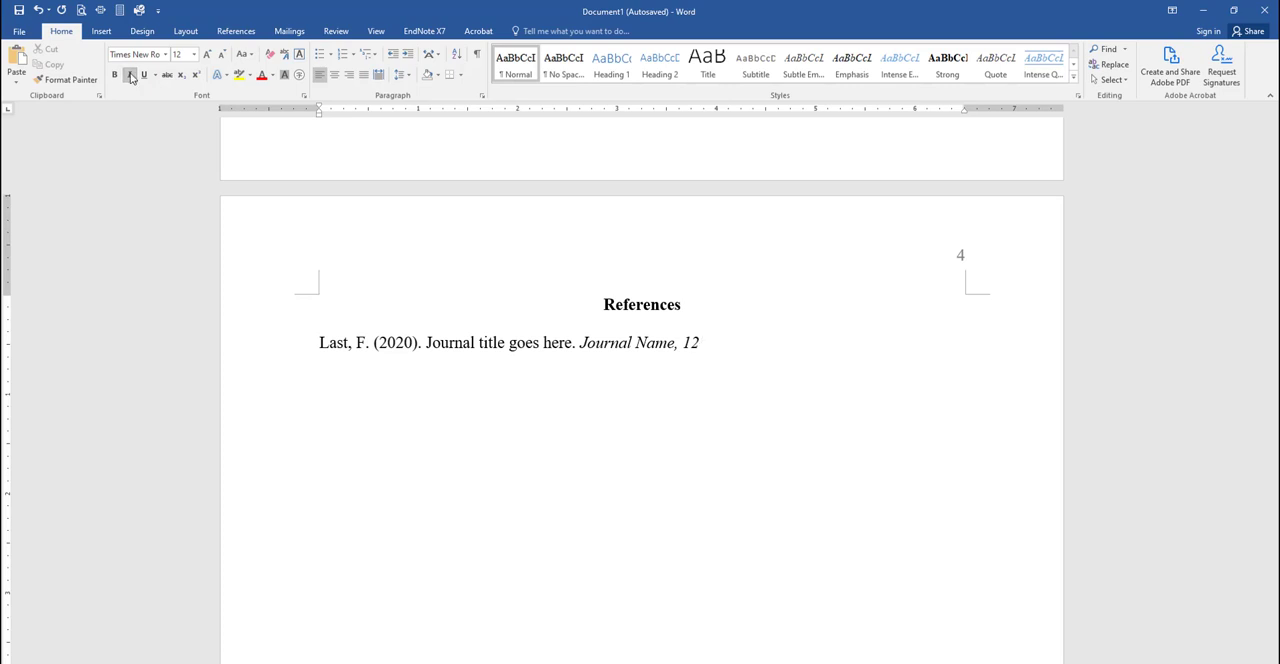
{"action": "type", "text": "(7"}
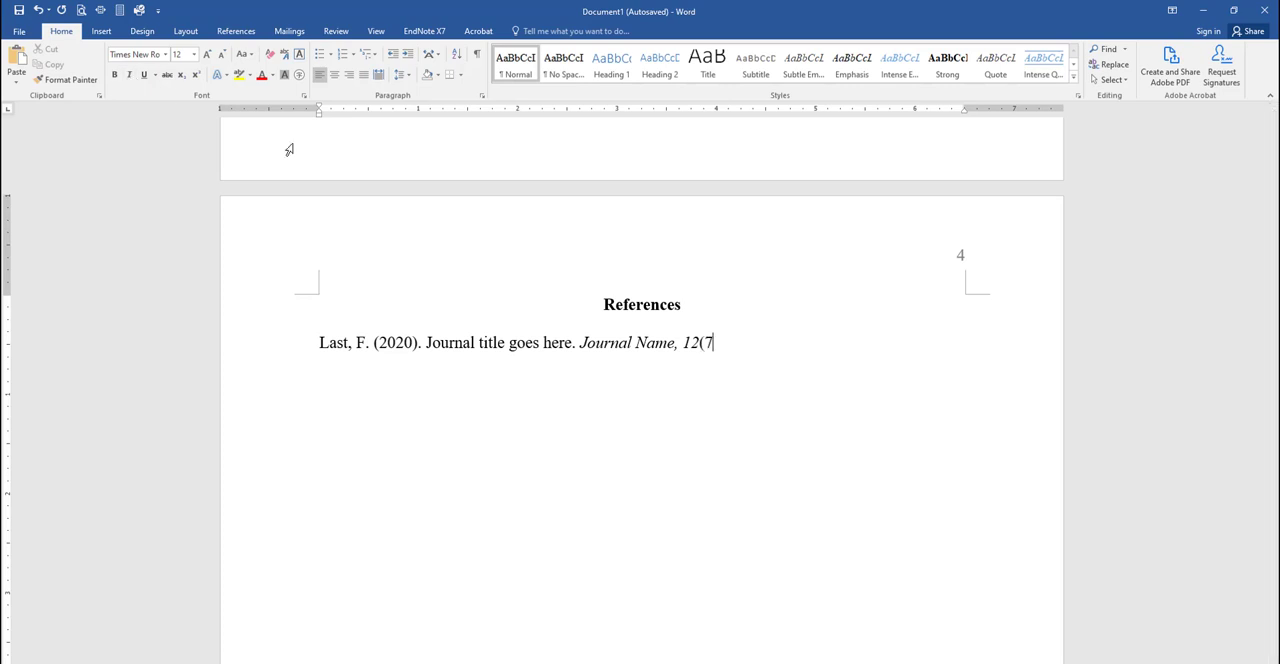
{"action": "type", "text": "), 22-"}
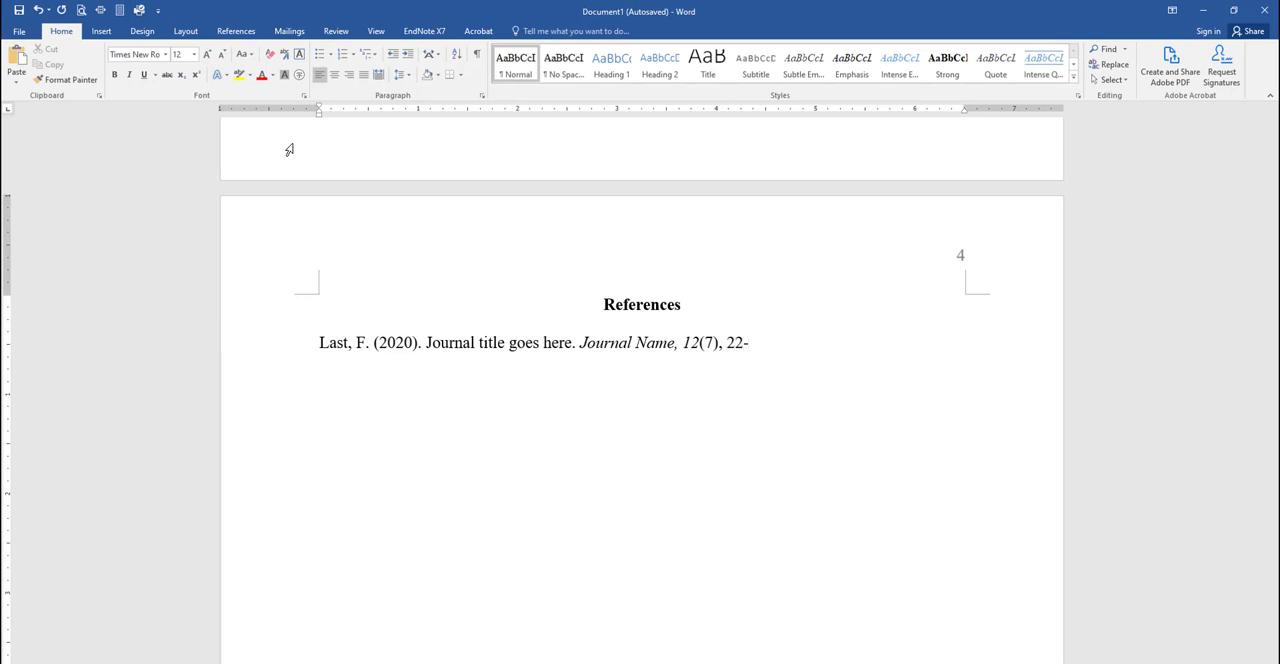
{"action": "type", "text": "28."}
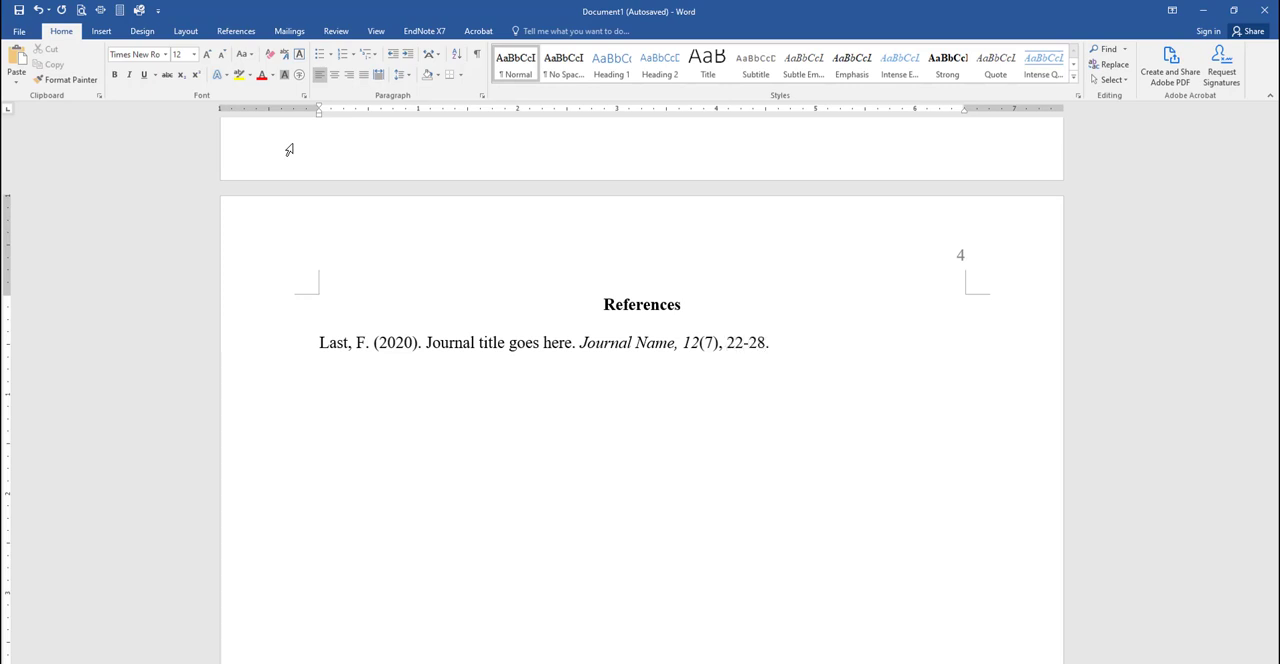
{"action": "left_click", "coordinate": [772, 342]}
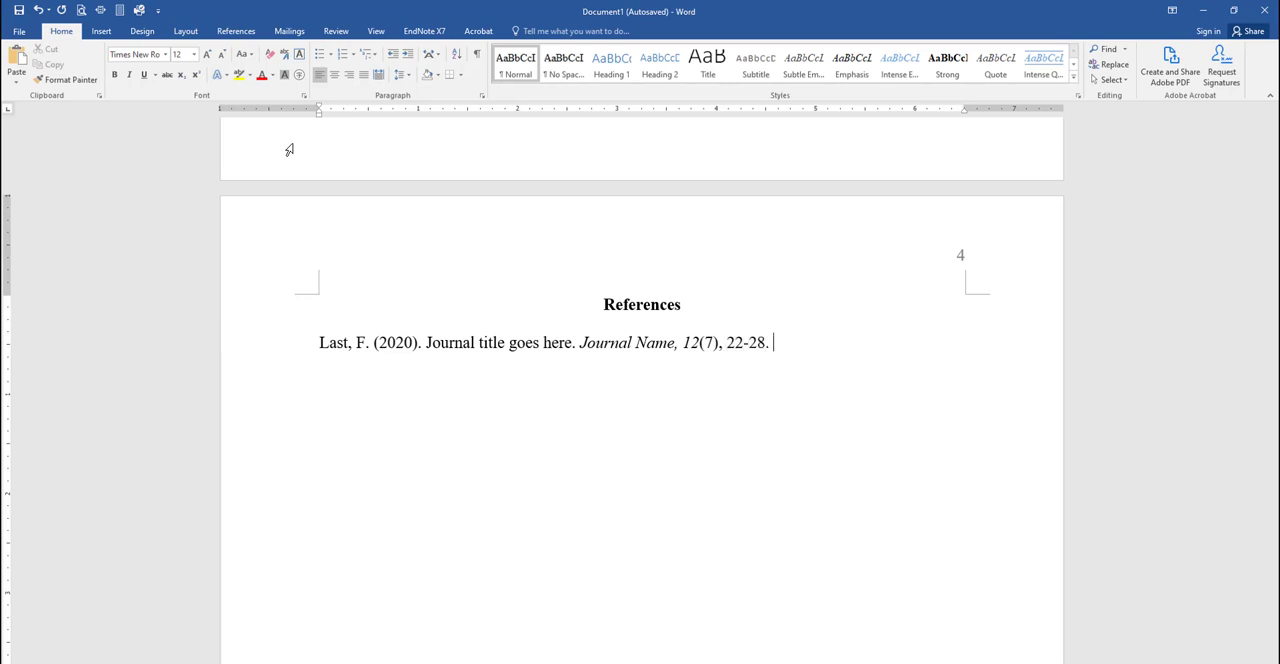
{"action": "mouse_move", "coordinate": [505, 458]}
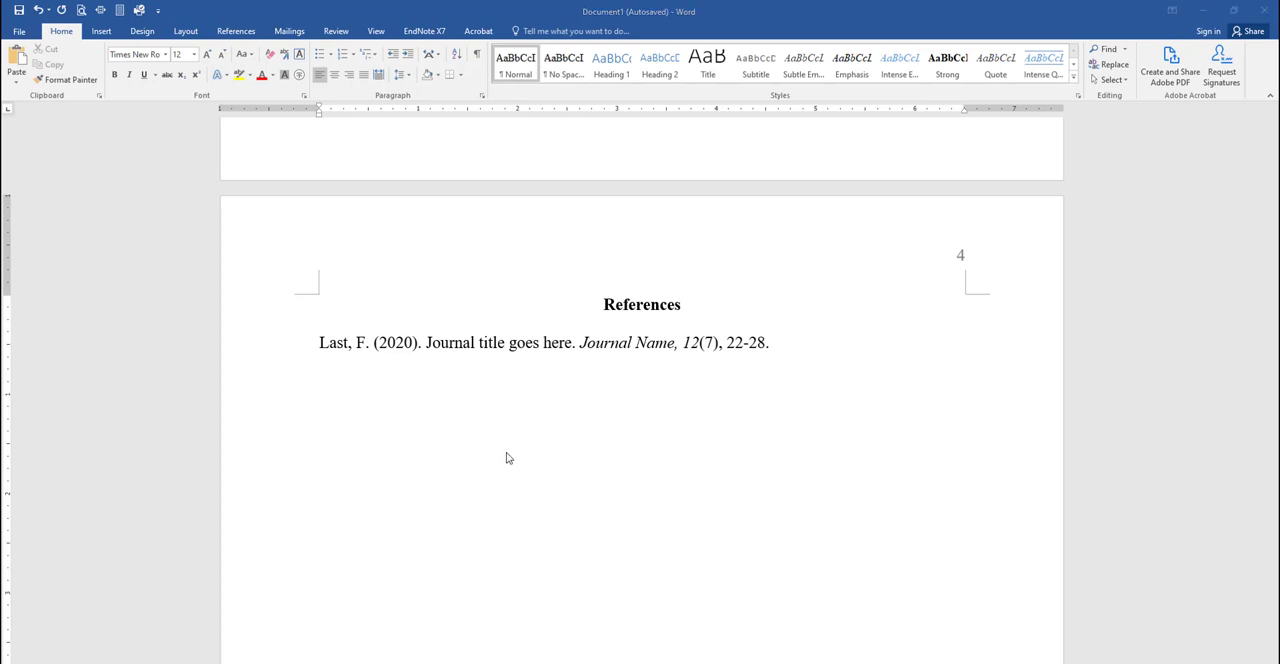
{"action": "type", "text": "https://doi.org/10.1016/345675645ae547"}
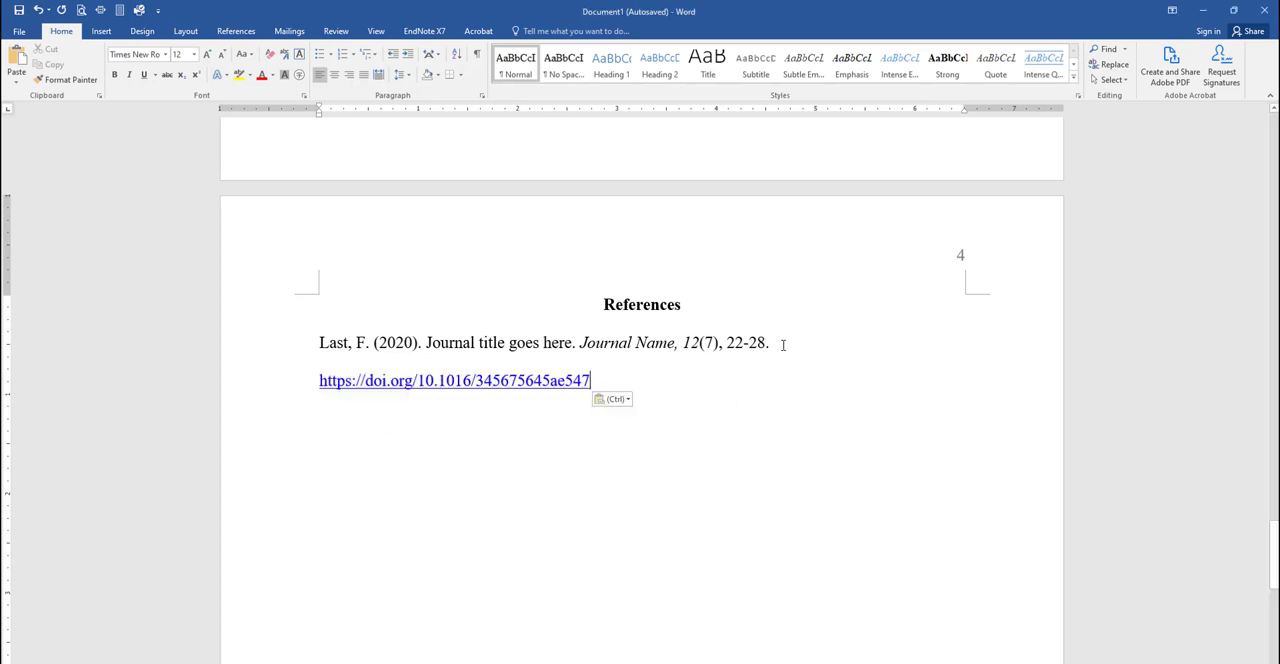
{"action": "mouse_move", "coordinate": [736, 382]}
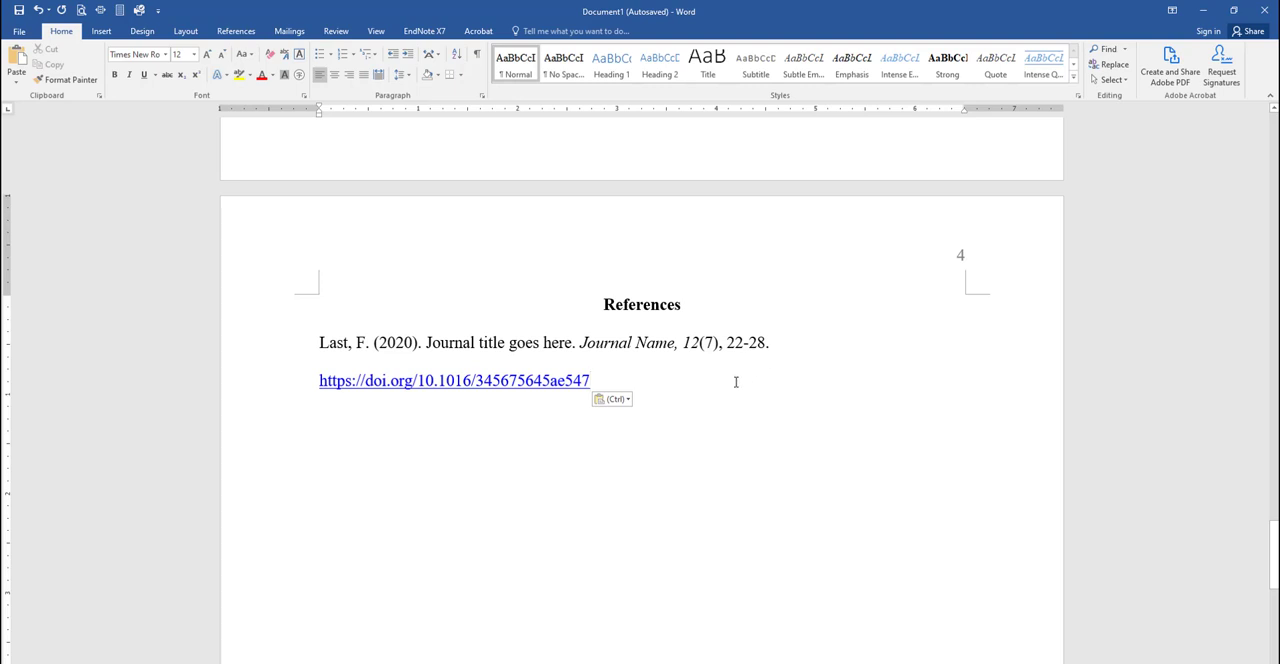
{"action": "mouse_move", "coordinate": [685, 417]}
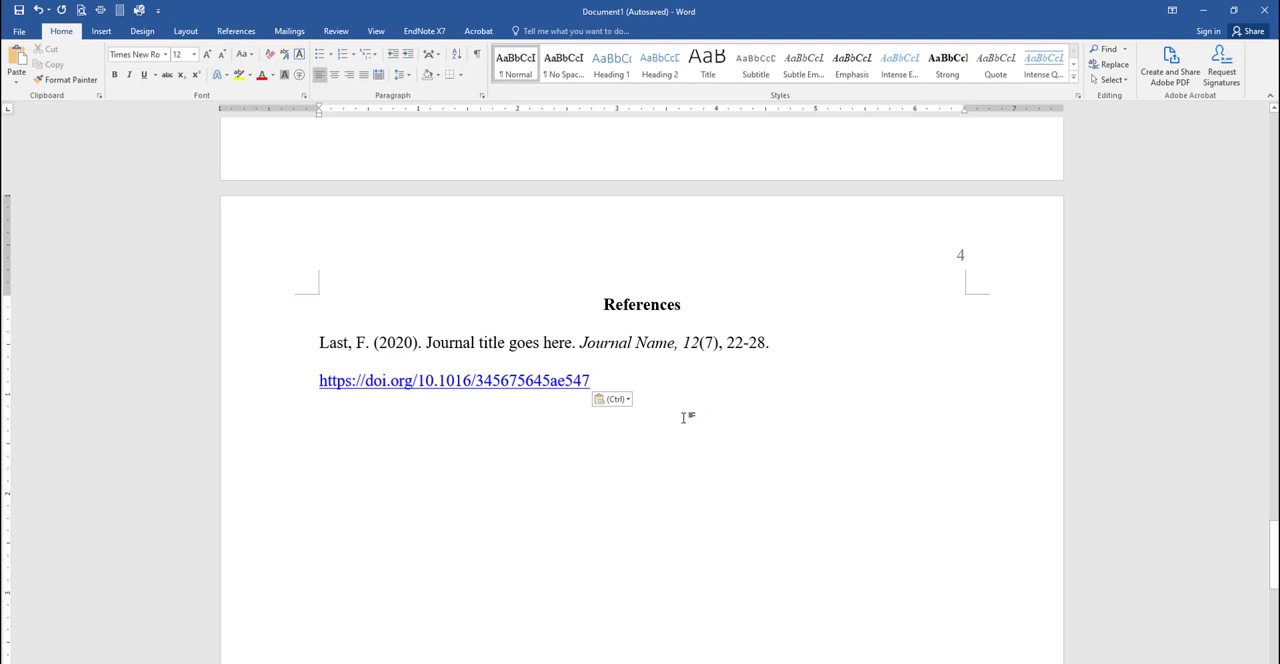
{"action": "left_click", "coordinate": [589, 380]}
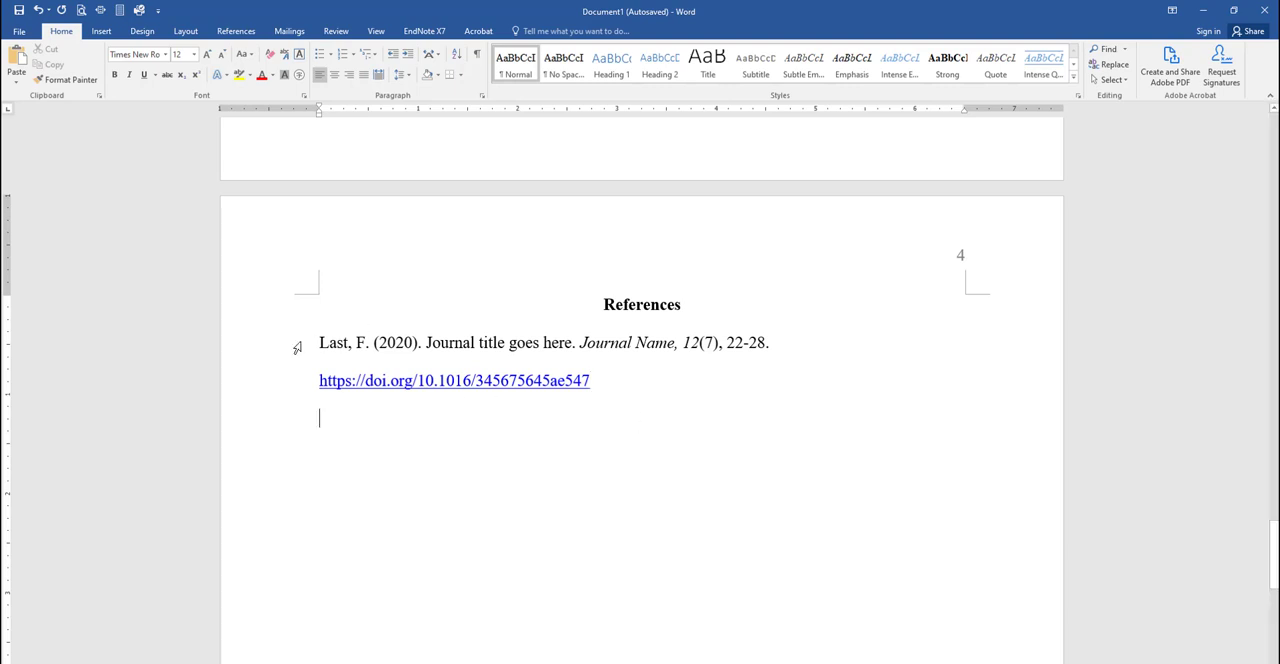
Select the whole first reference and apply a 0.5-inch hanging indent.
{"action": "left_click_drag", "start_coordinate": [319, 342], "coordinate": [507, 360]}
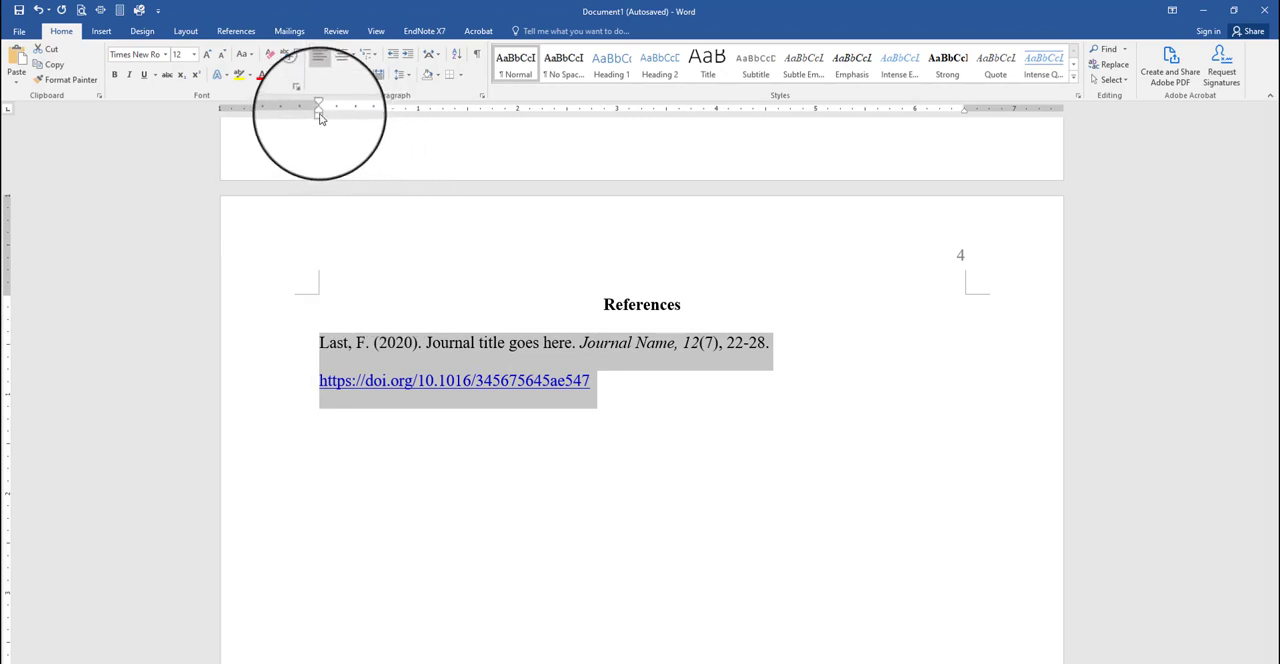
{"action": "mouse_move", "coordinate": [319, 104]}
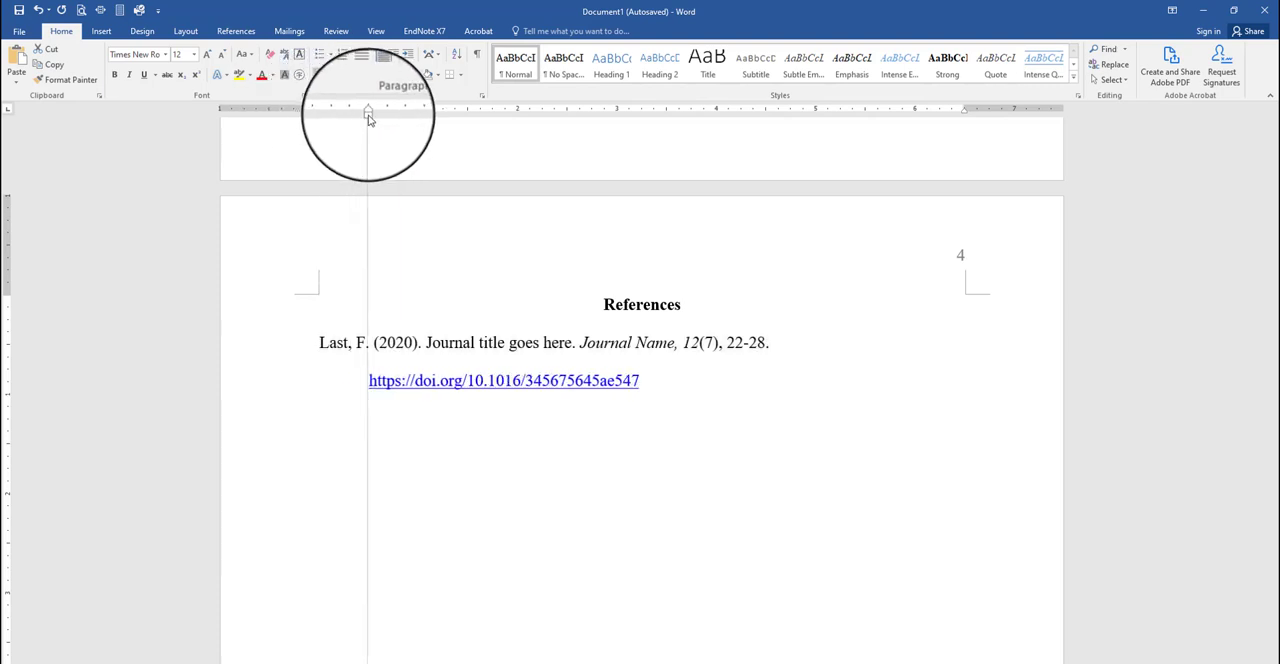
{"action": "left_click_drag", "start_coordinate": [319, 342], "coordinate": [640, 390]}
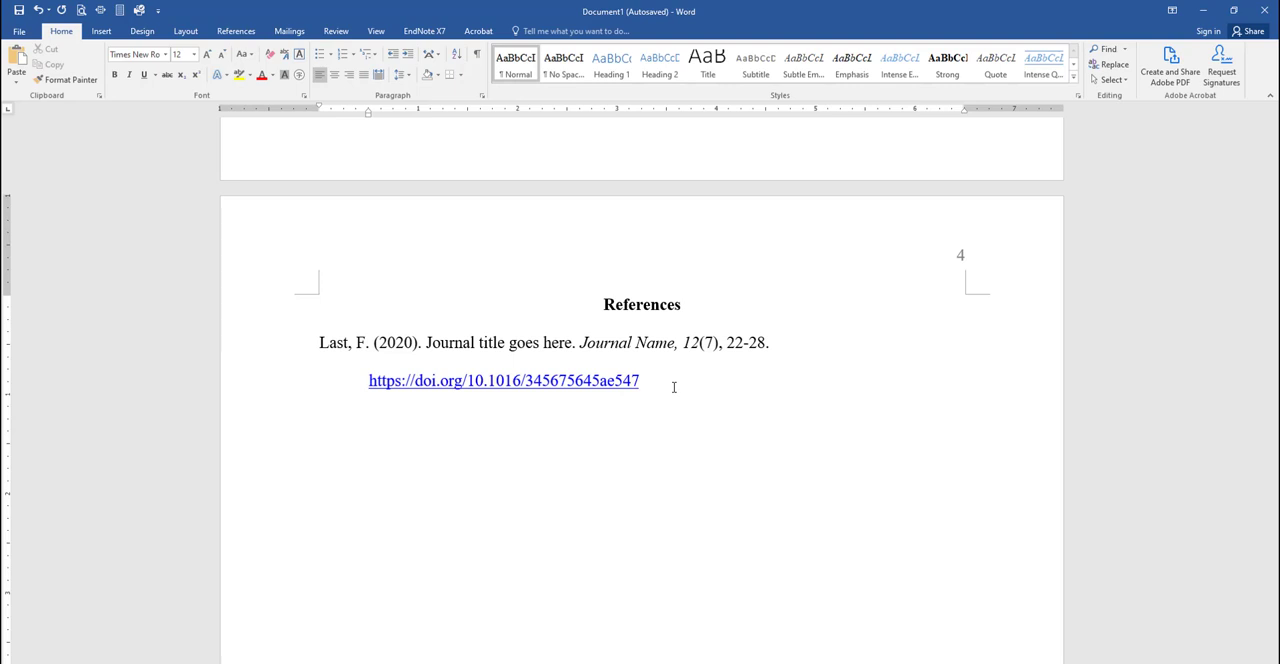
Type the reference 'Name, A. B., & Name C', 3(33), 110-133, with its DOI.
{"action": "type", "text": "Name, A."}
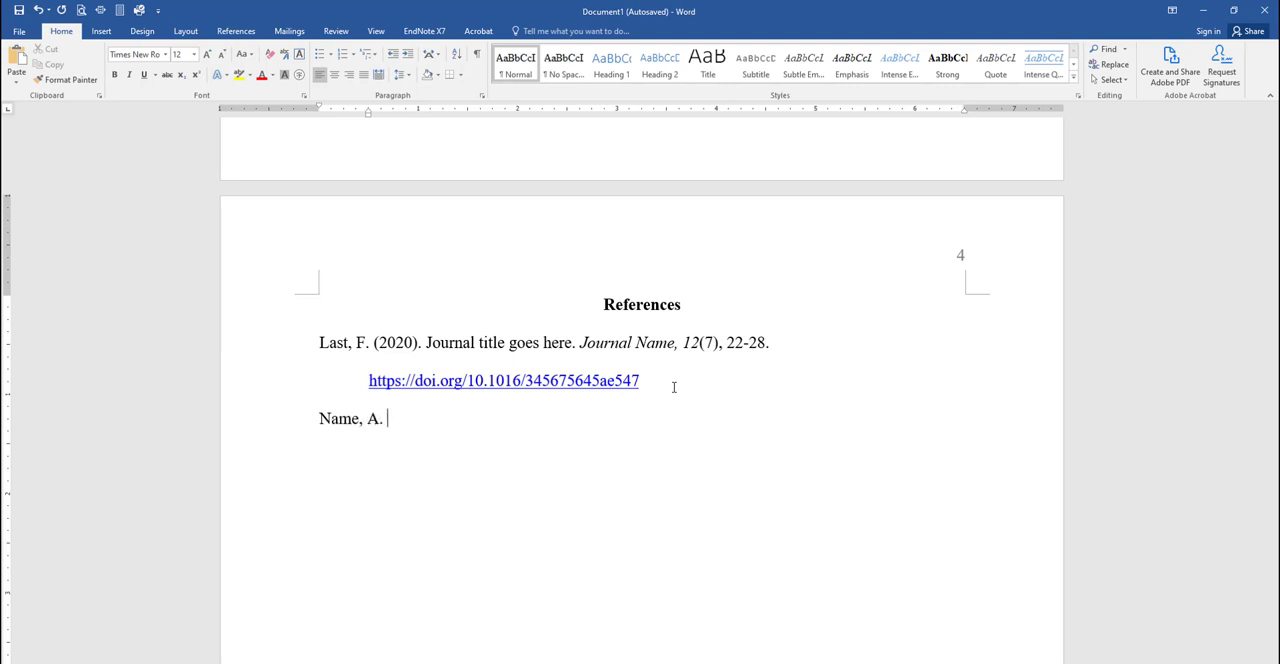
{"action": "type", "text": "B., & Name C. D. (1999). Another article goes here. Another Journal"}
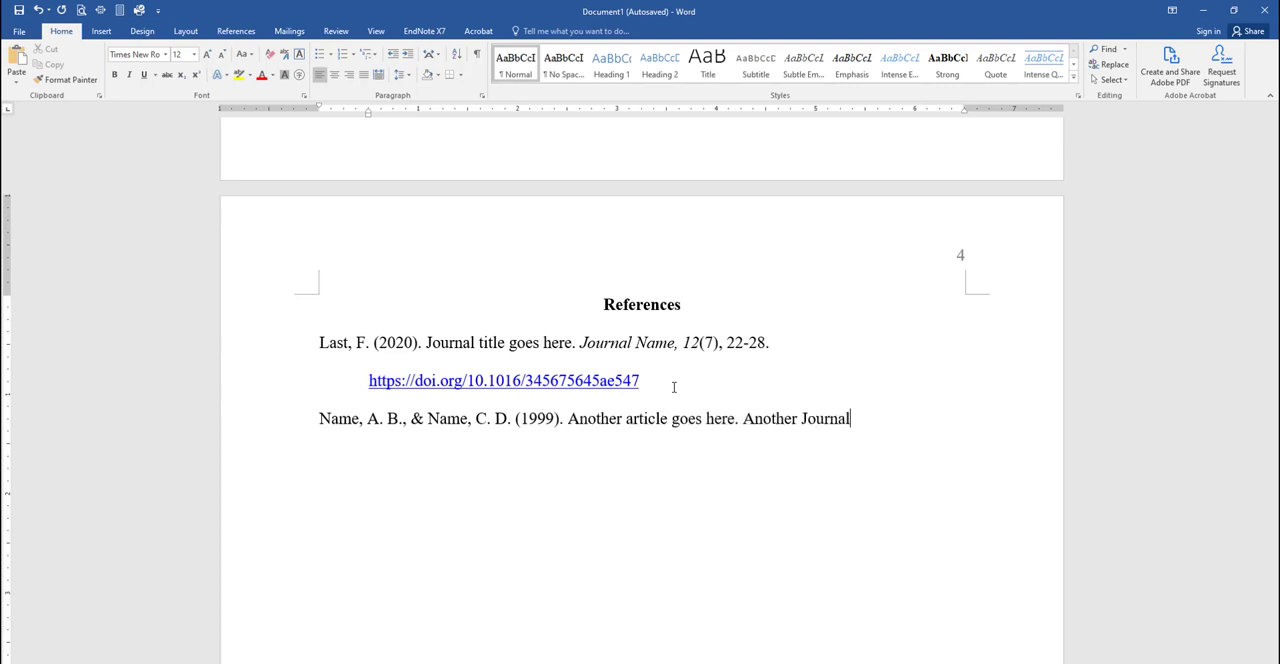
{"action": "type", "text": ", 3(33), 110-133"}
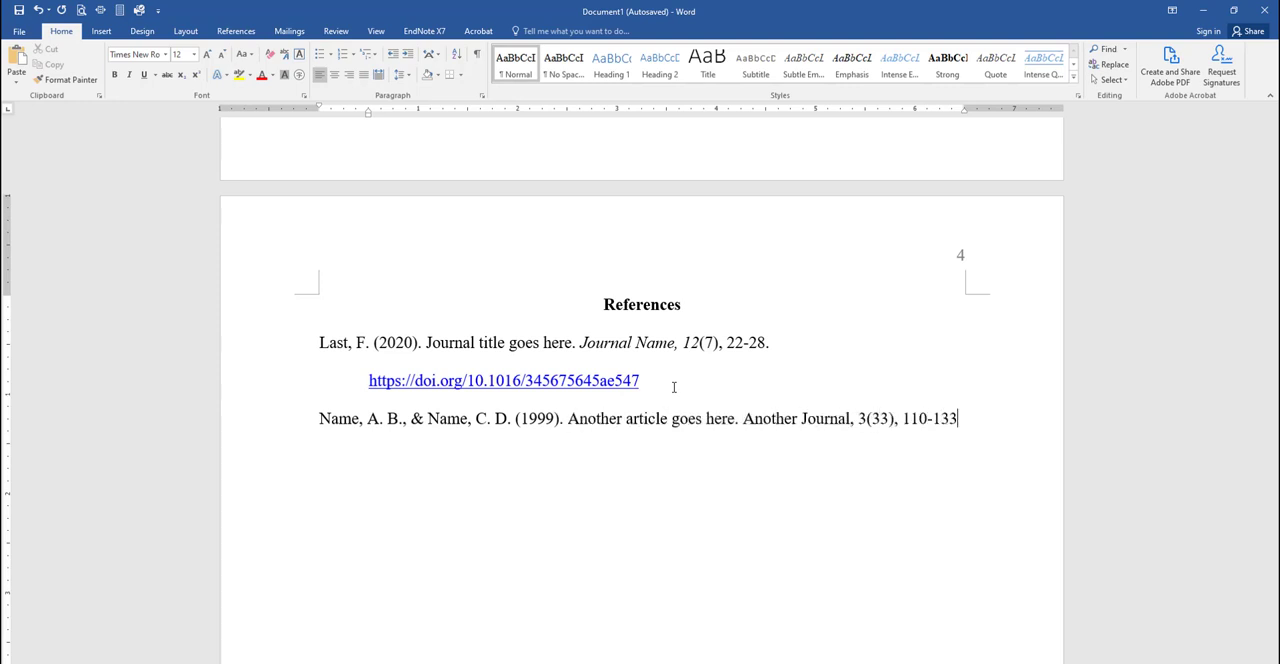
{"action": "key", "text": "ctrl+v"}
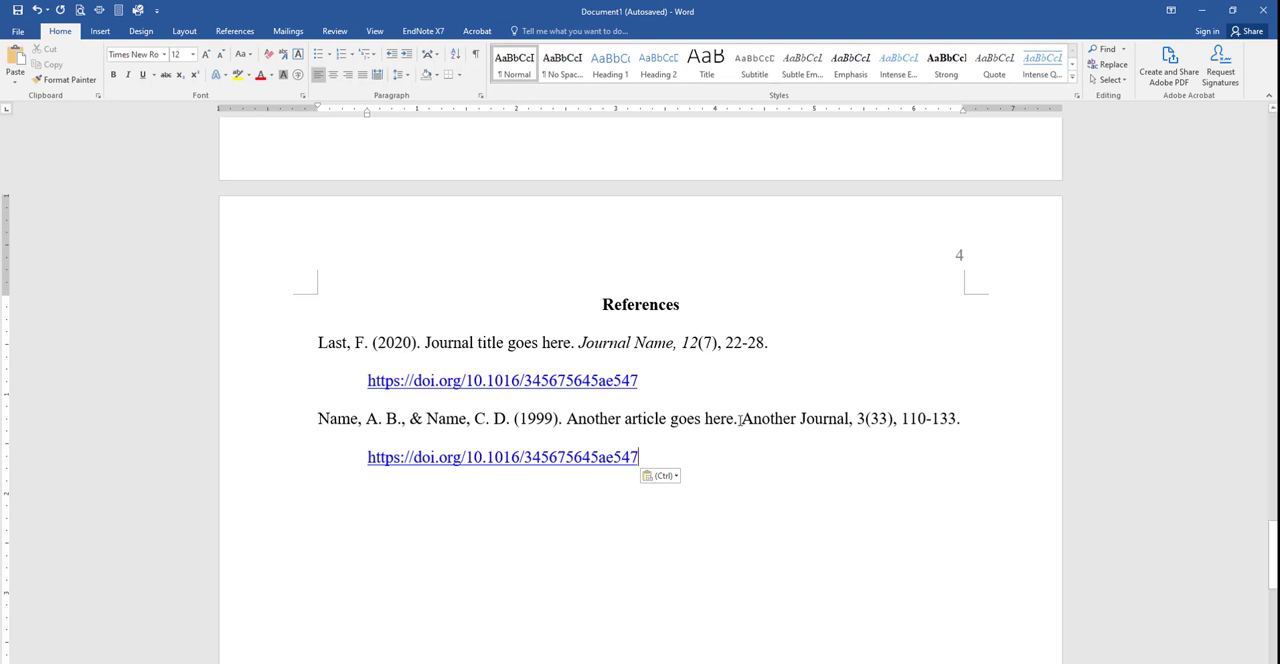
{"action": "left_click_drag", "start_coordinate": [741, 418], "coordinate": [865, 418]}
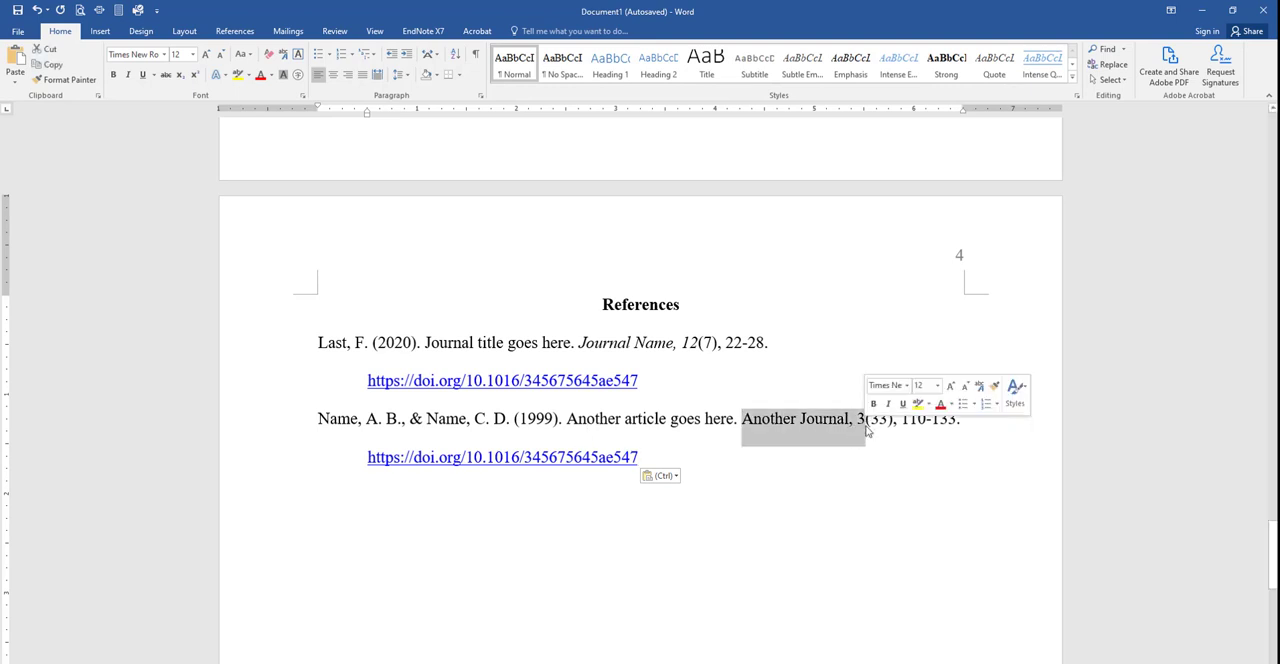